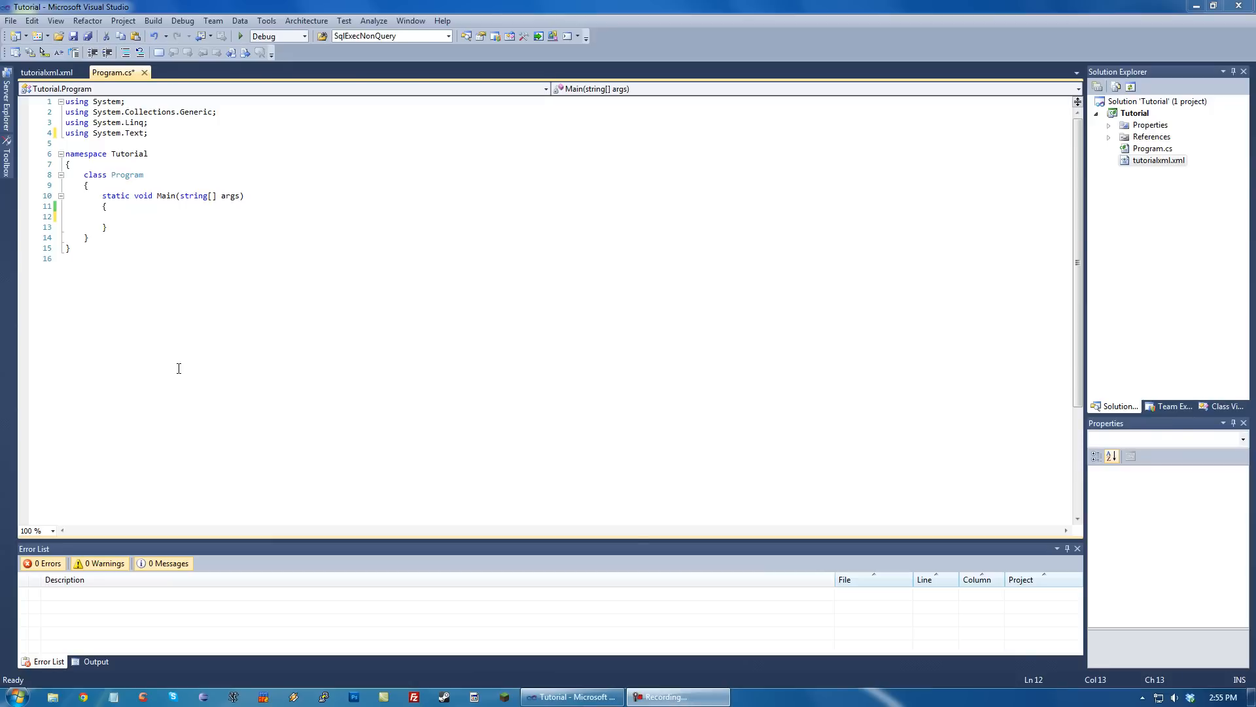
pyautogui.moveTo(184, 245)
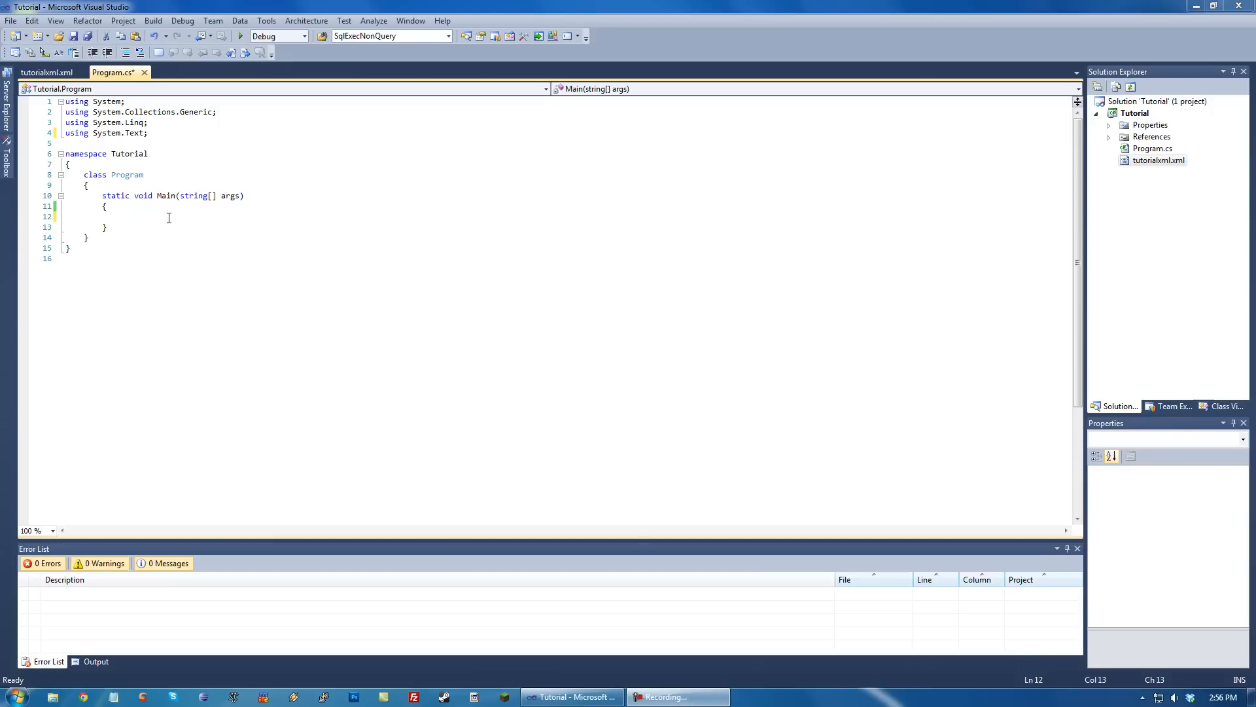
# Save Program.cs with its still-empty Main method.
pyautogui.press('ctrl+s')
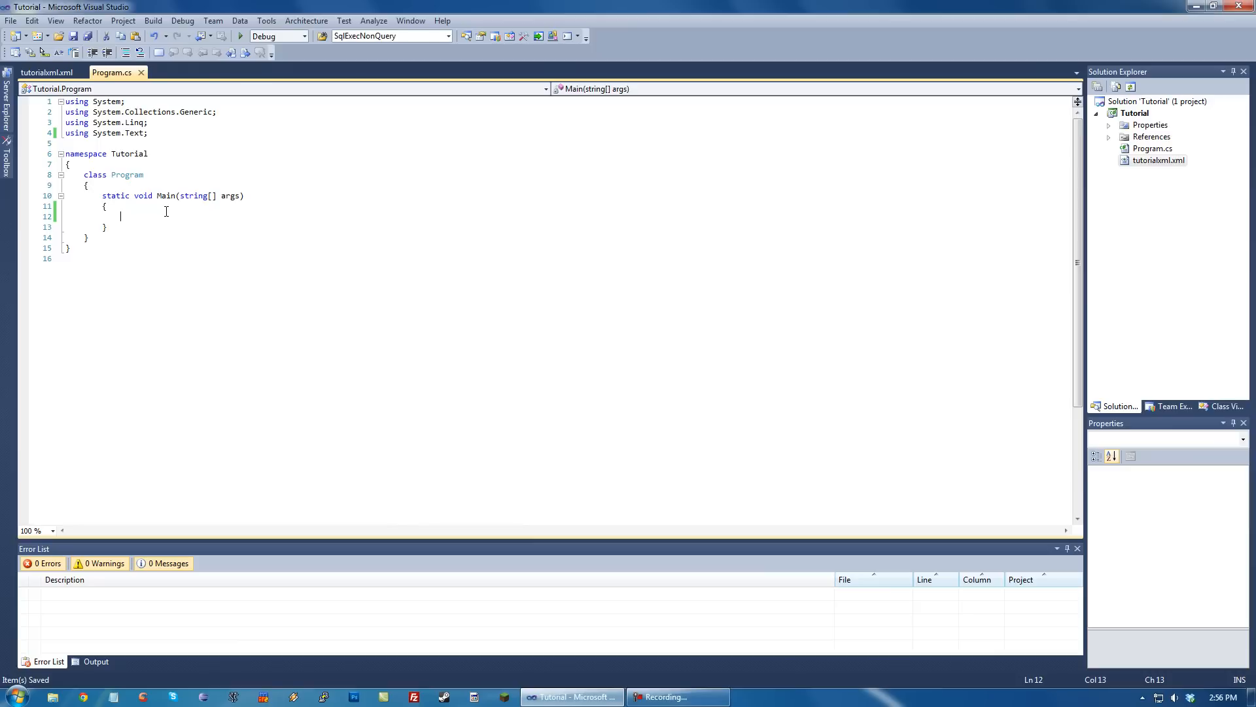
pyautogui.click(46, 72)
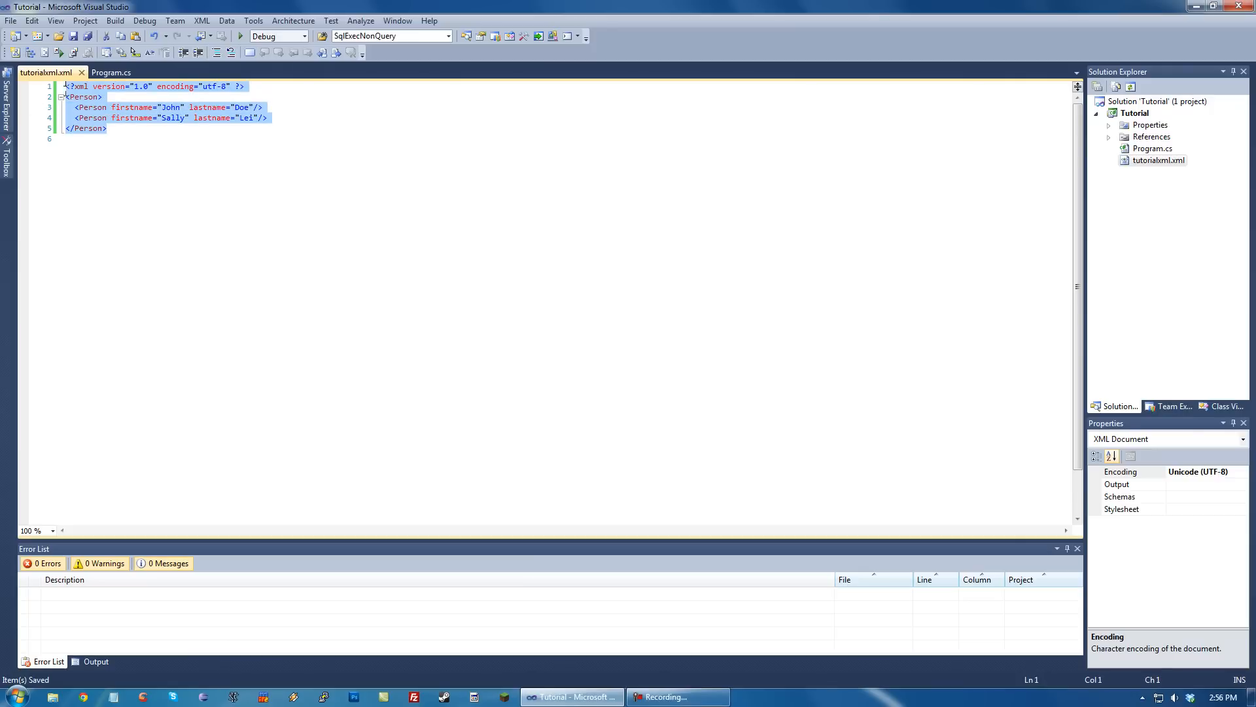
pyautogui.click(110, 71)
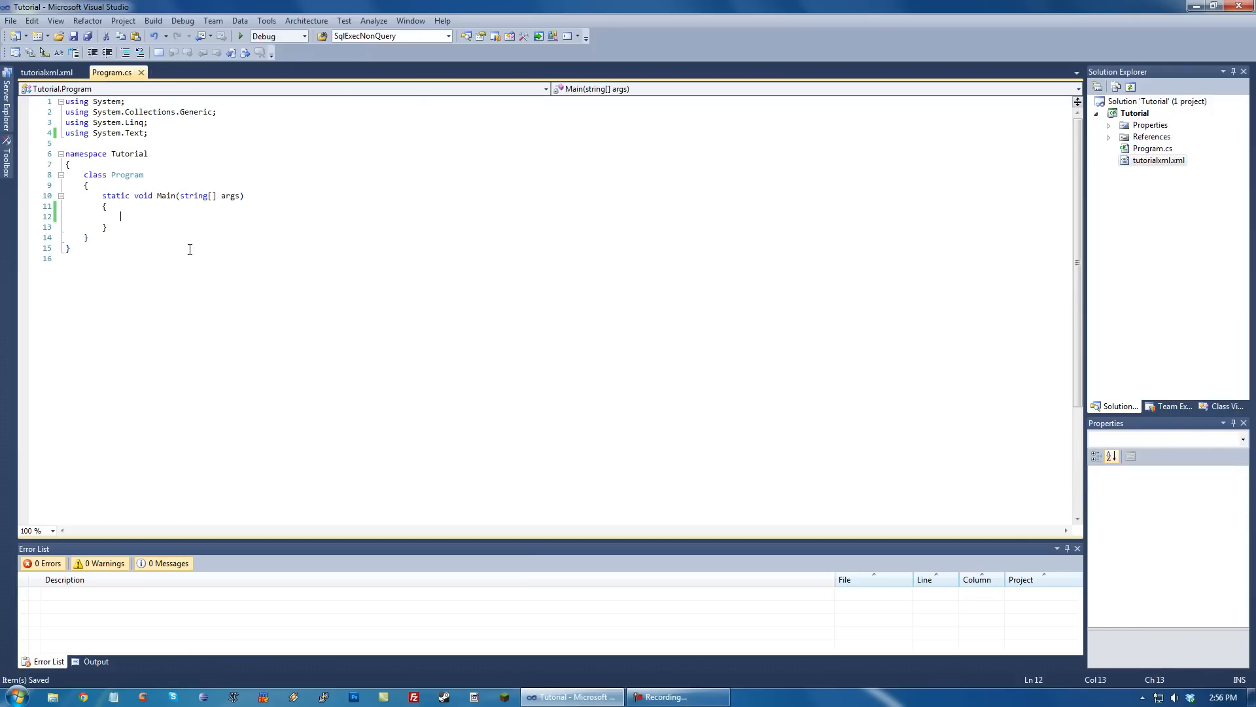
pyautogui.moveTo(166, 189)
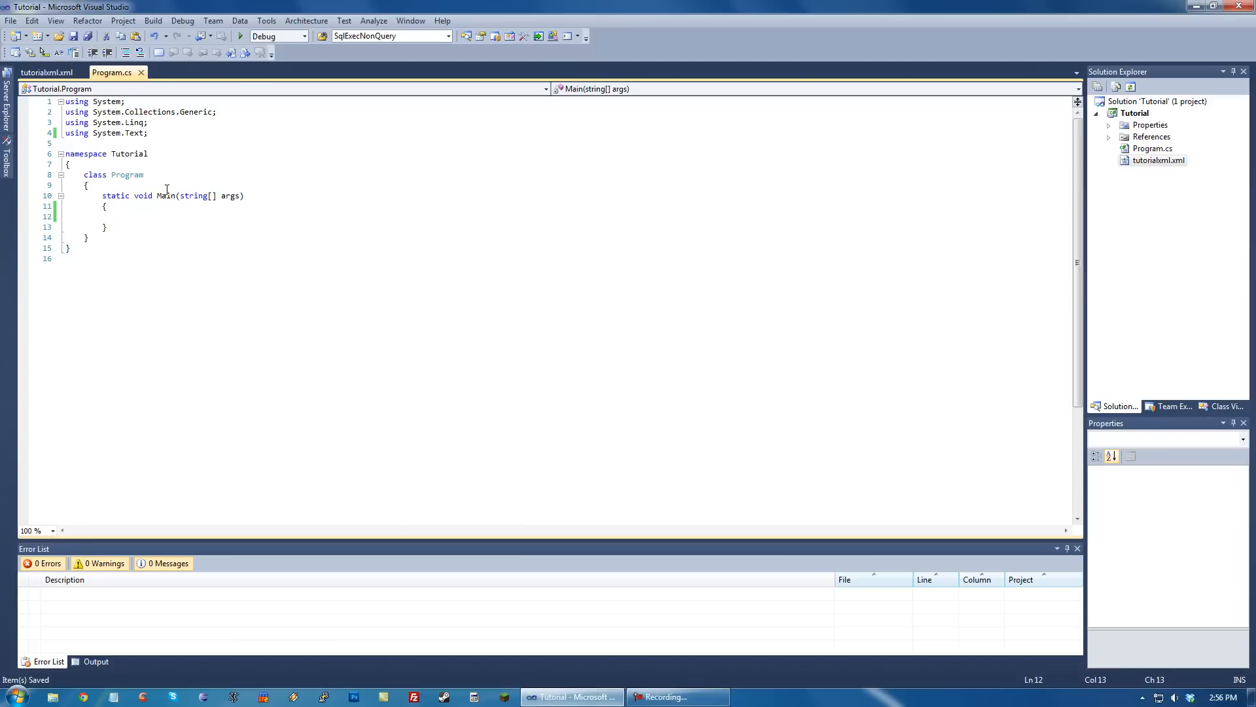
# Start typing XmlReader in Main and add the 'using System.Xml;' directive via the quick fix.
pyautogui.write('XmlReader')
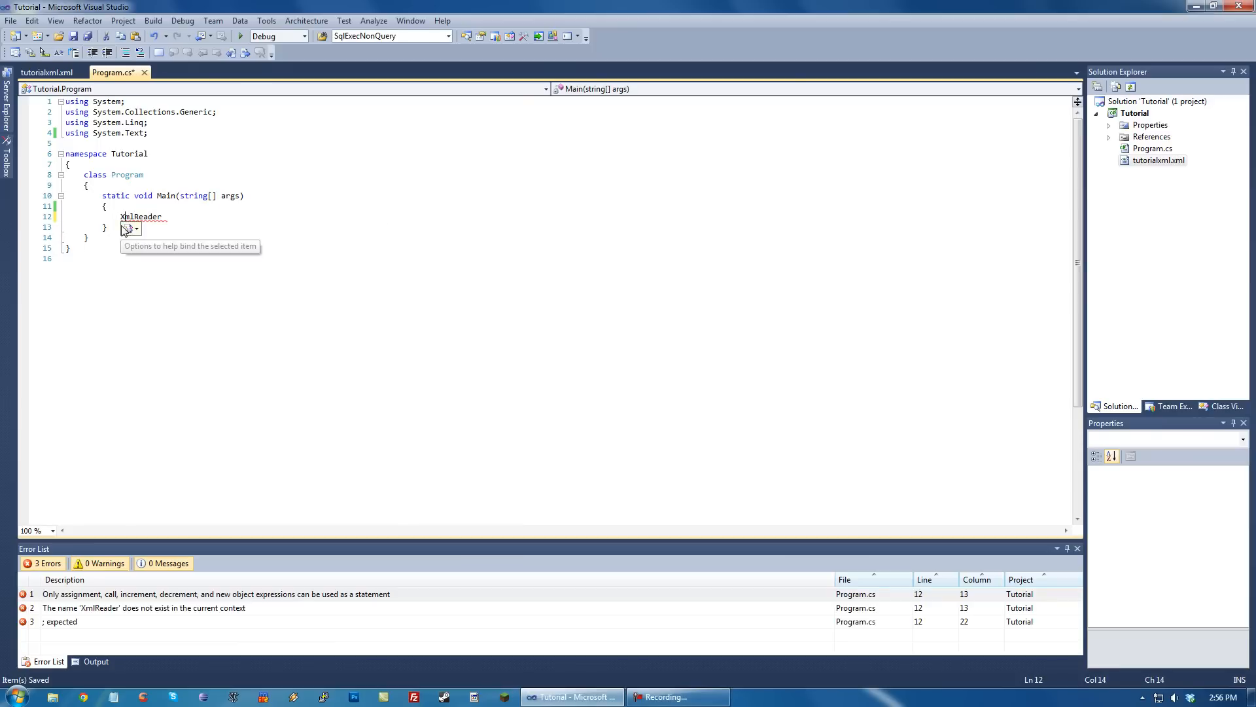
pyautogui.click(134, 229)
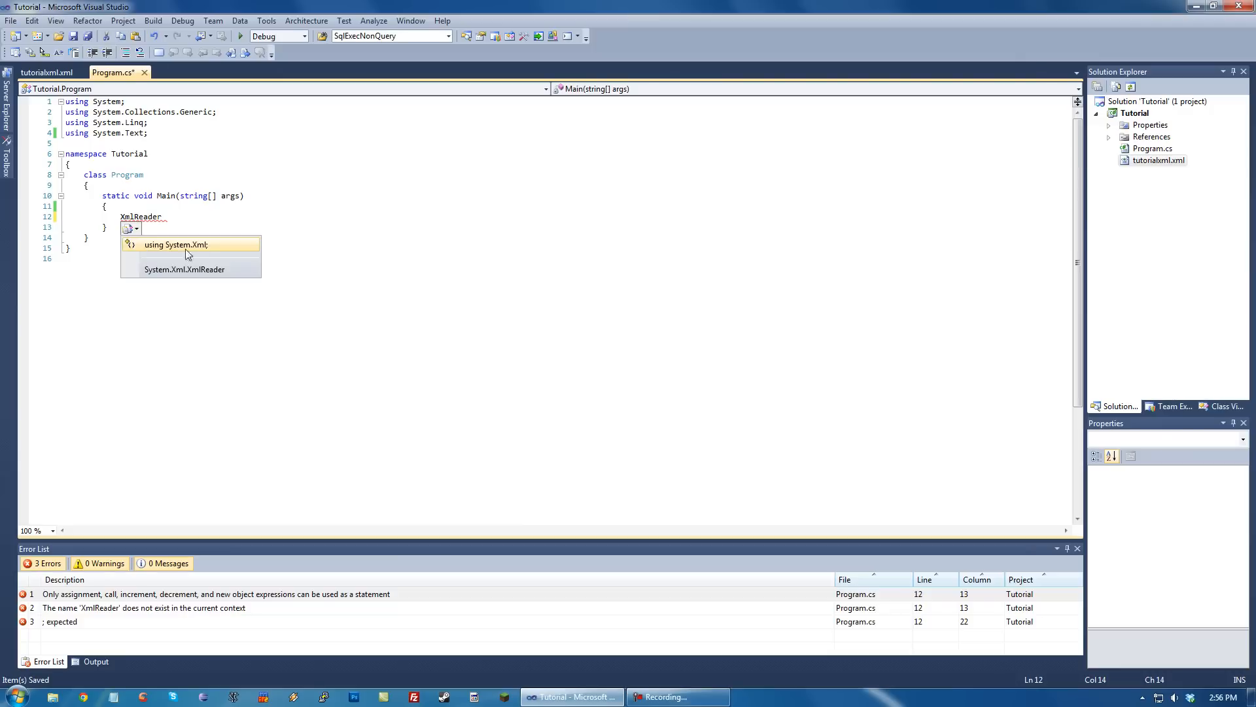
pyautogui.click(176, 244)
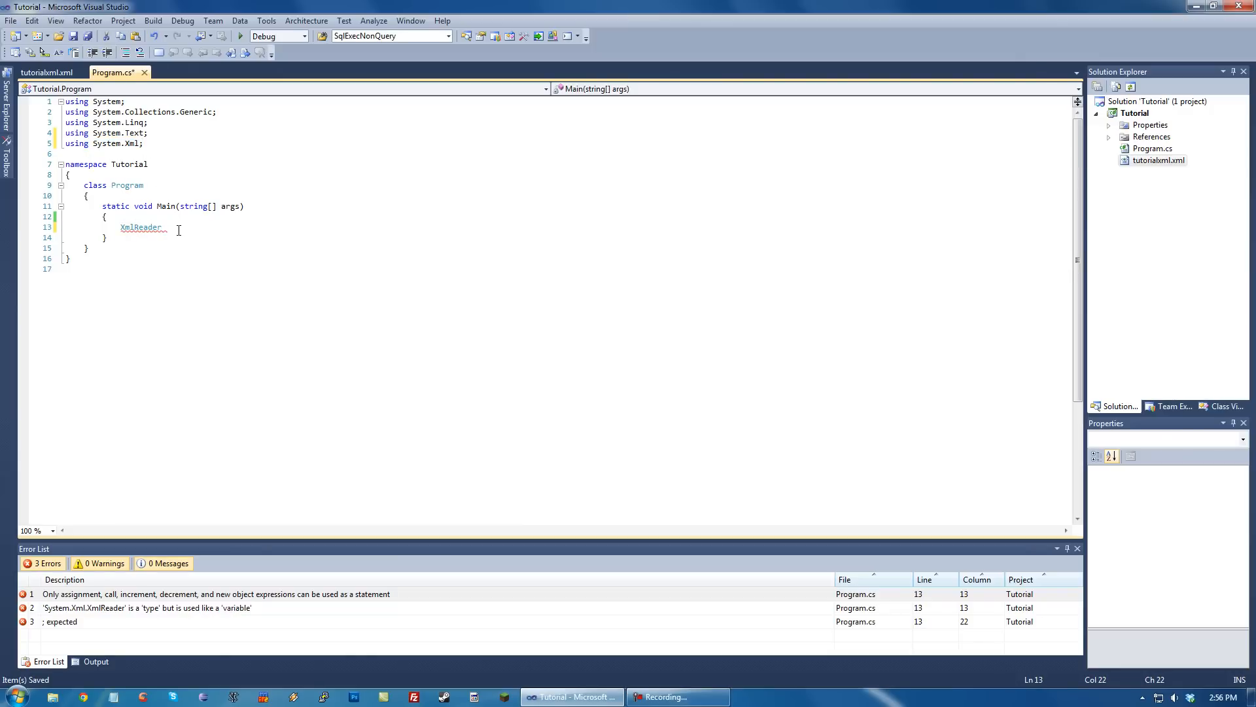
# Write reader = XmlReader.Create( and look up tutorialxml.xml's full path in Solution Explorer.
pyautogui.write('reader = Xml')
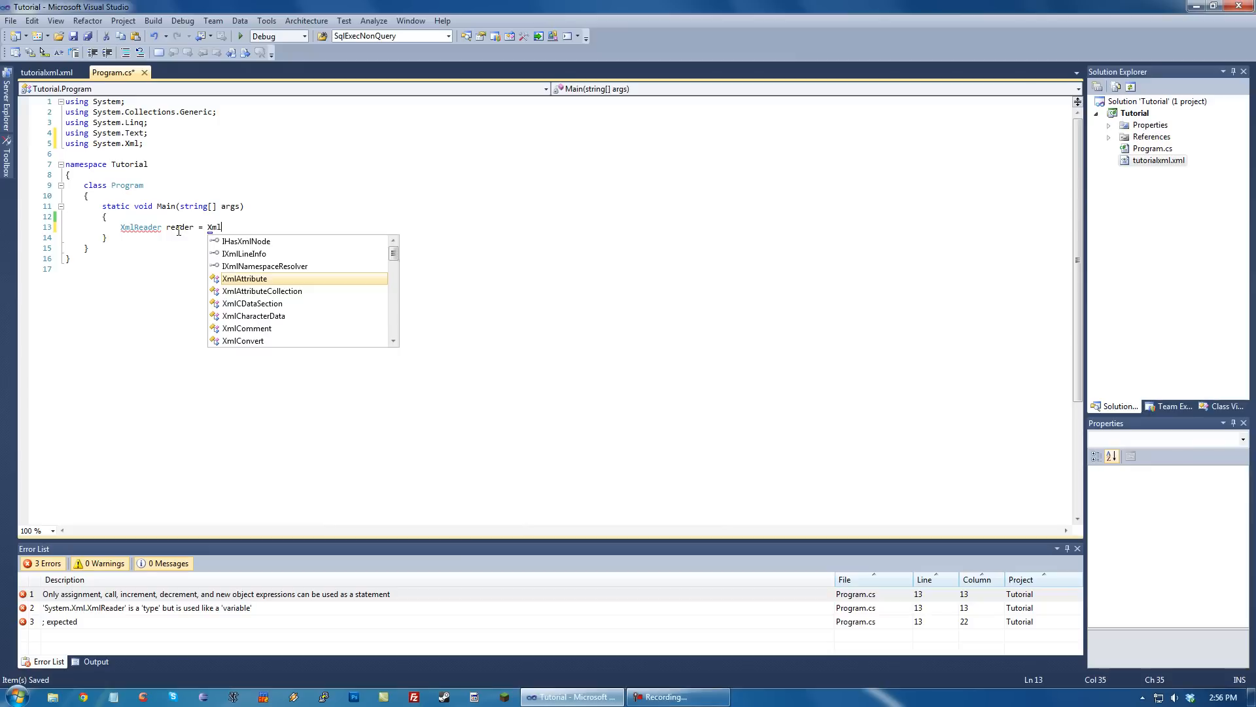
pyautogui.write('Reader.cre')
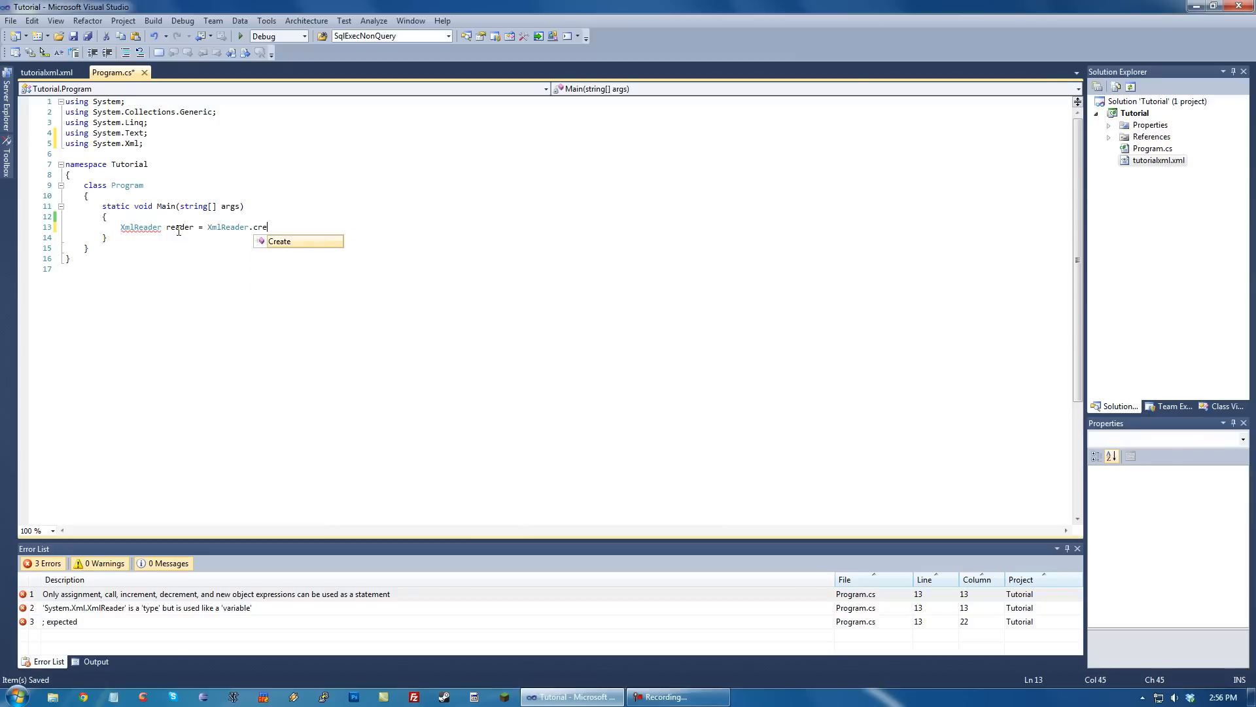
pyautogui.write('ate(')
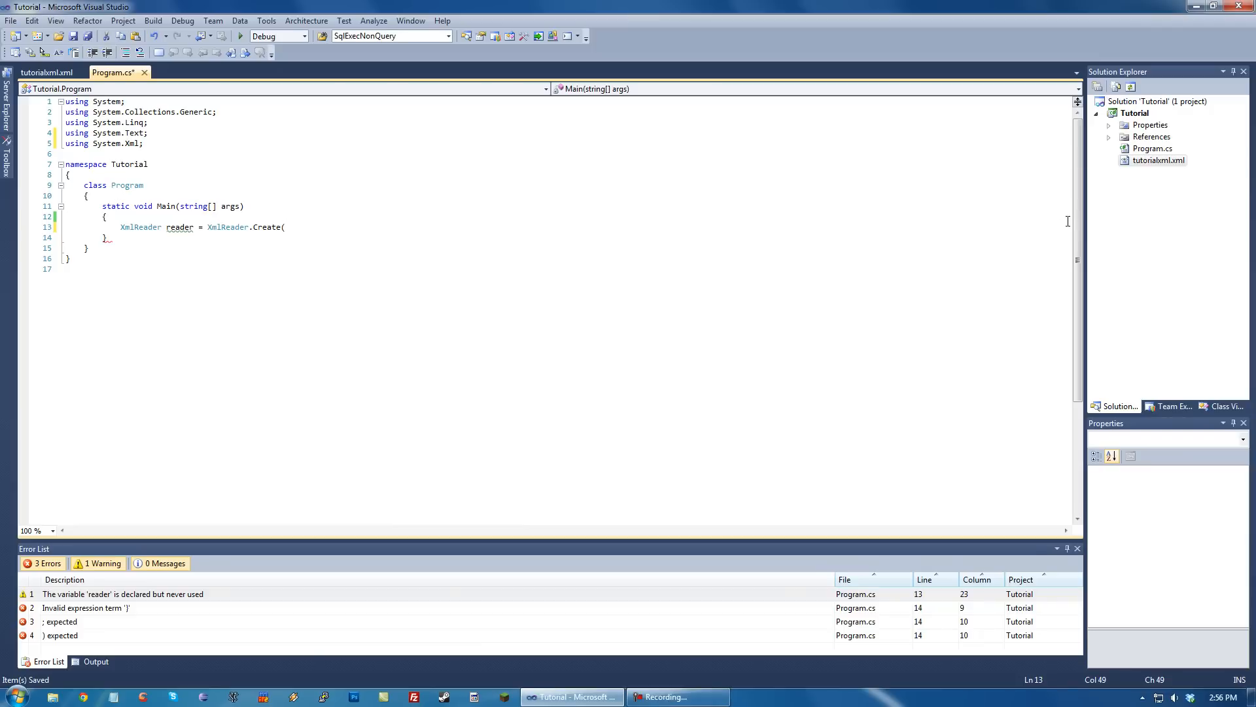
pyautogui.click(1156, 160)
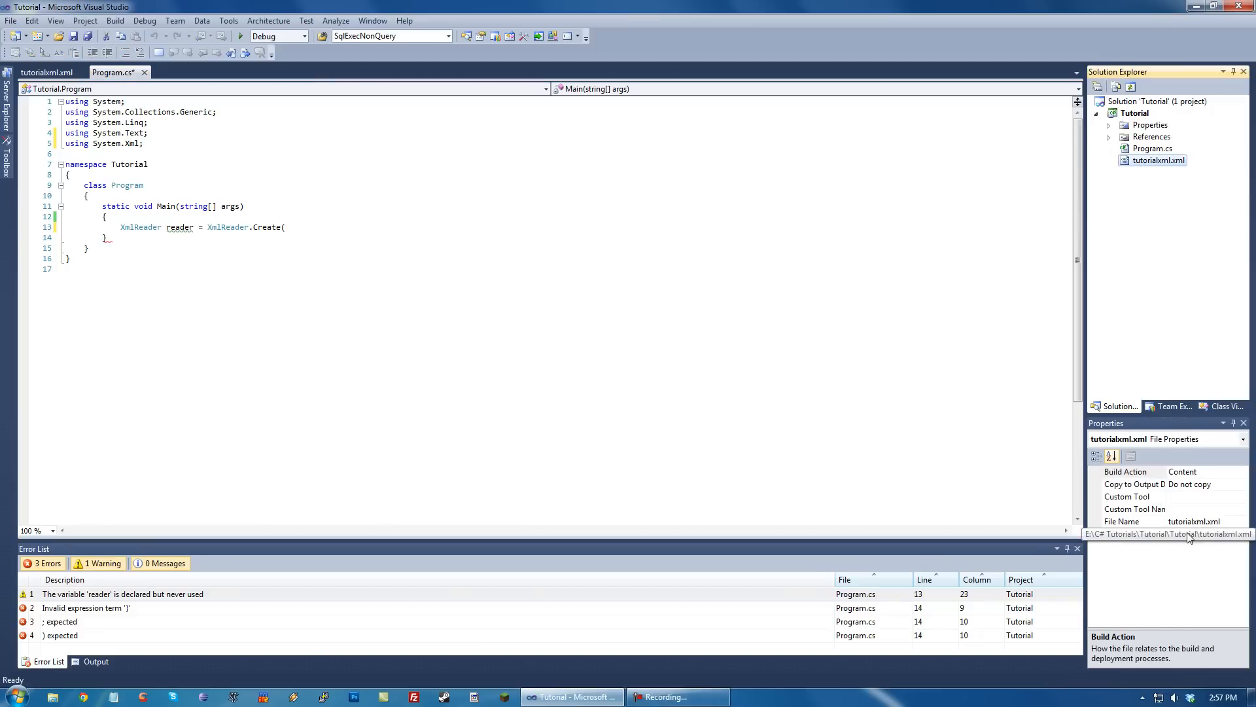
pyautogui.click(1122, 532)
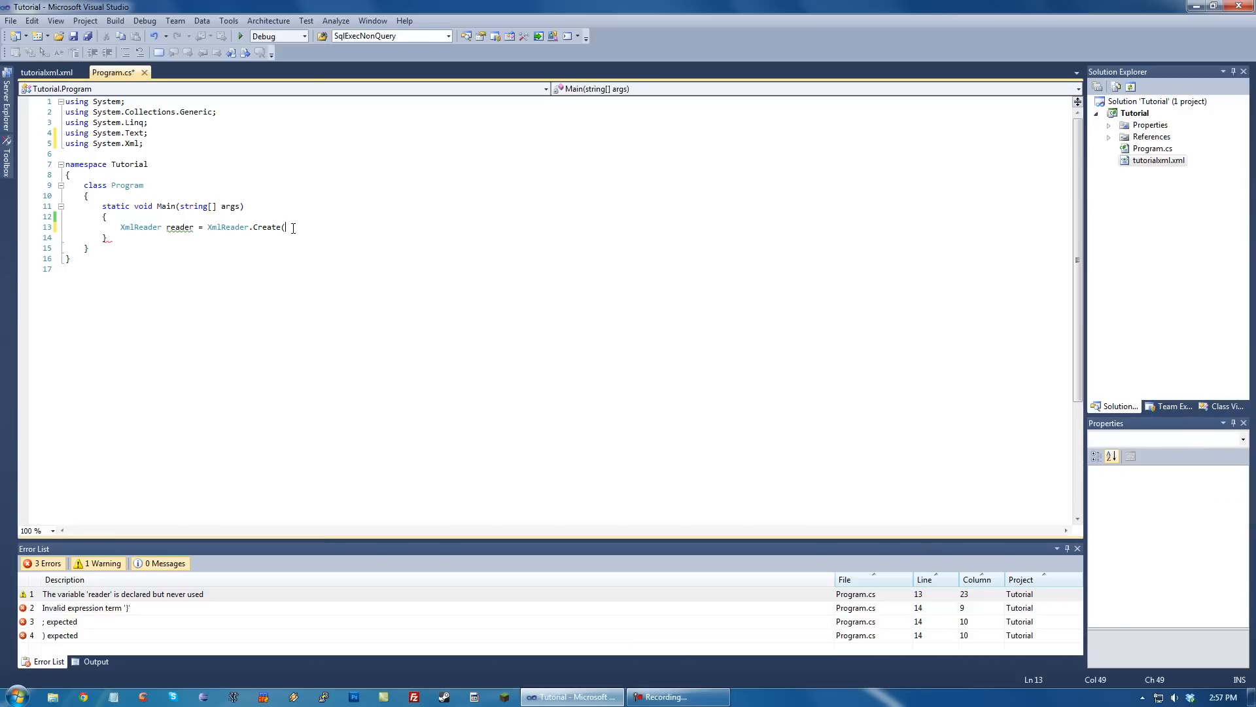
# Complete Create with "E:\C# Tutorials\Tutorial\Tutorial\tutorialxml.xml"; and save the file.
pyautogui.write('"E:\\C# Tutorials\\Tutorial\\Tutorial\\tutorialxml.xml")')
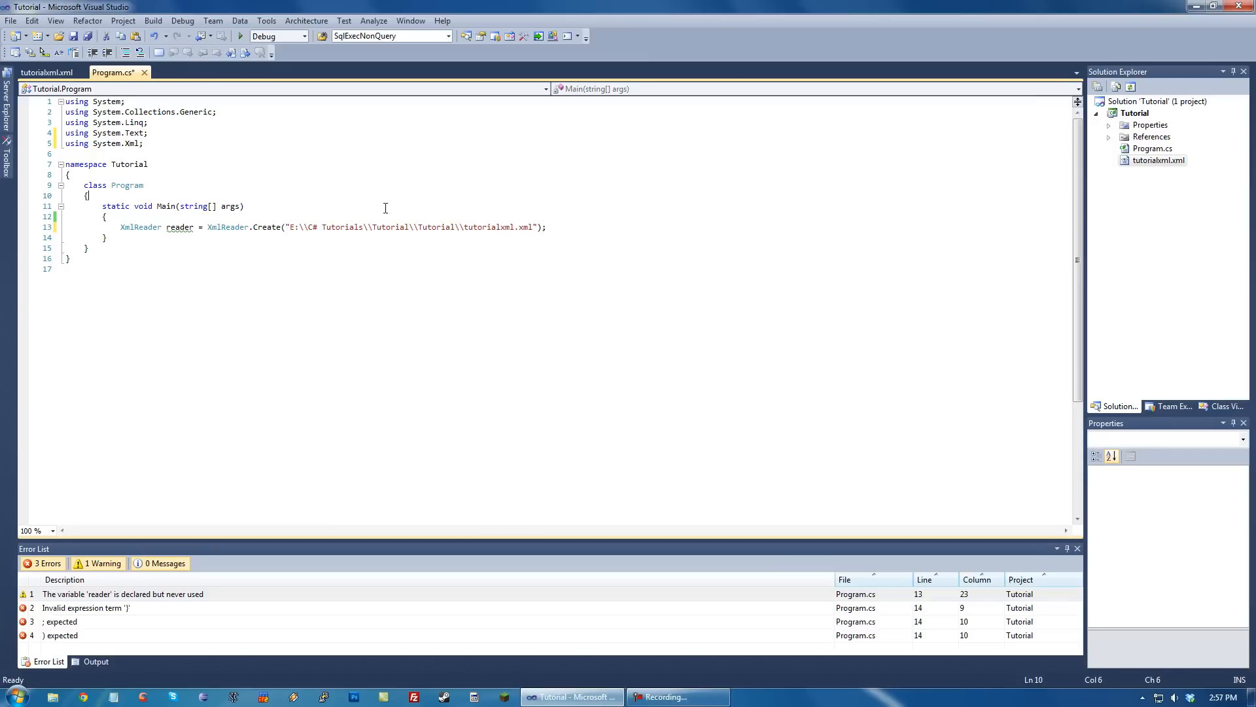
pyautogui.write(';')
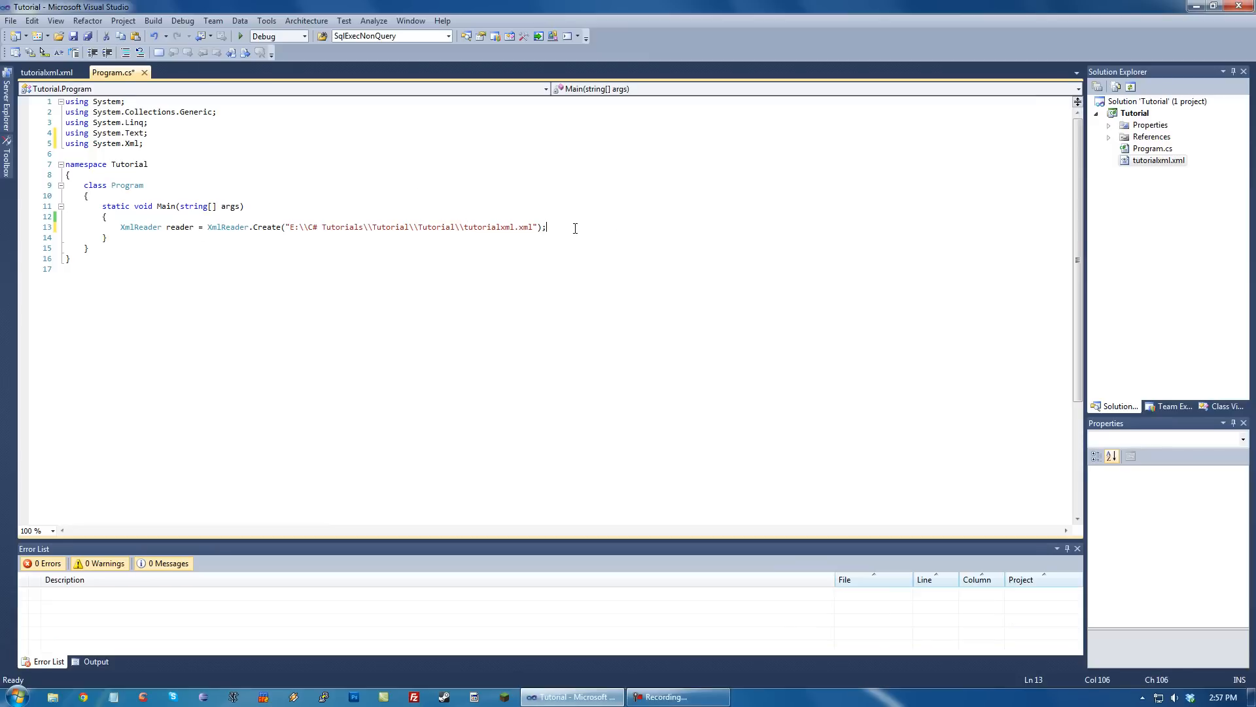
pyautogui.press('ctrl+s')
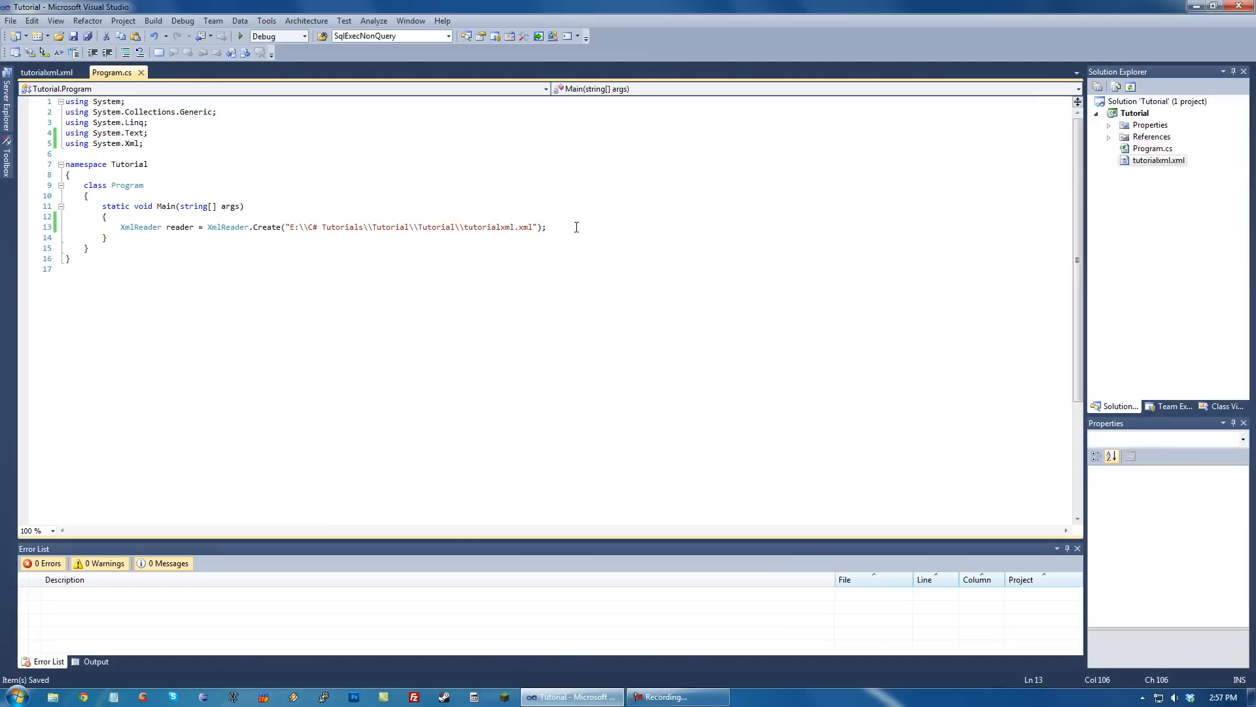
pyautogui.press('enter')
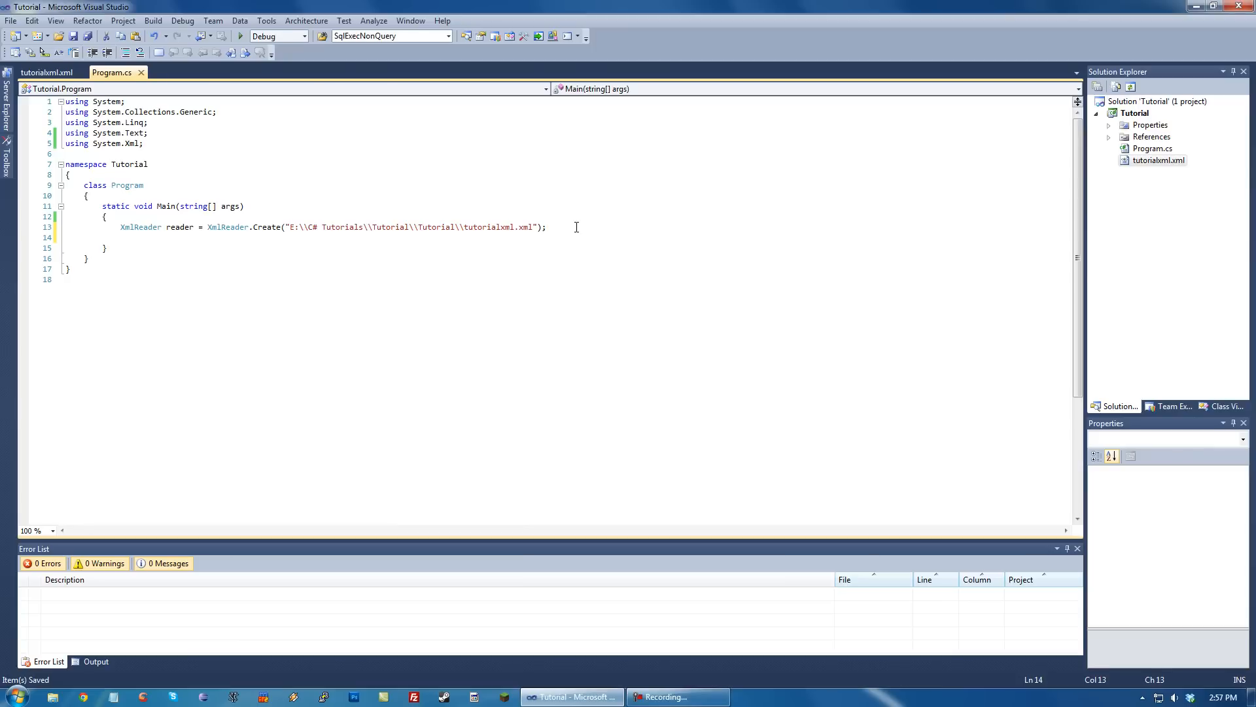
# Add a while(reader.Read()) loop with an empty braced body below the reader declaration.
pyautogui.write('w')
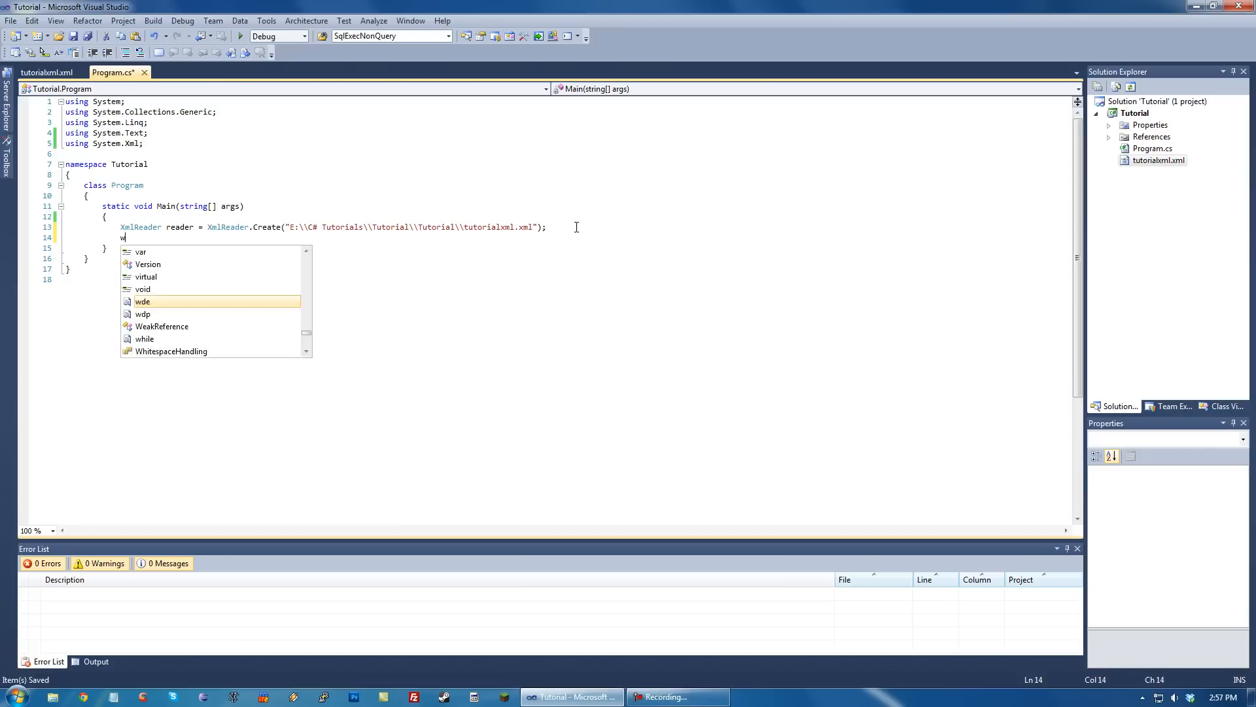
pyautogui.write('hile(reader.')
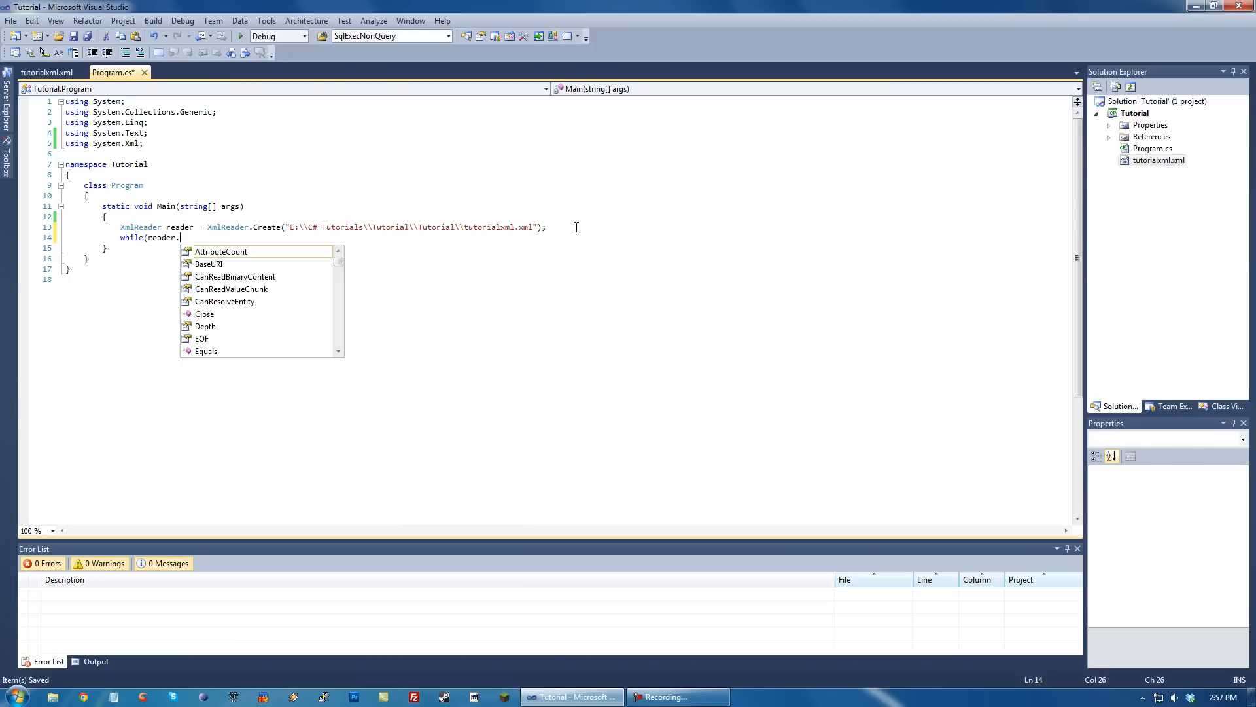
pyautogui.write('R')
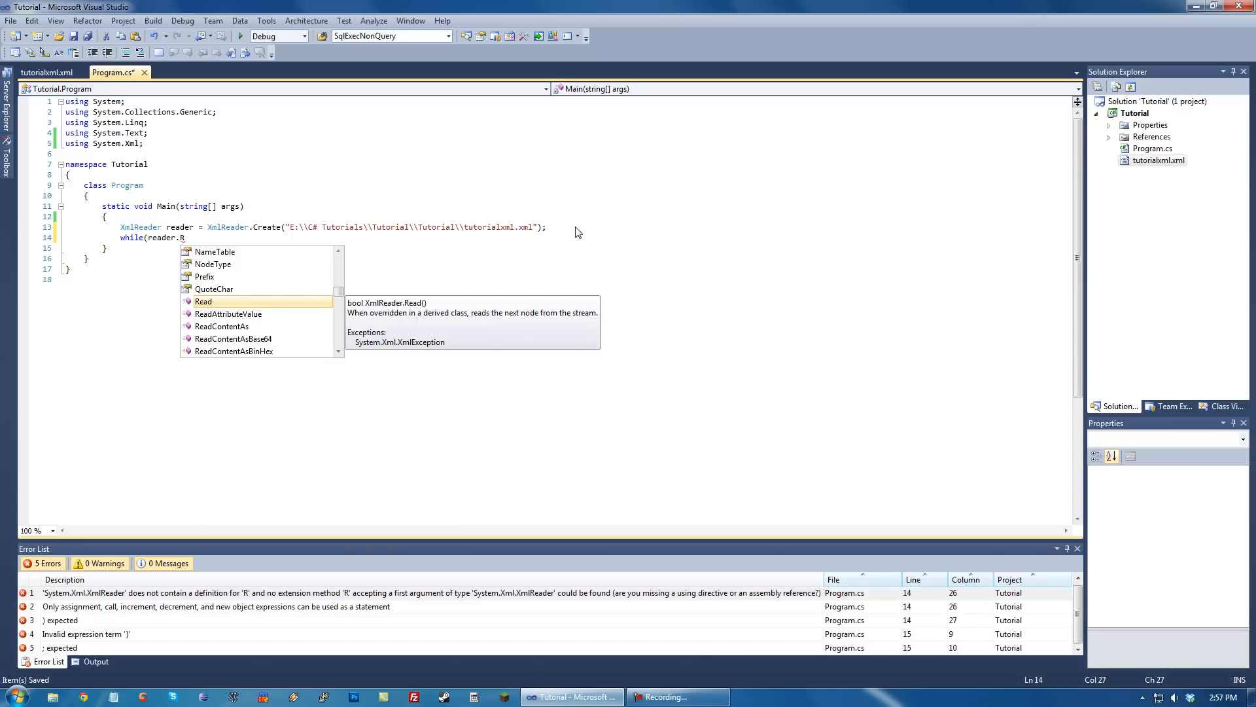
pyautogui.write('ead')
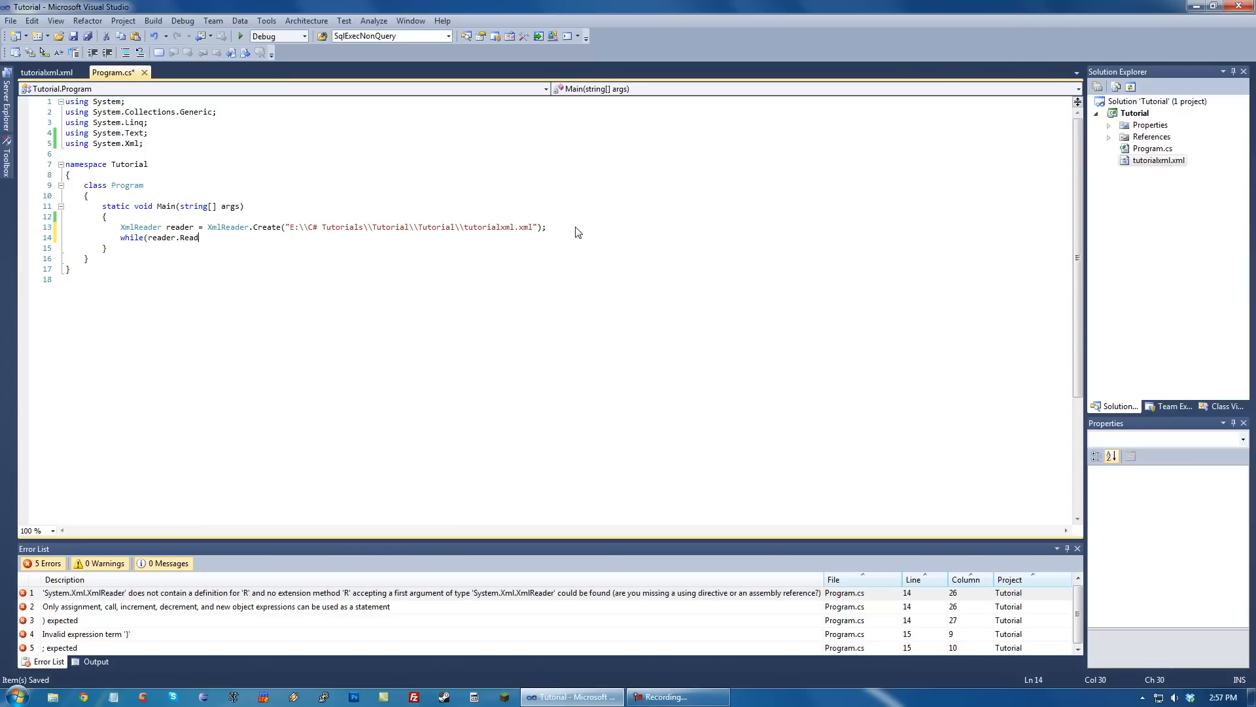
pyautogui.write('()')
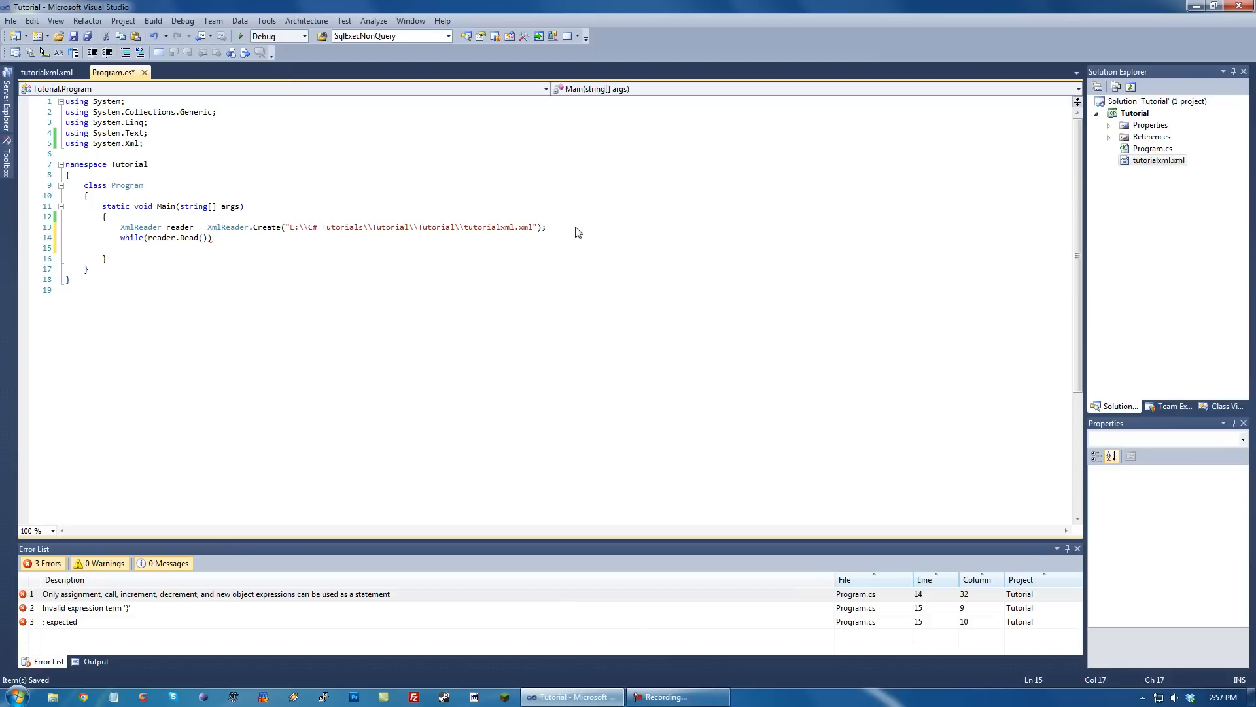
pyautogui.write('{')
pyautogui.write('}')
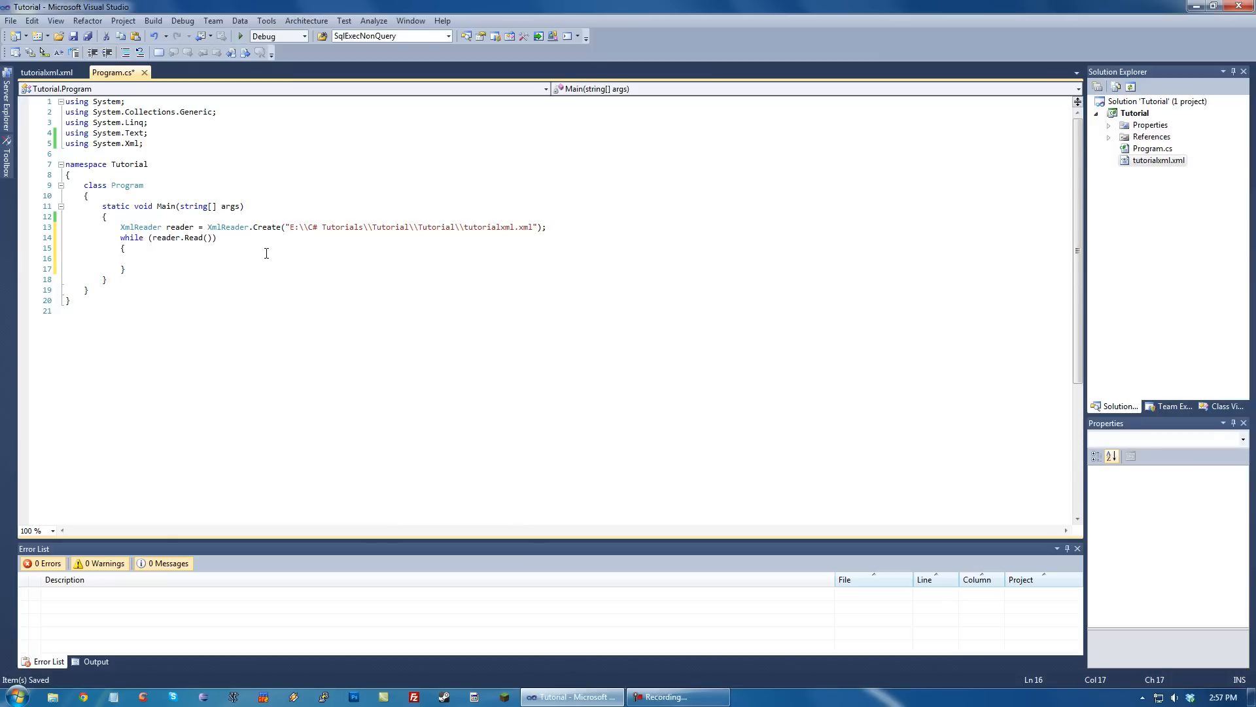
pyautogui.click(140, 258)
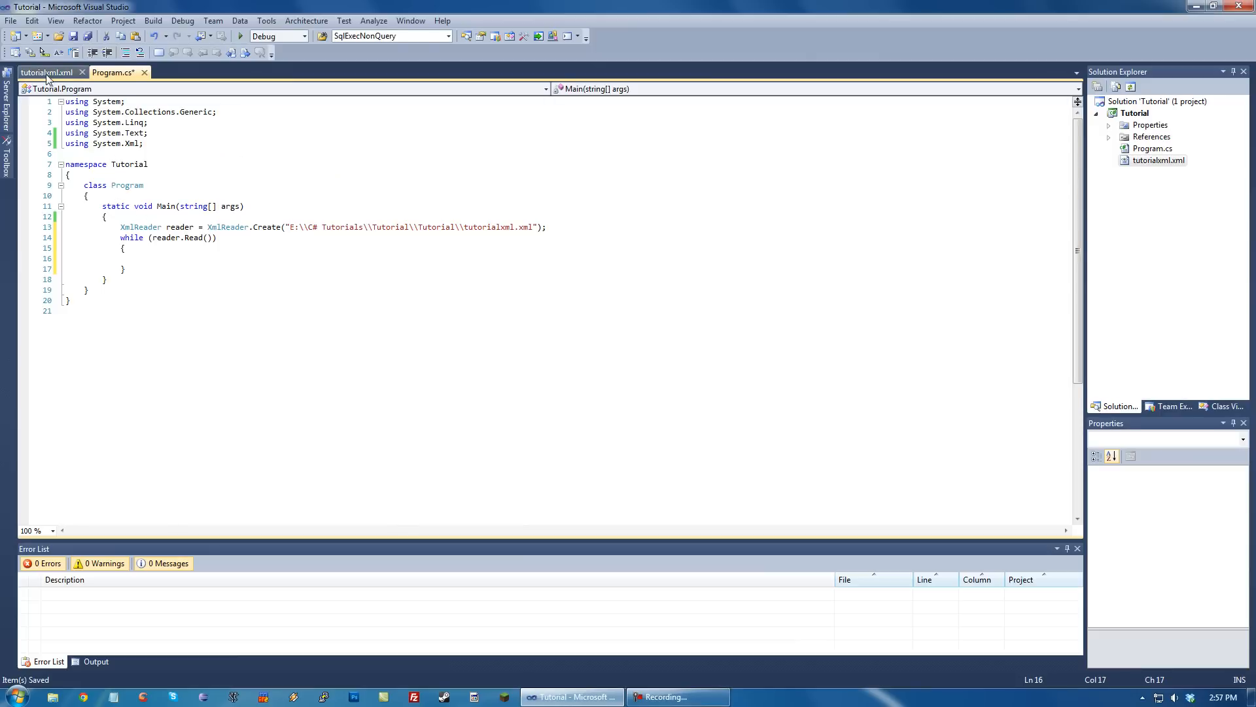
# Recheck the Person entries in tutorialxml.xml, return to Program.cs and save it.
pyautogui.click(46, 72)
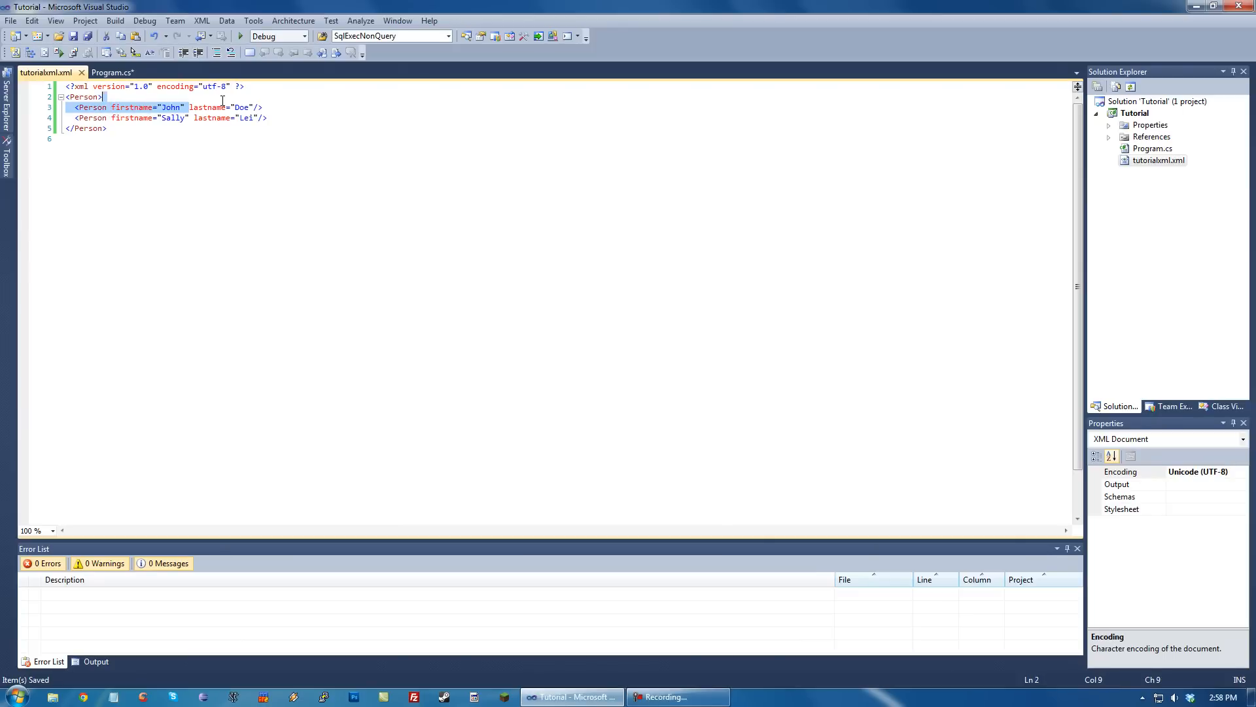
pyautogui.click(113, 72)
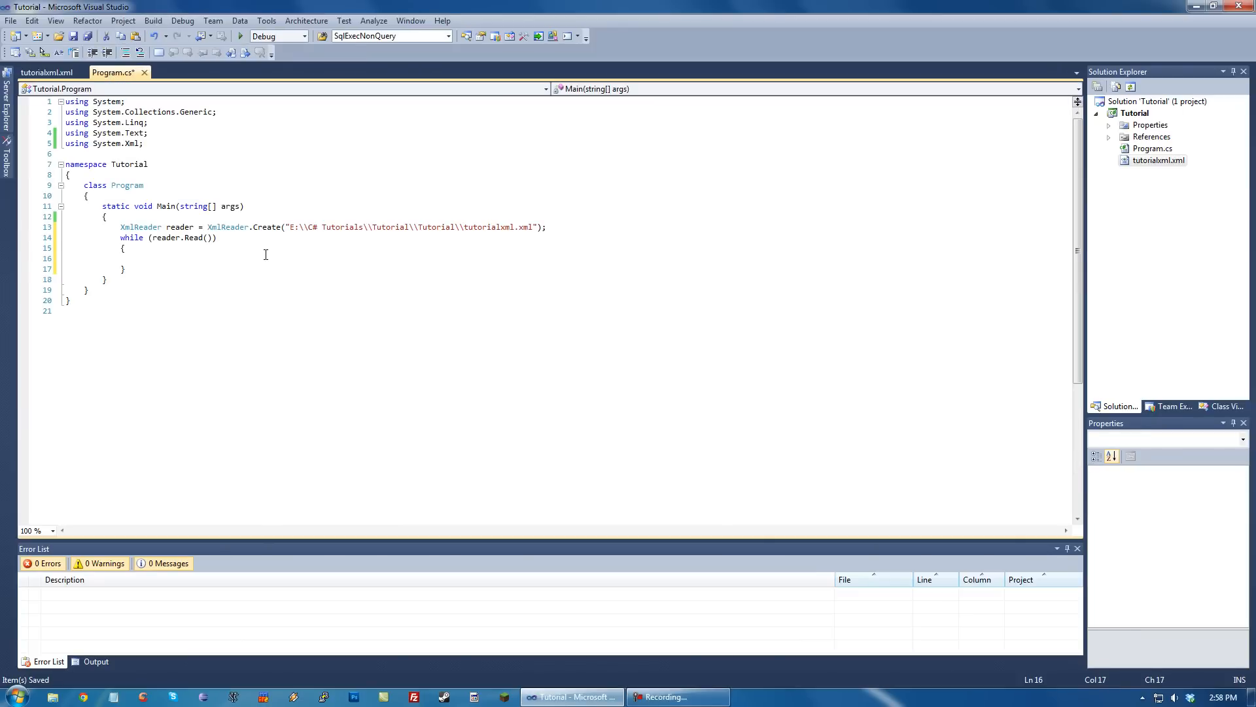
pyautogui.press('ctrl+s')
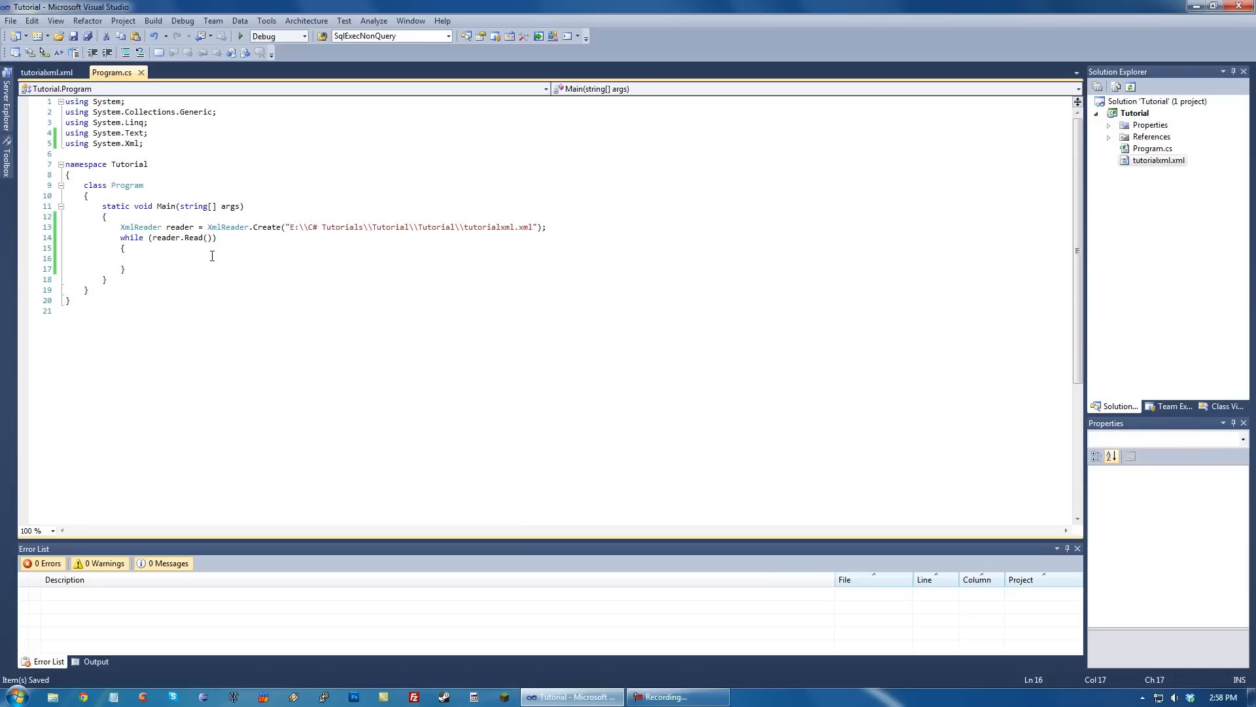
# Begin if((reader.NodeType = XmlNodeType.Element inside the loop, then view tutorialxml.xml.
pyautogui.write('if((')
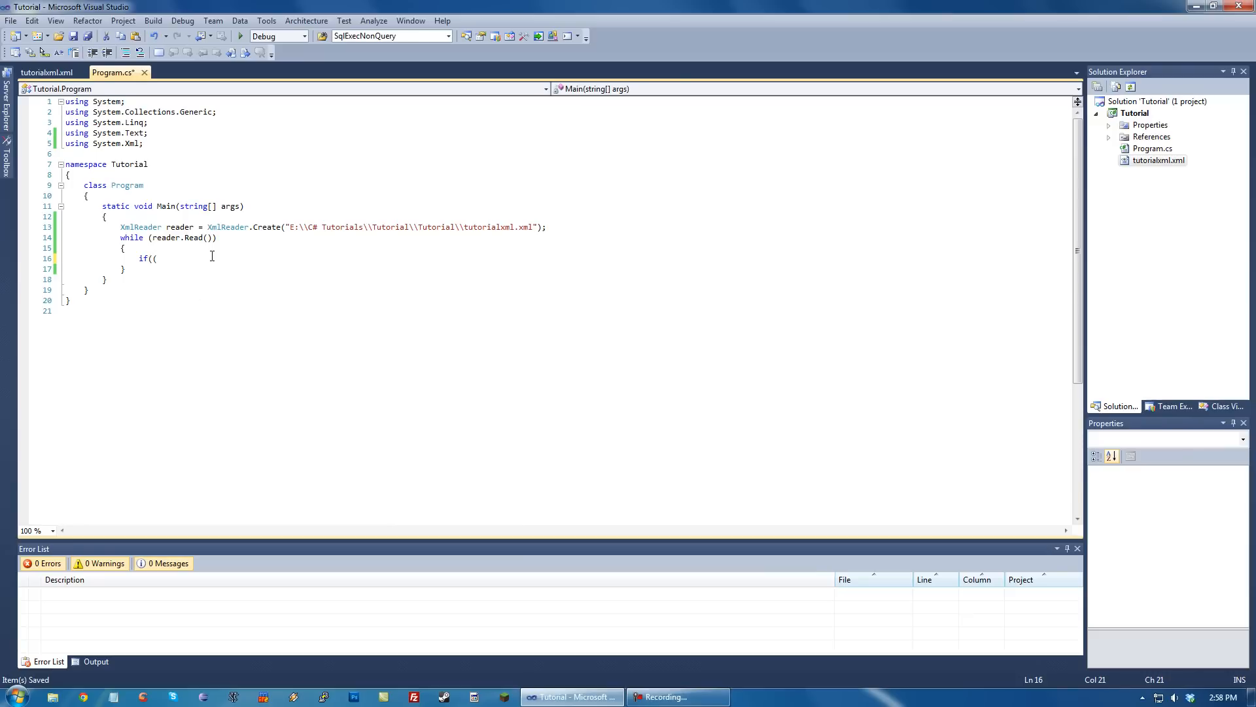
pyautogui.write('xml')
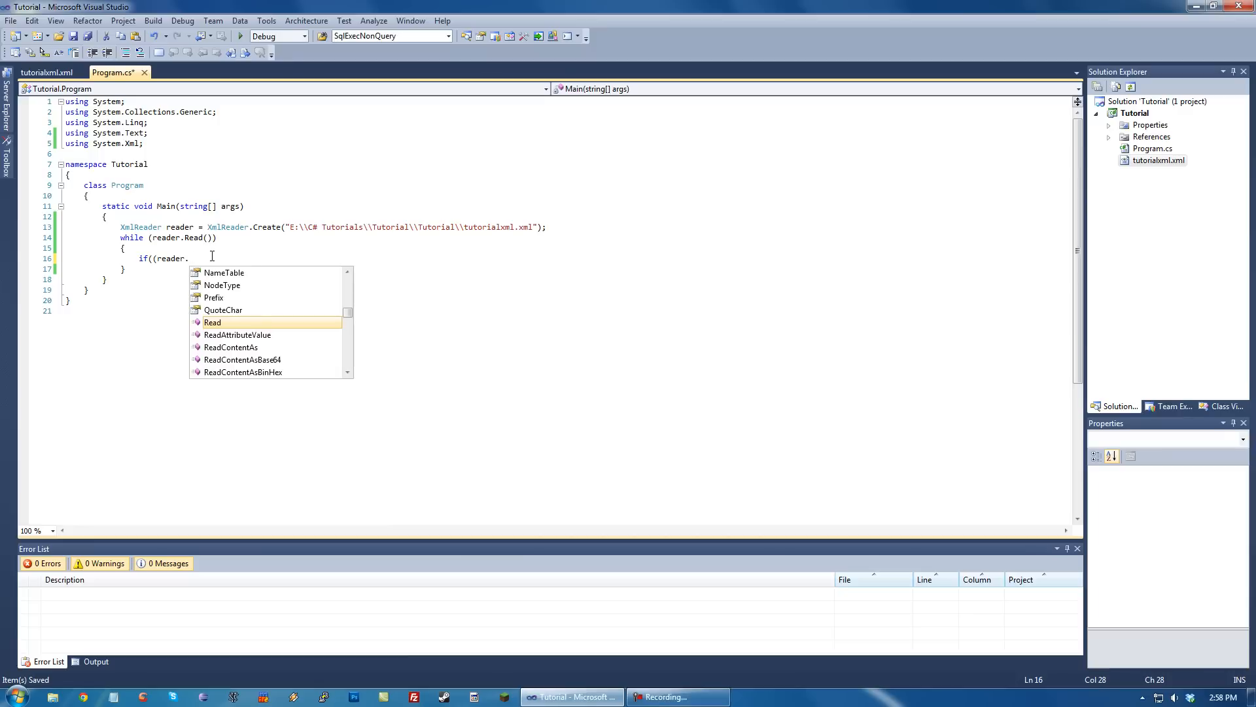
pyautogui.write('NodeType')
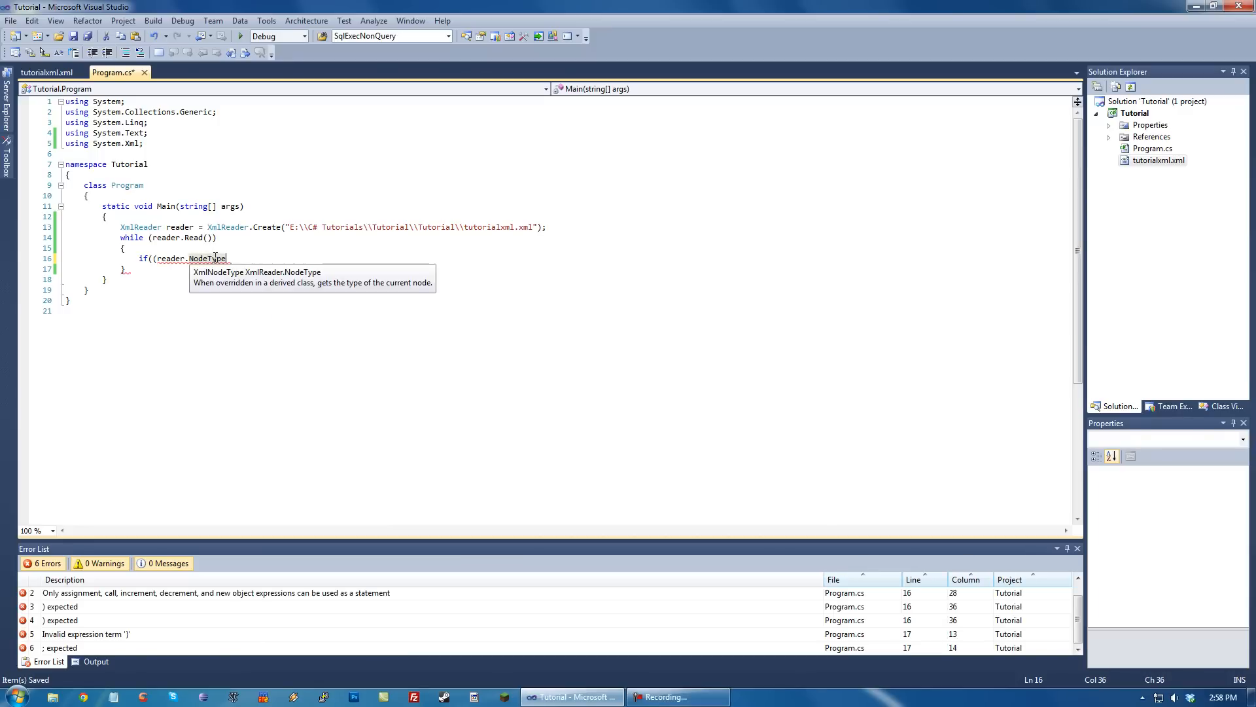
pyautogui.moveTo(276, 264)
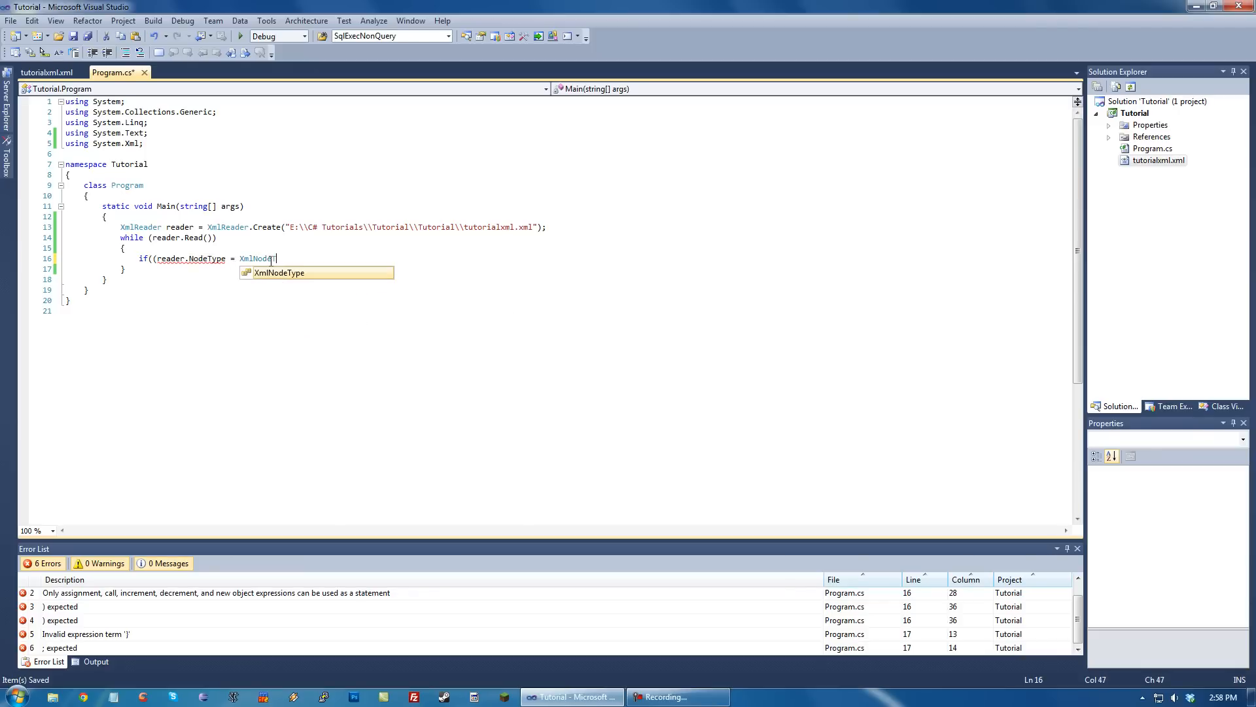
pyautogui.write('.El')
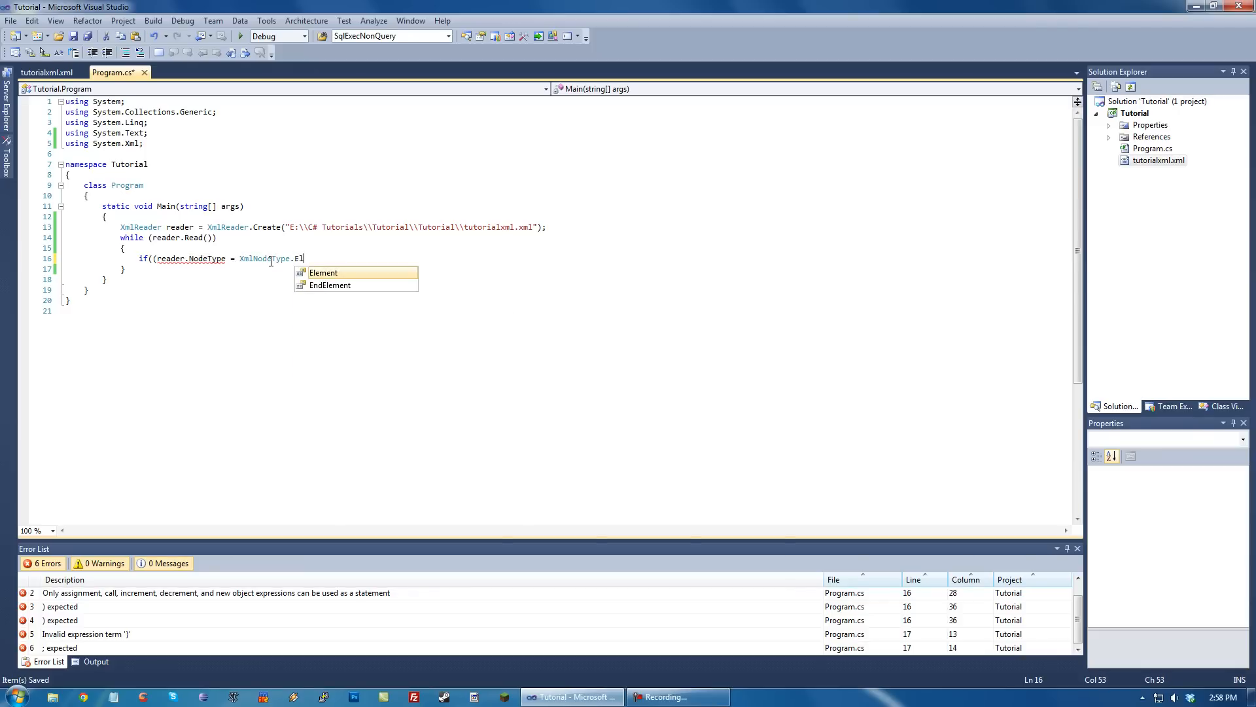
pyautogui.click(47, 72)
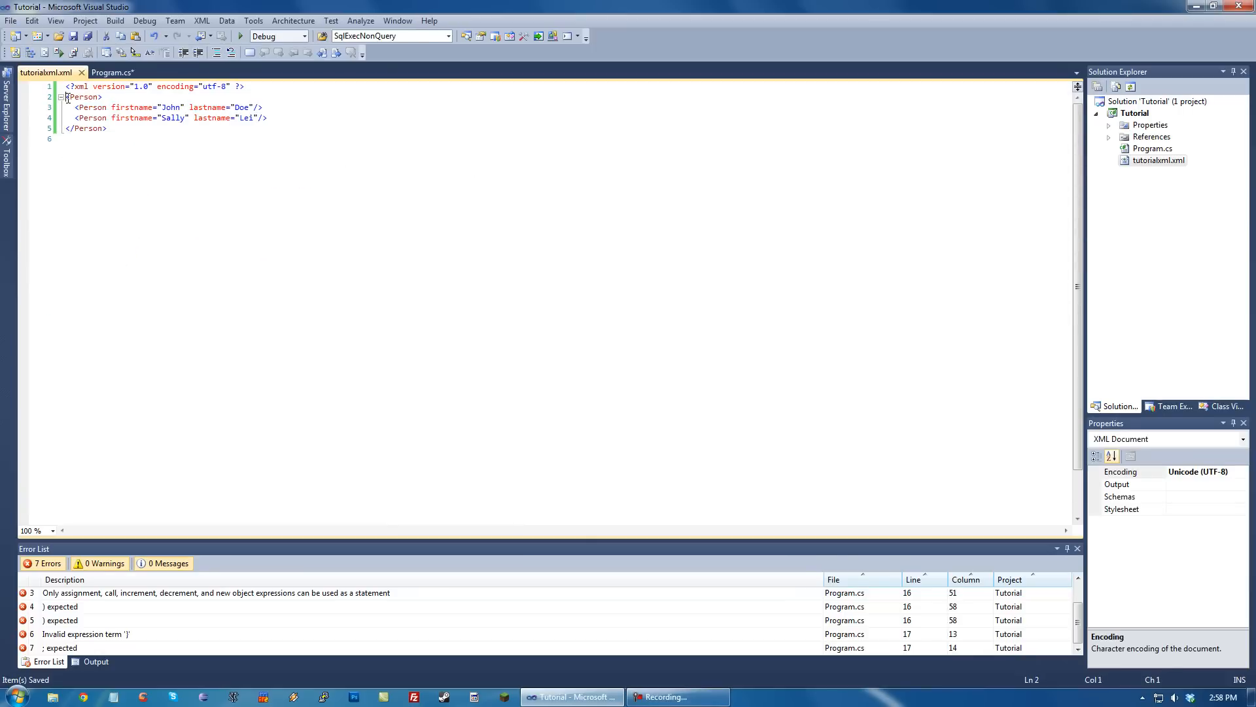
# Highlight the Person element name in the XML and return to Program.cs.
pyautogui.click(135, 106)
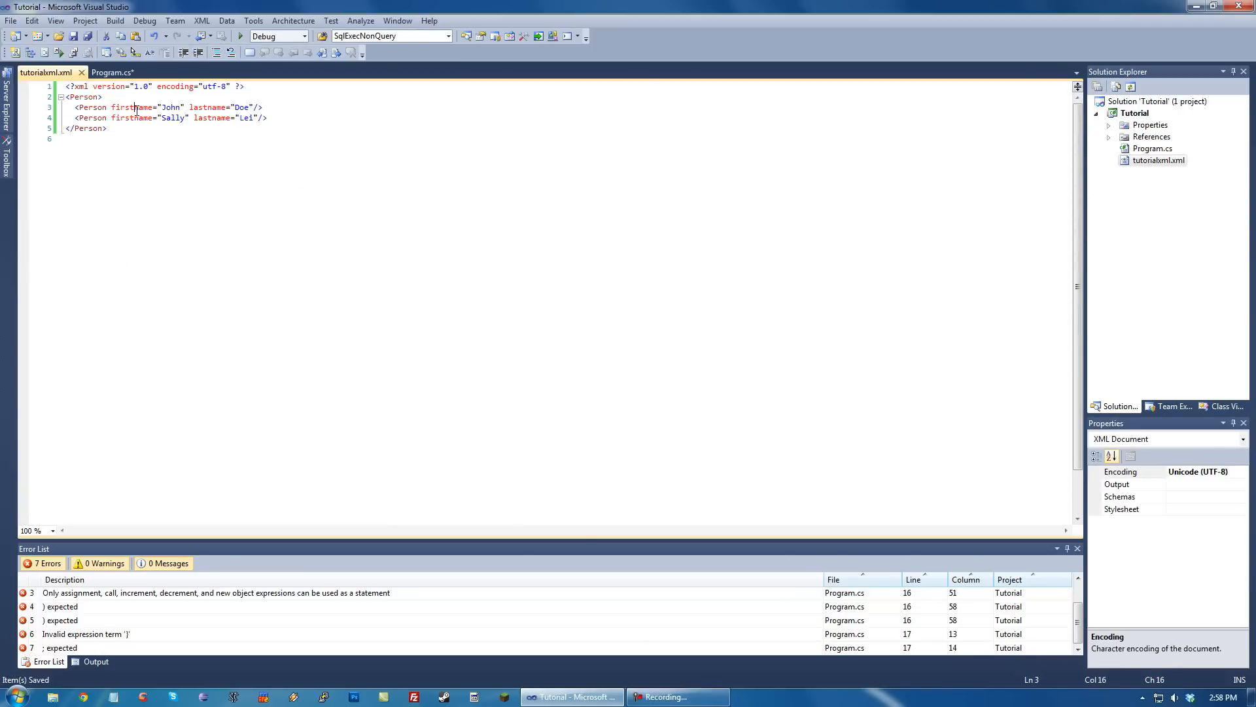
pyautogui.click(88, 106)
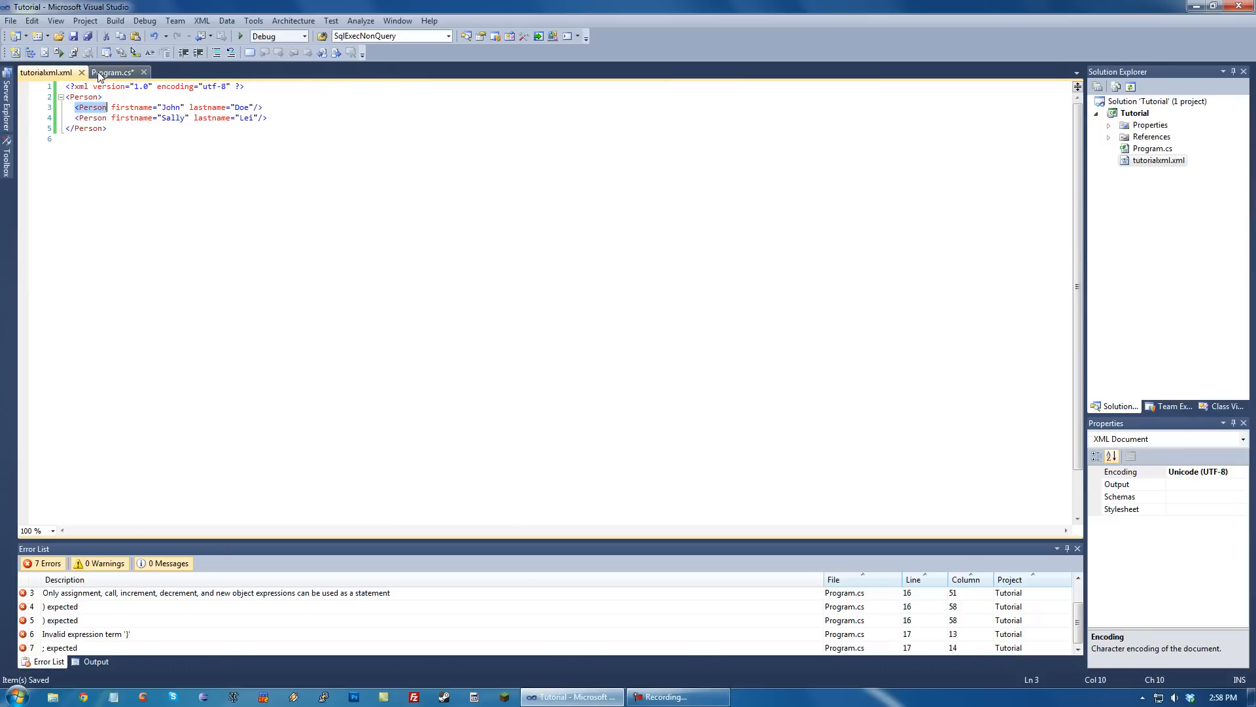
pyautogui.click(116, 72)
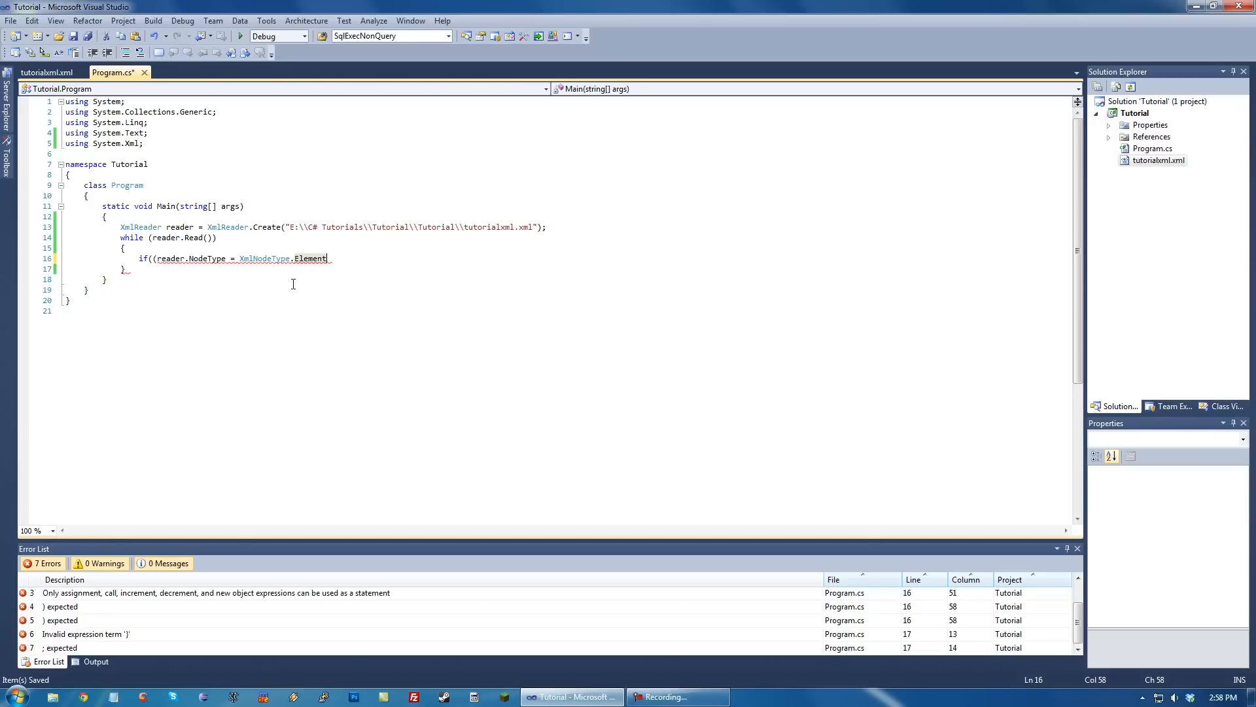
# Make the Element test use ==, add && (reader. for a second clause, then view tutorialxml.xml.
pyautogui.write('=')
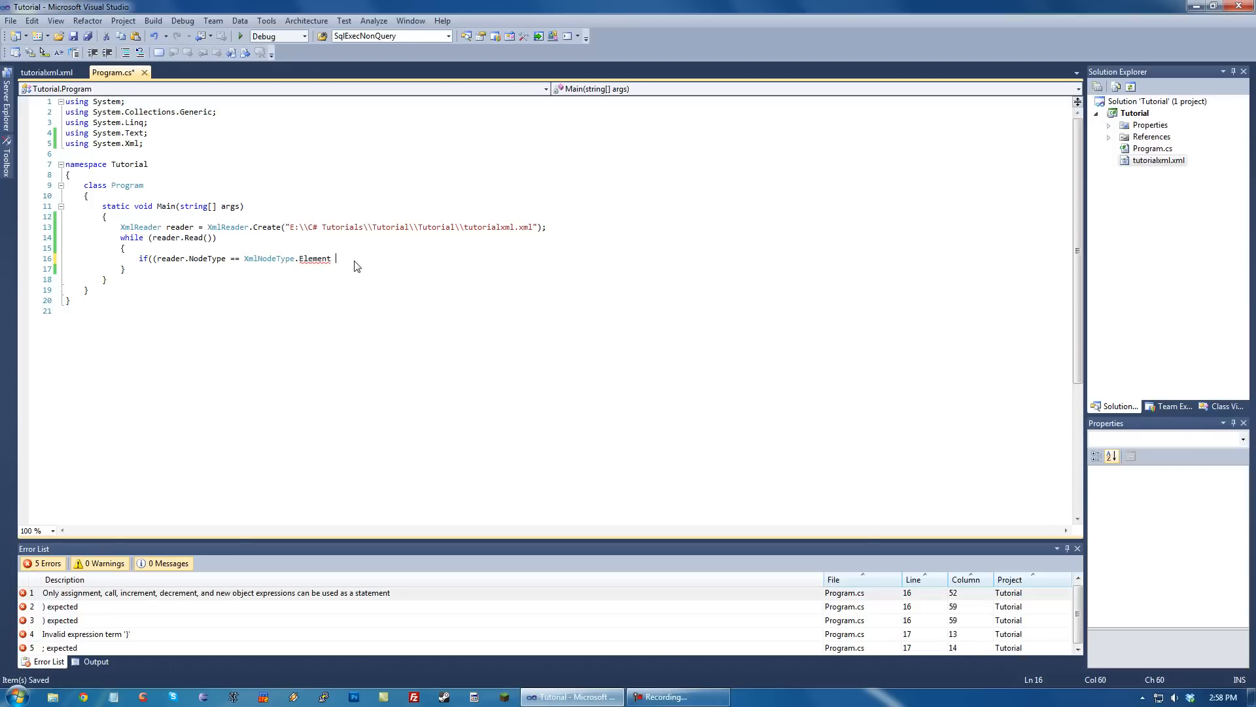
pyautogui.press('BackSpace')
pyautogui.write(')')
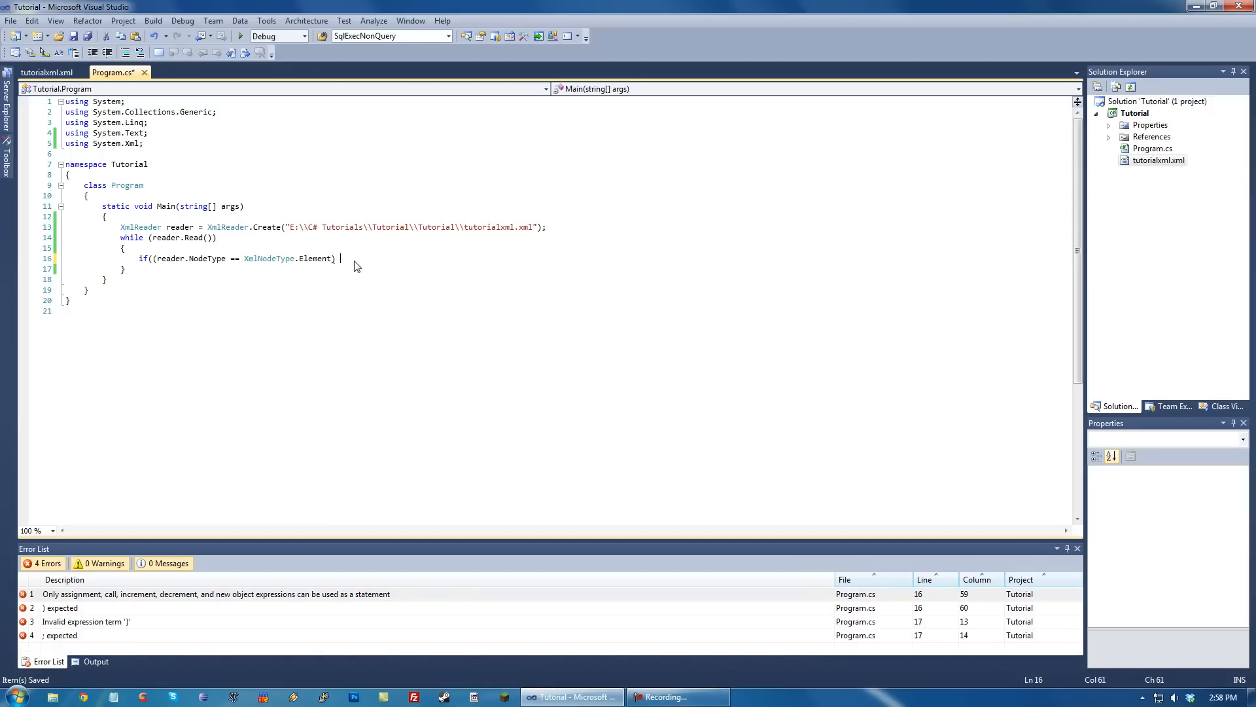
pyautogui.write('&&')
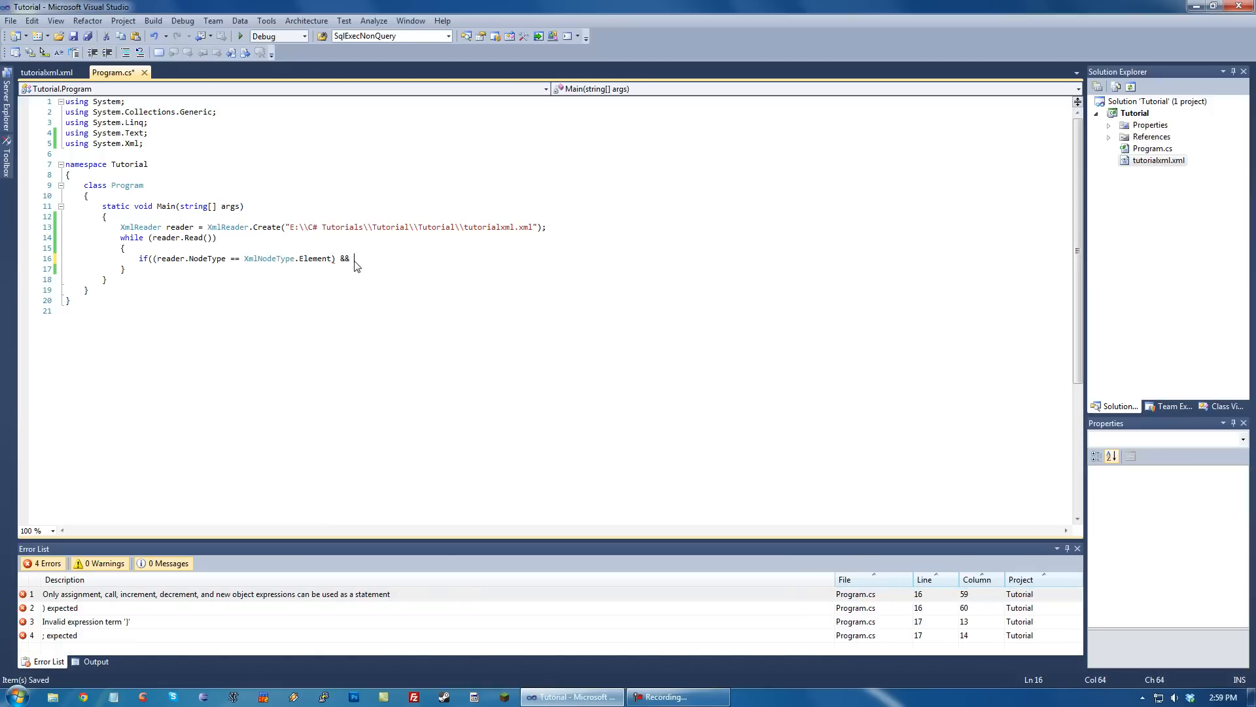
pyautogui.write('(xml')
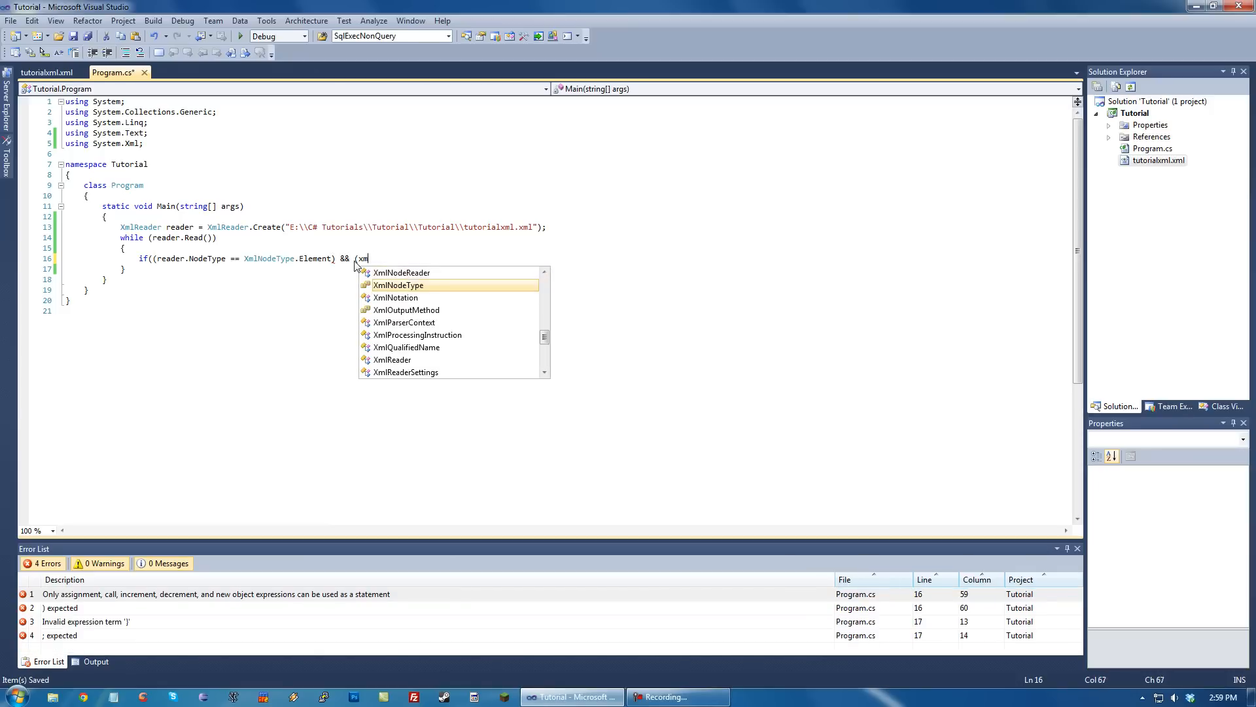
pyautogui.write('reader.N')
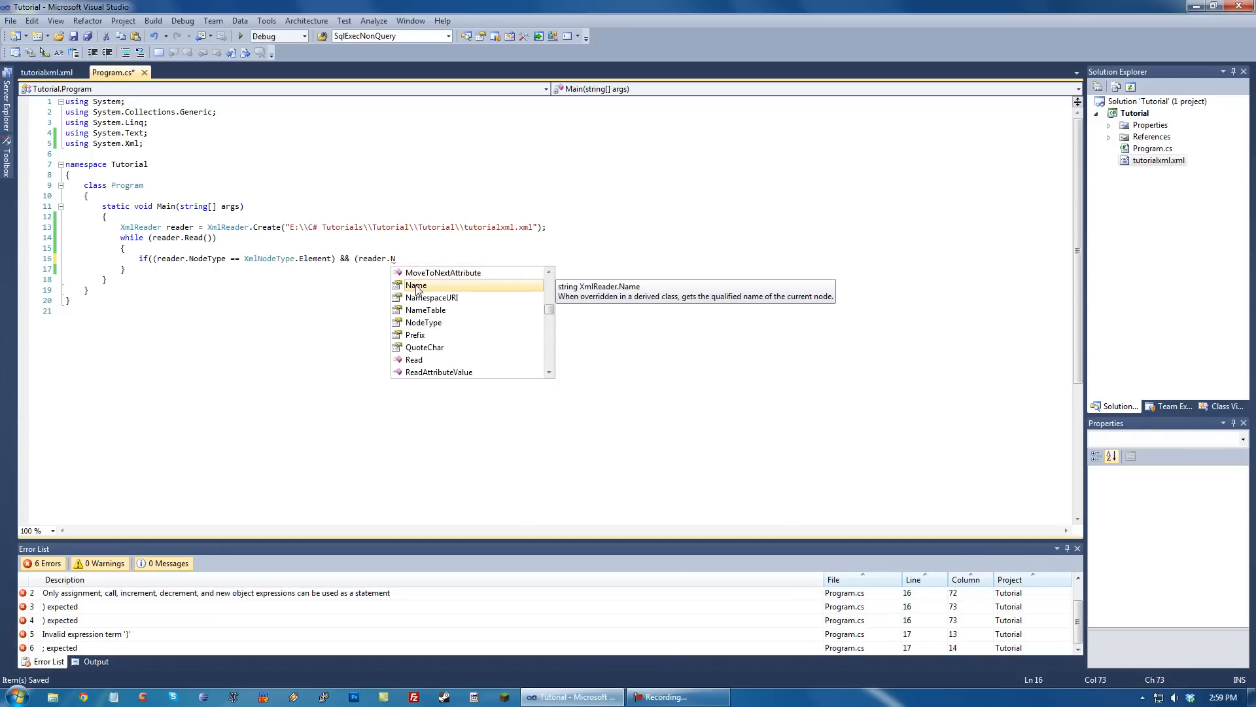
pyautogui.click(47, 72)
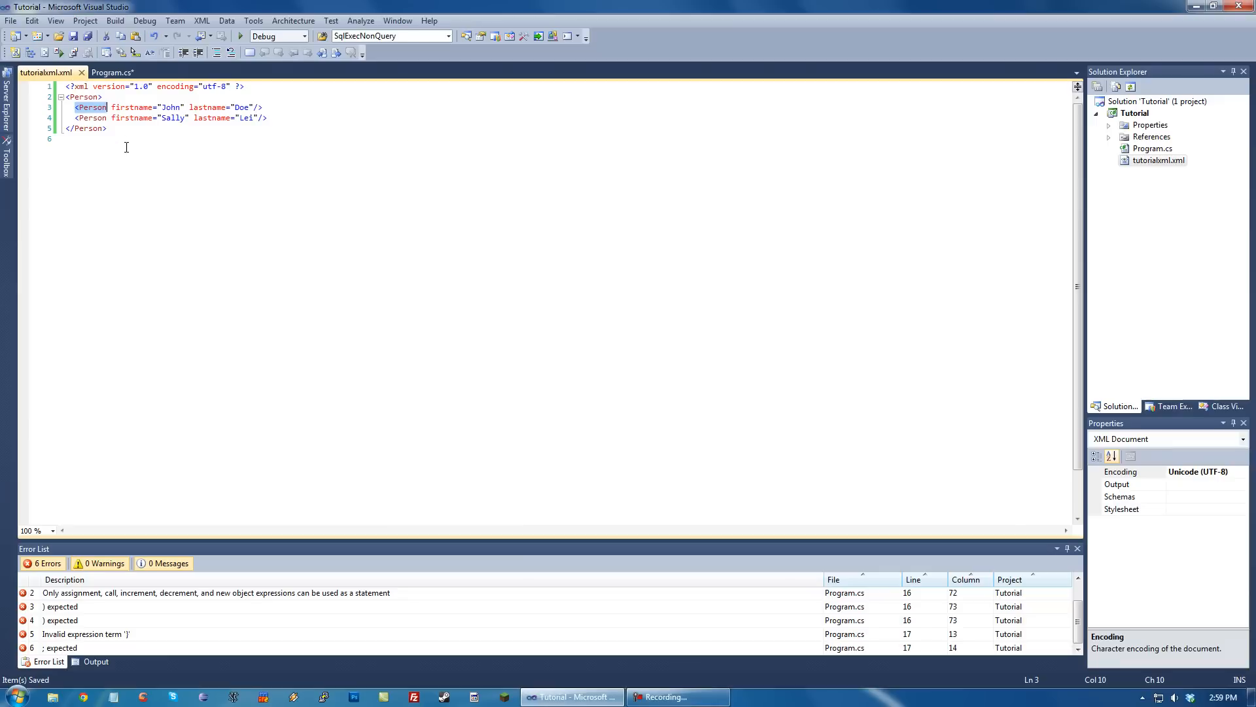
# Return to Program.cs to continue the reader.Name comparison.
pyautogui.click(110, 72)
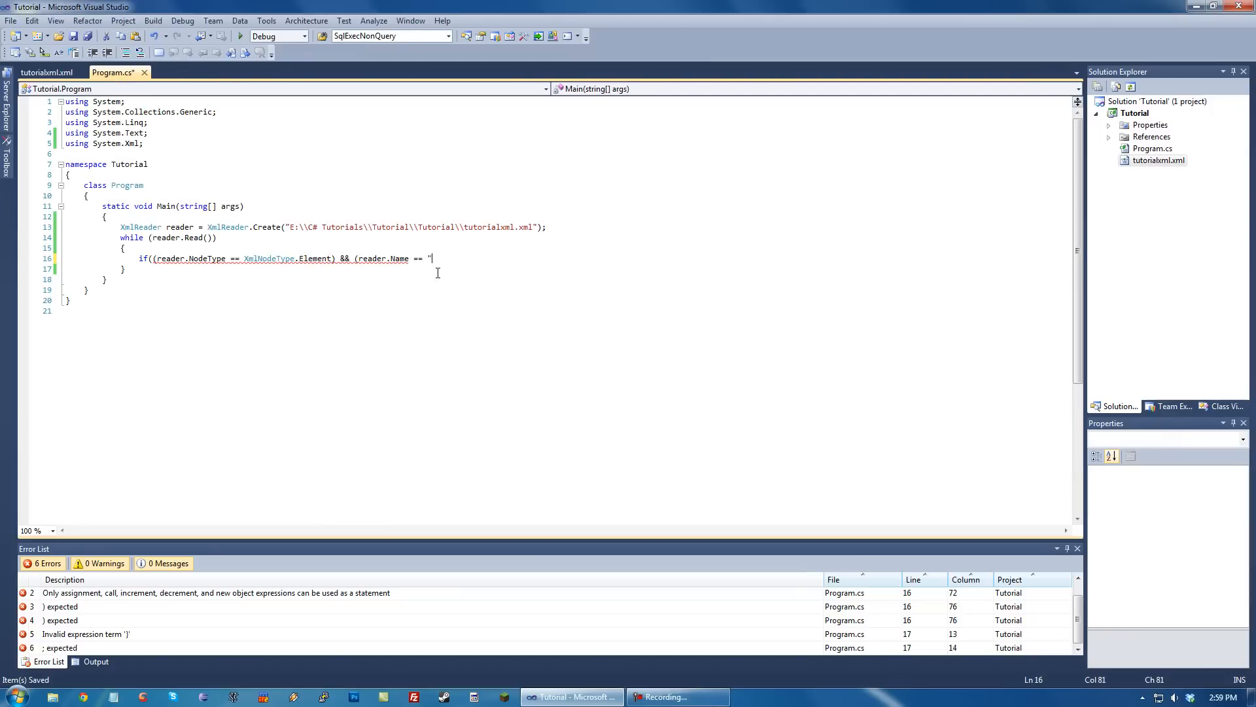
# Finish the condition with reader.Name == "Person")) so the if matches Person elements only.
pyautogui.write('Person')
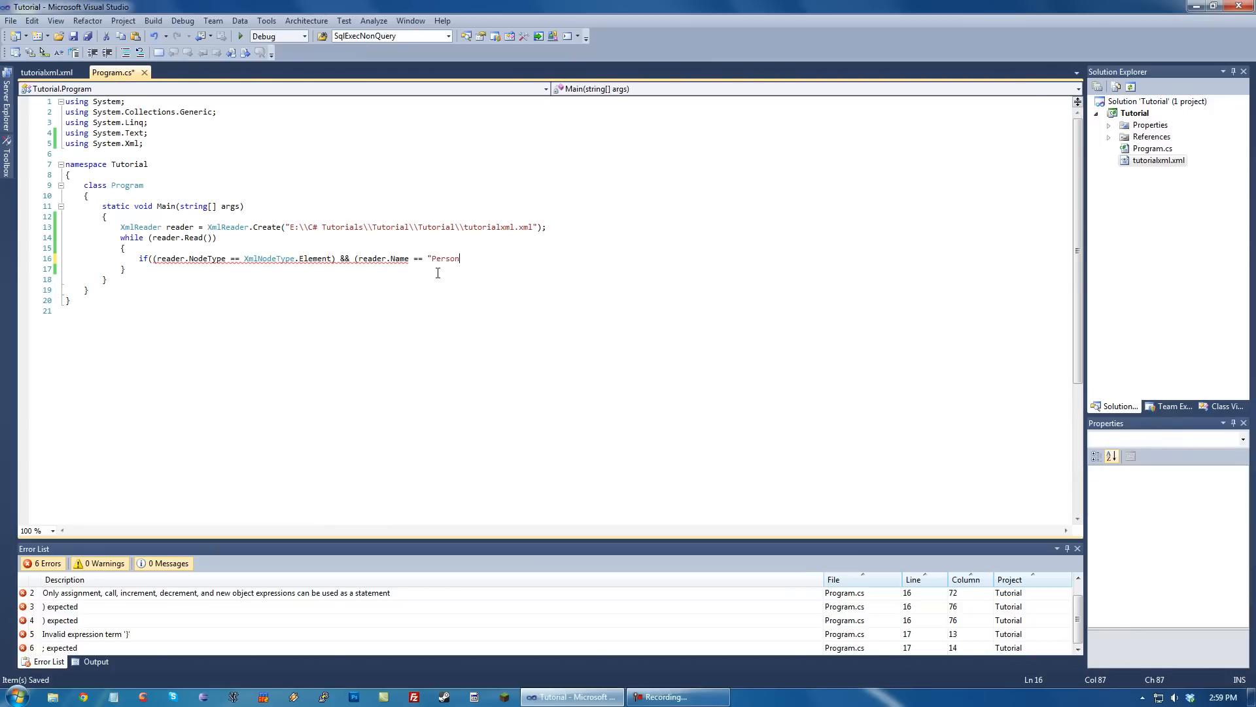
pyautogui.write('"))')
pyautogui.write('{')
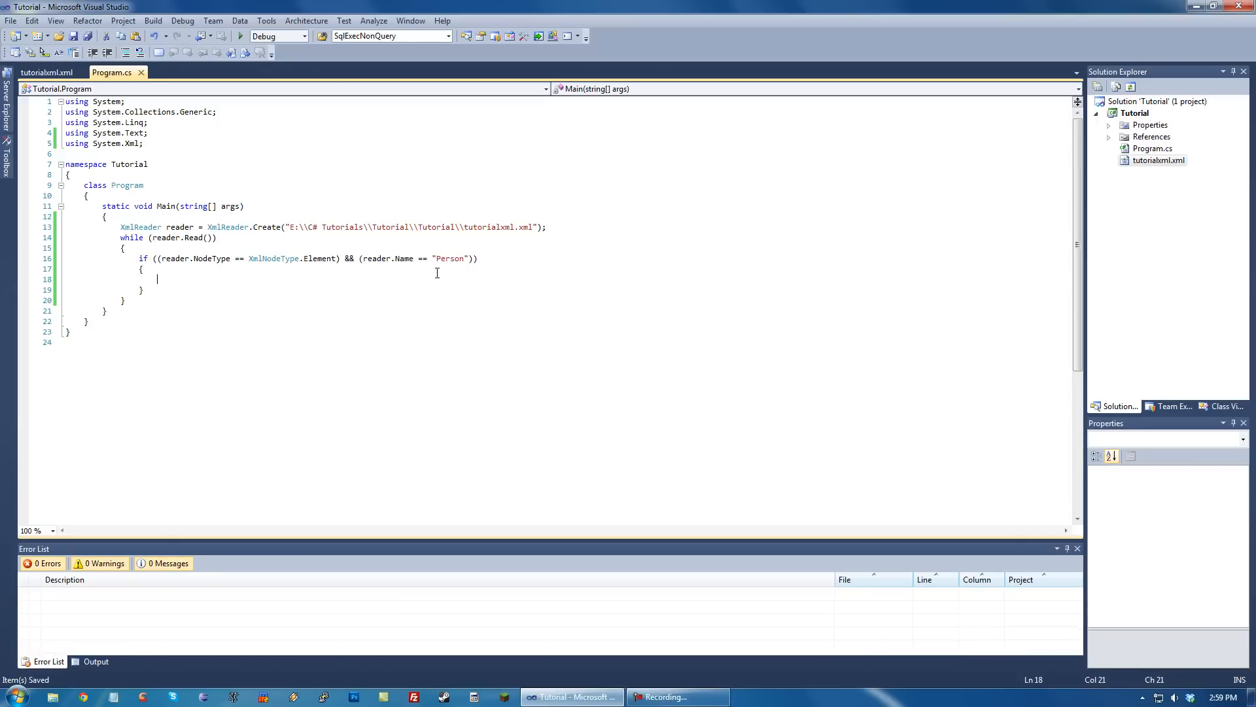
pyautogui.moveTo(46, 72)
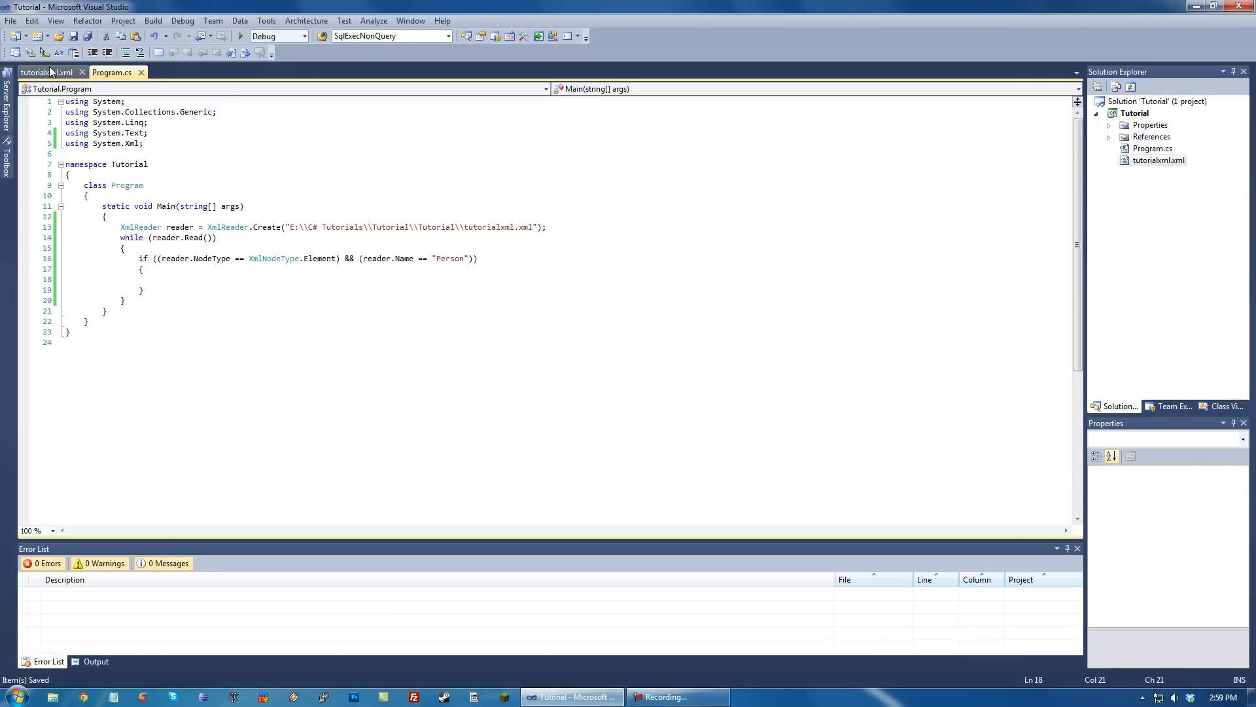
# Insert <Dog firstname="Brian"/> between the Person entries in tutorialxml.xml and save it.
pyautogui.click(45, 72)
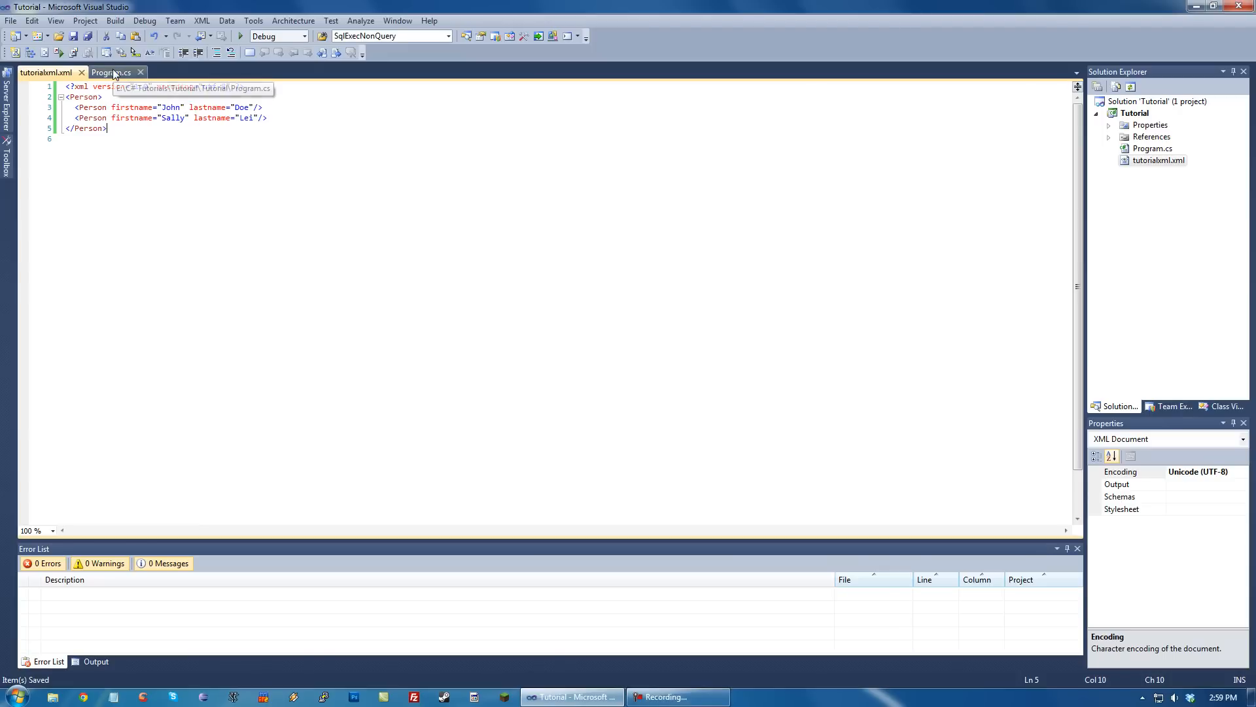
pyautogui.write('<Dog')
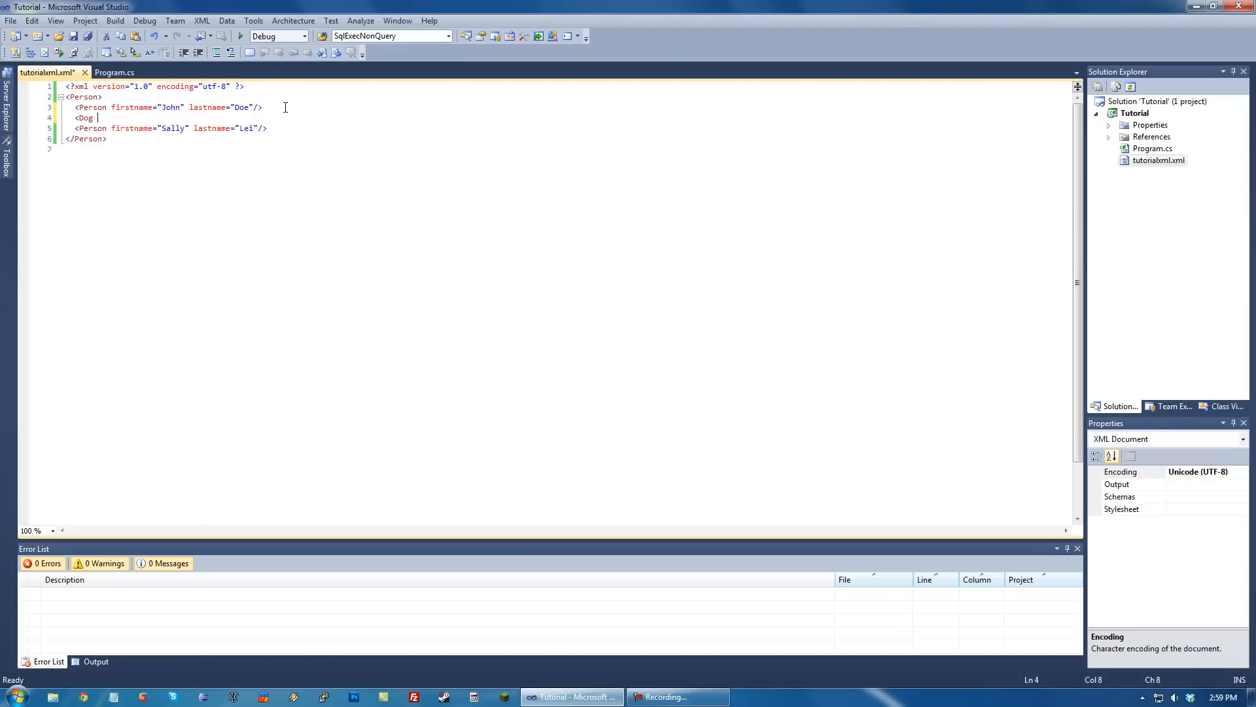
pyautogui.write('firstname="')
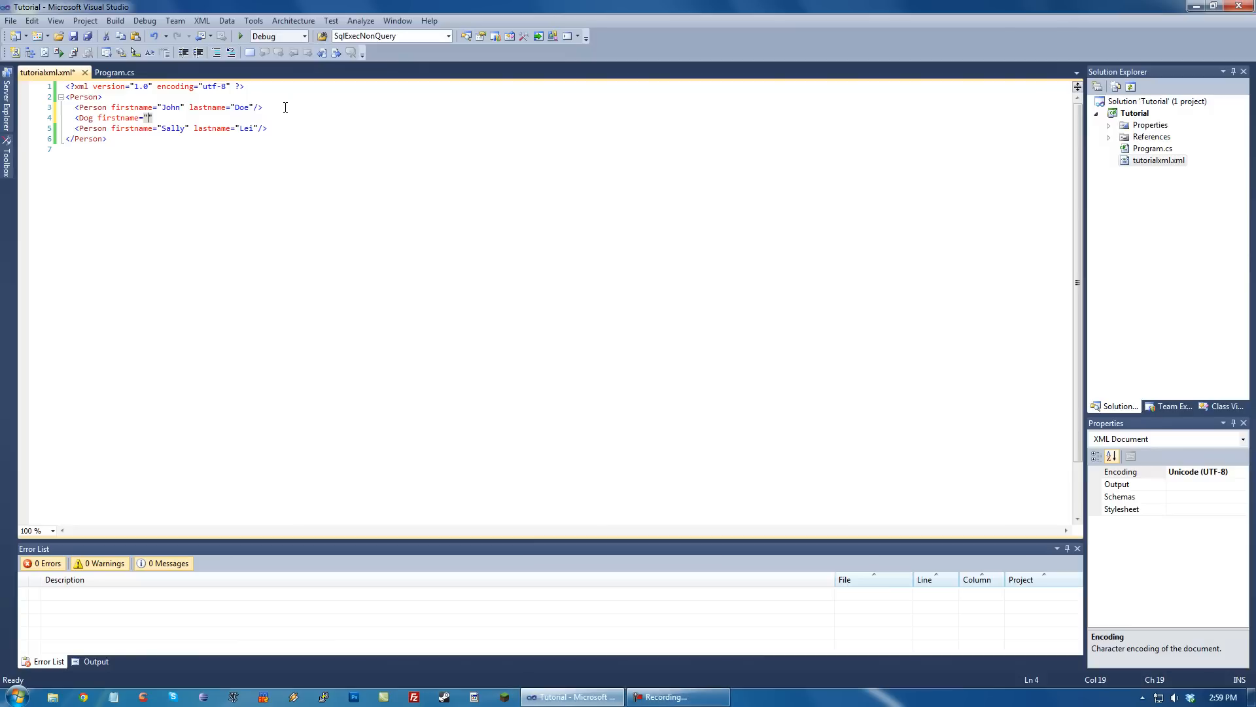
pyautogui.write('Brian"/>')
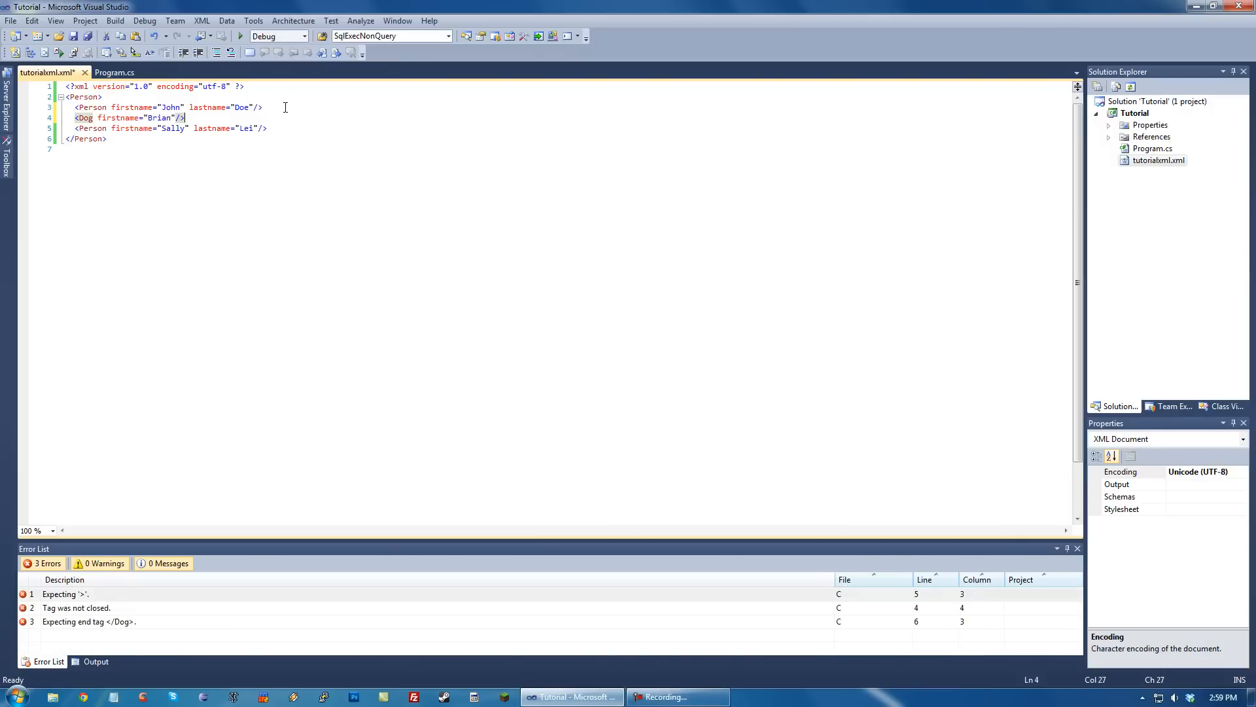
pyautogui.press('ctrl+s')
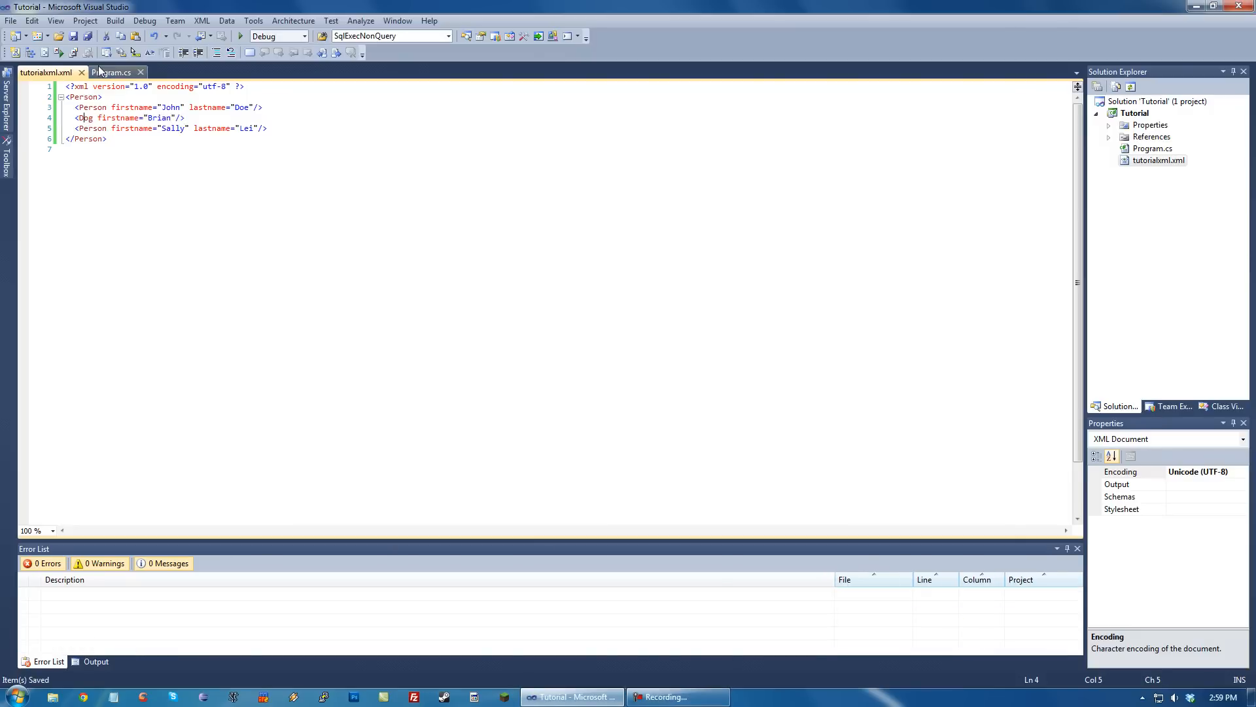
pyautogui.click(112, 72)
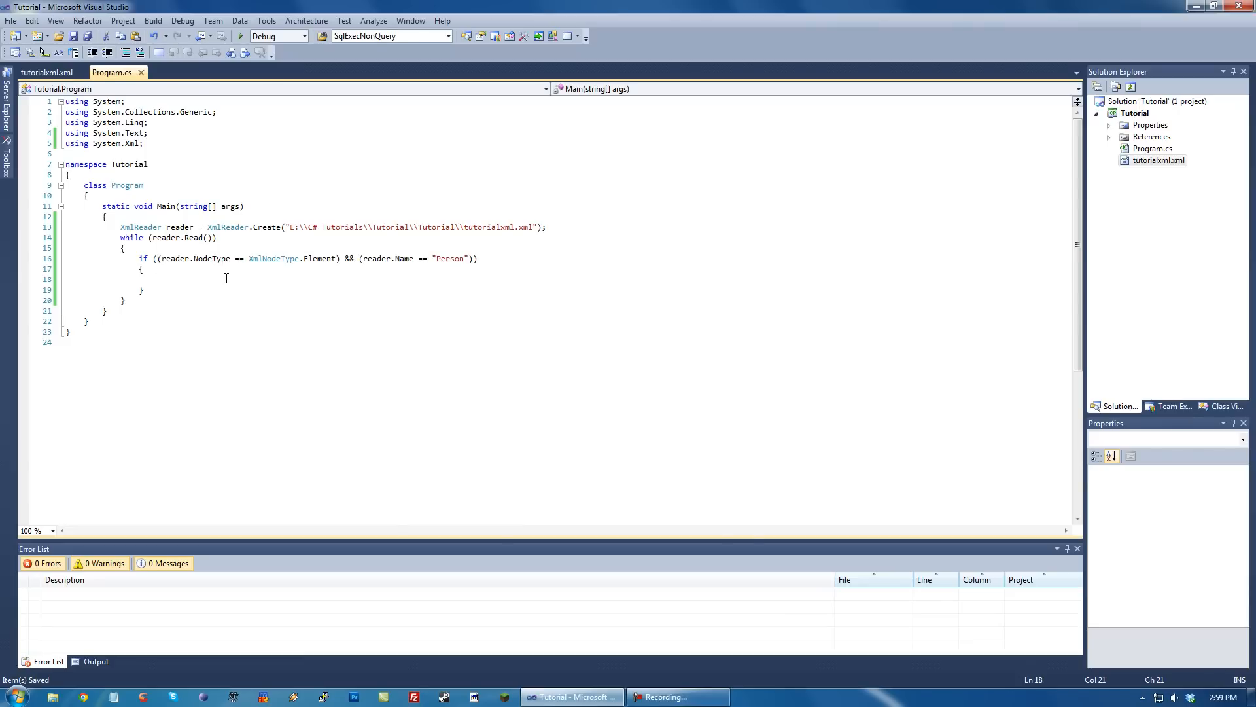
pyautogui.moveTo(225, 277)
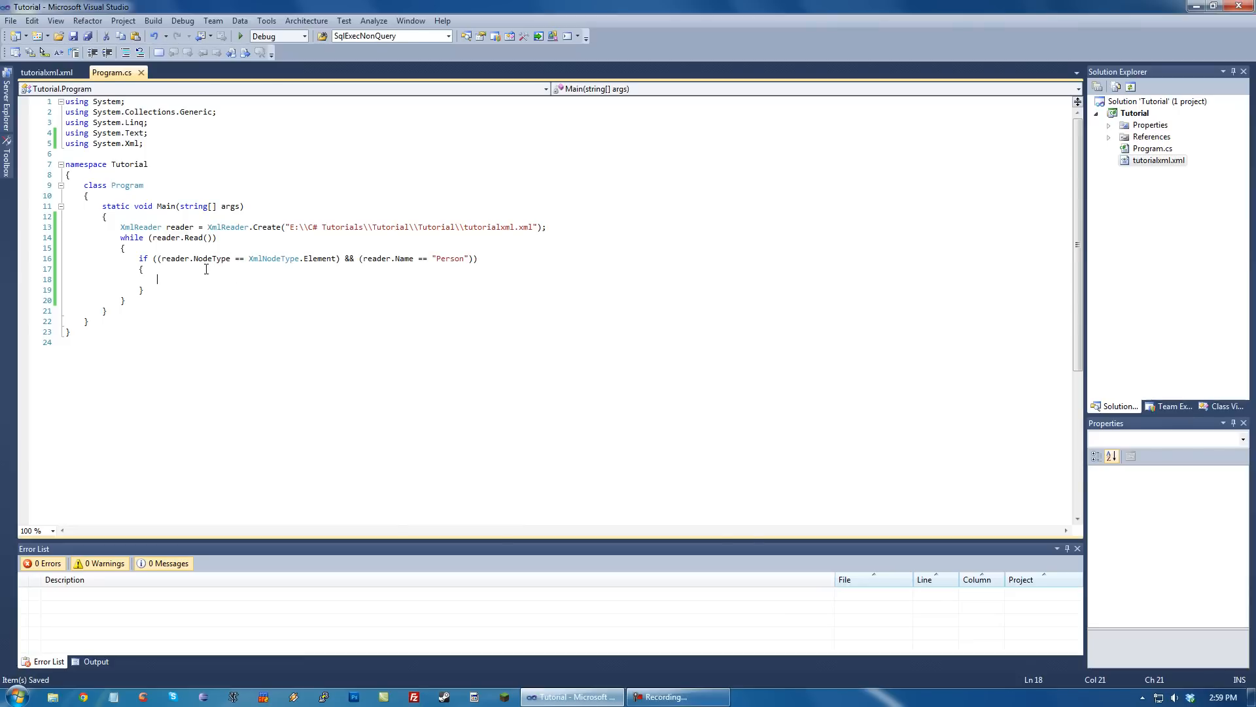
# Nest an if (reader.HasAttributes) block inside the Person element check.
pyautogui.click(46, 72)
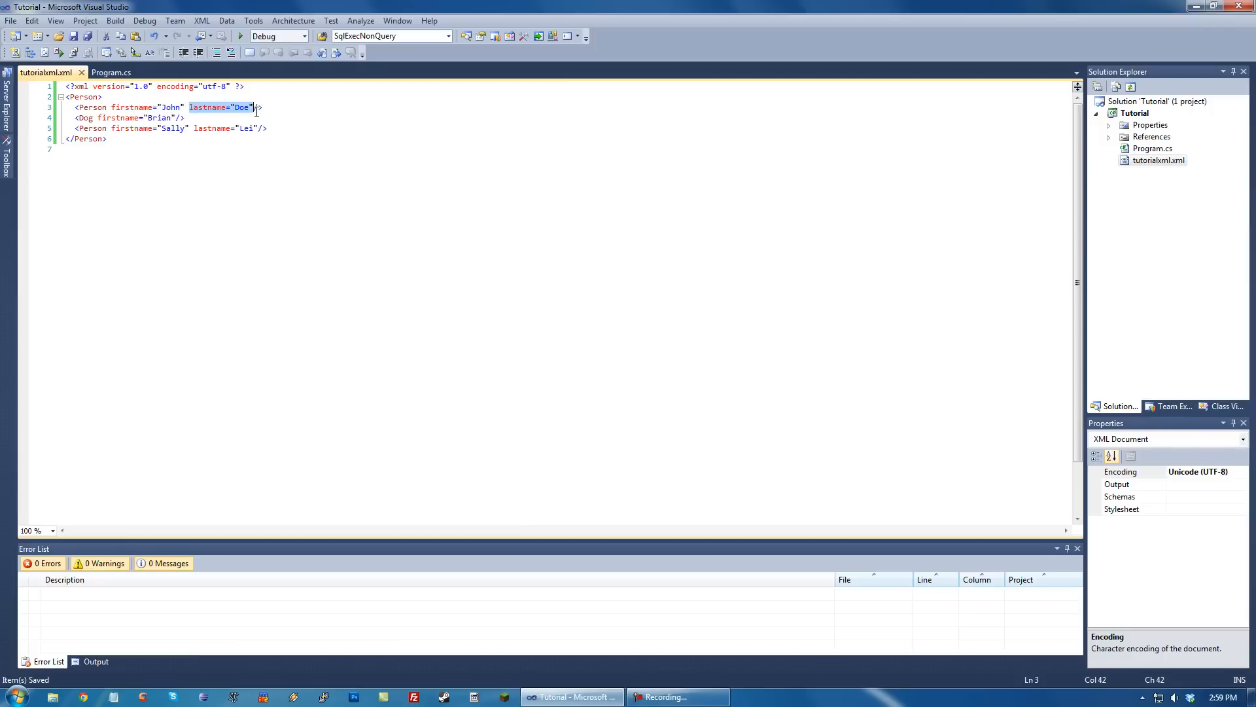
pyautogui.click(110, 72)
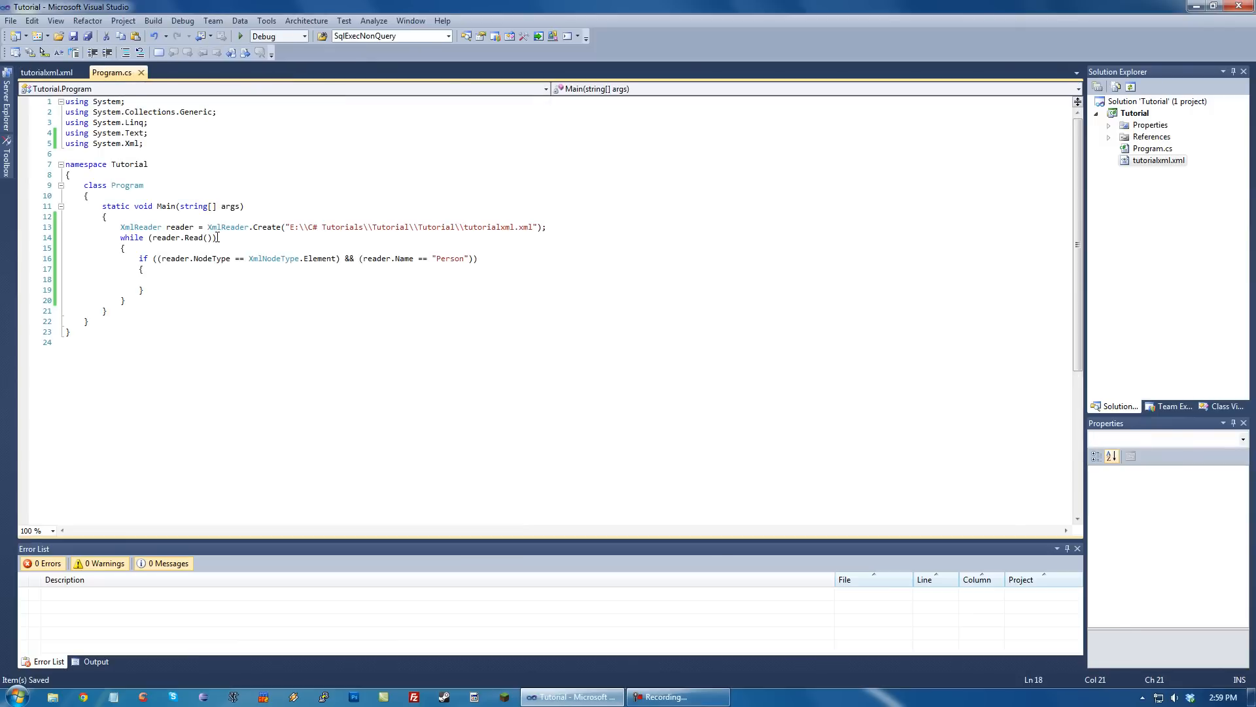
pyautogui.write('if(')
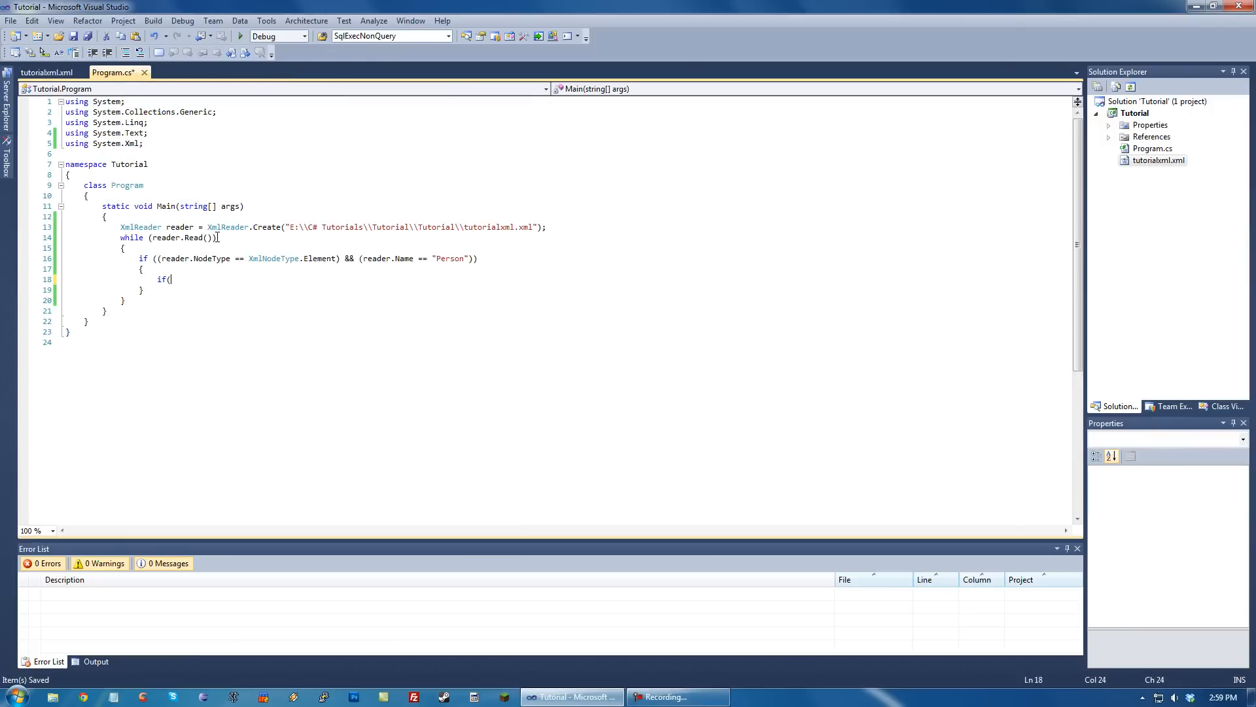
pyautogui.write('reader.')
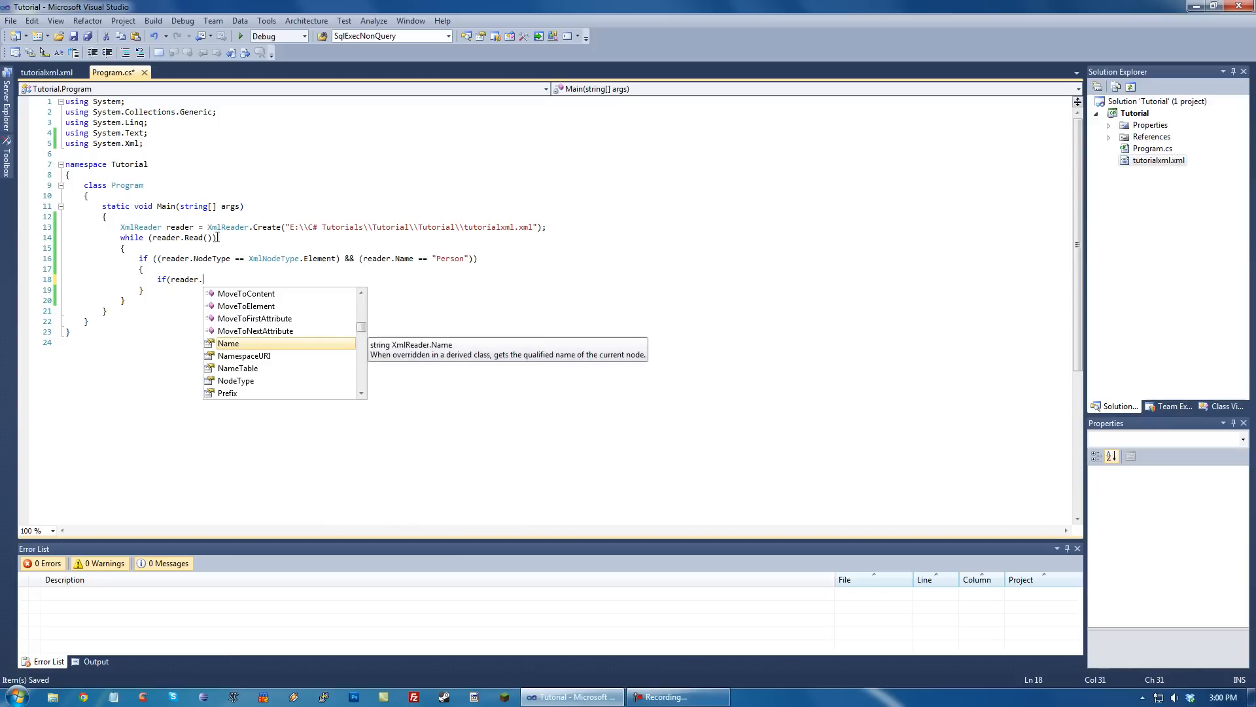
pyautogui.write('has')
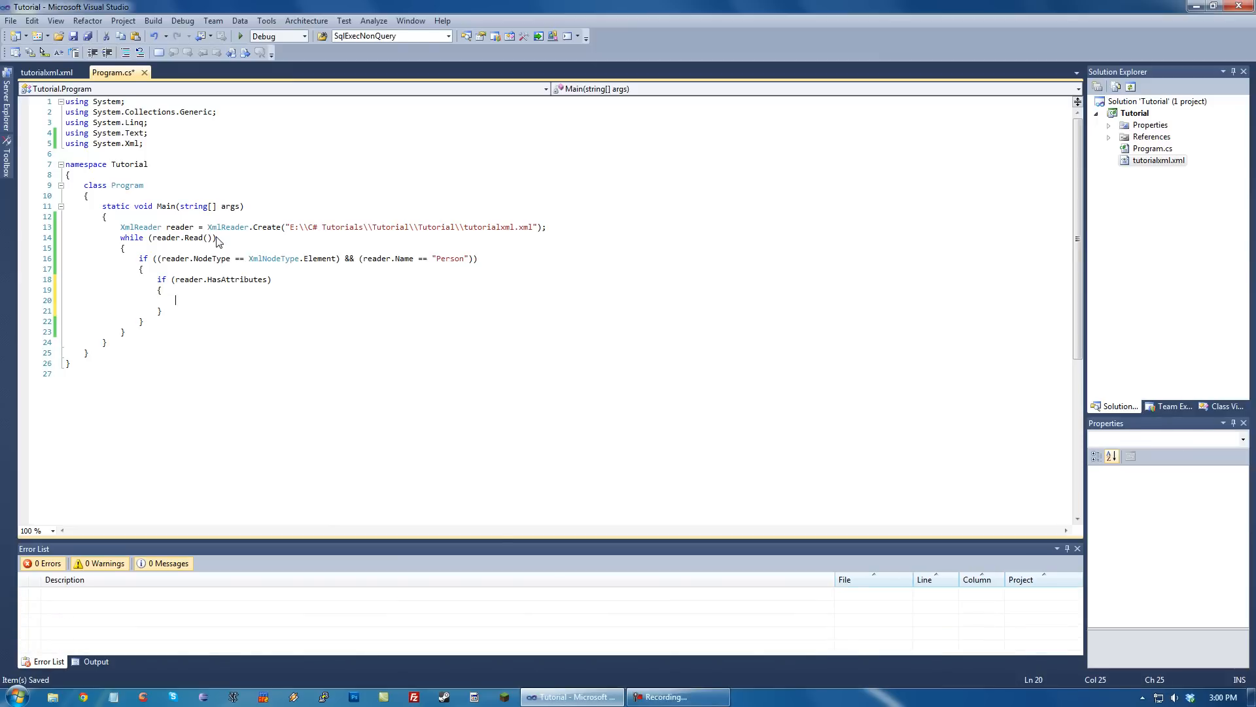
# Start Console.WriteLine with "Firstname: " + reader.GetAttribute("firstname"), checking the XML attribute name.
pyautogui.write('Console')
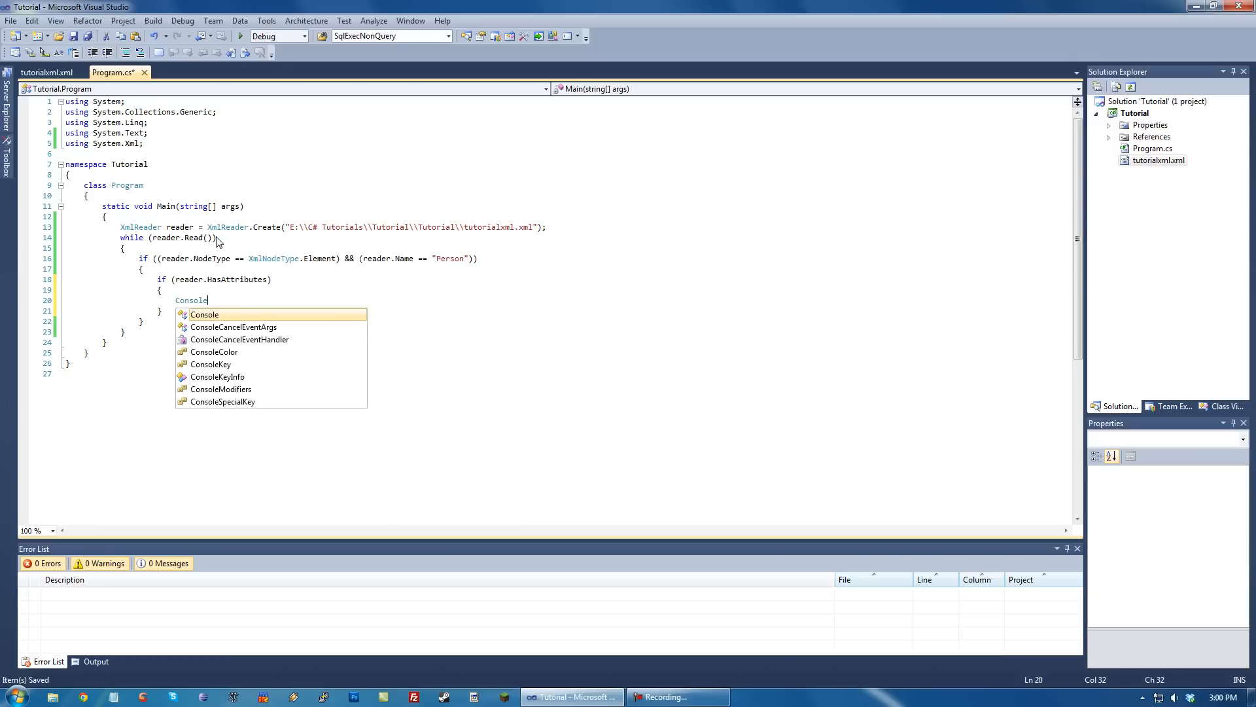
pyautogui.write('.WriteLine')
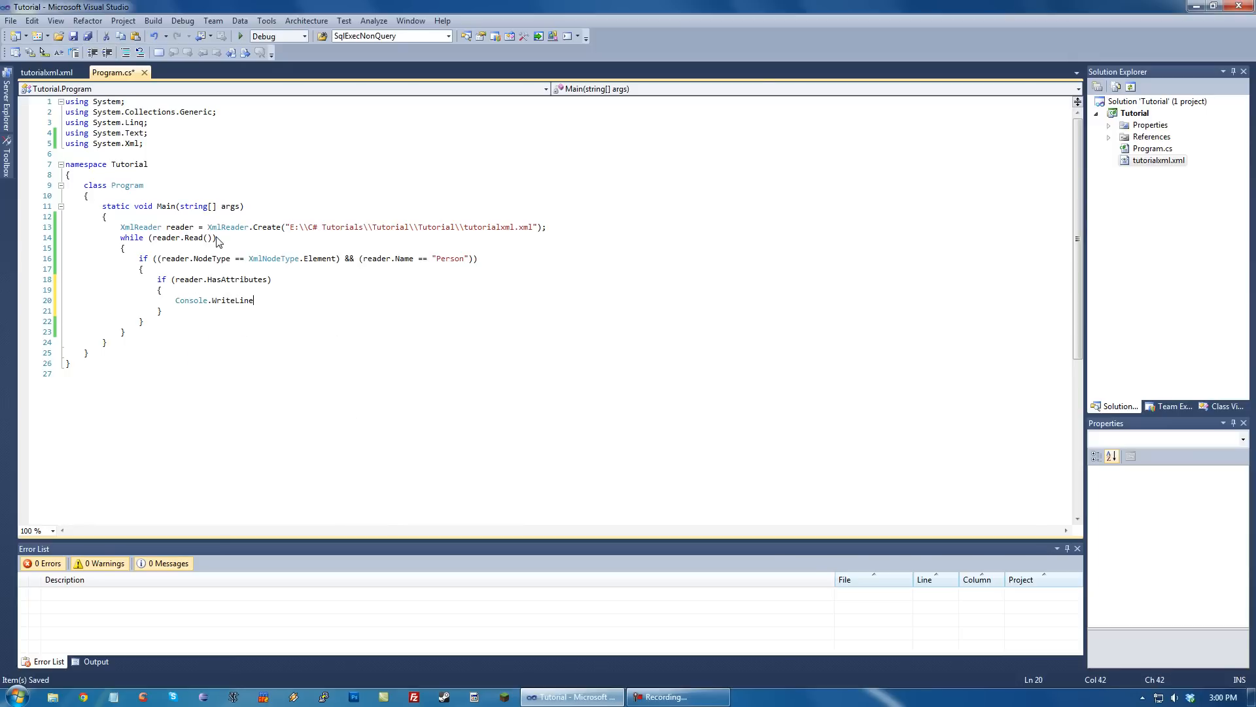
pyautogui.write('(')
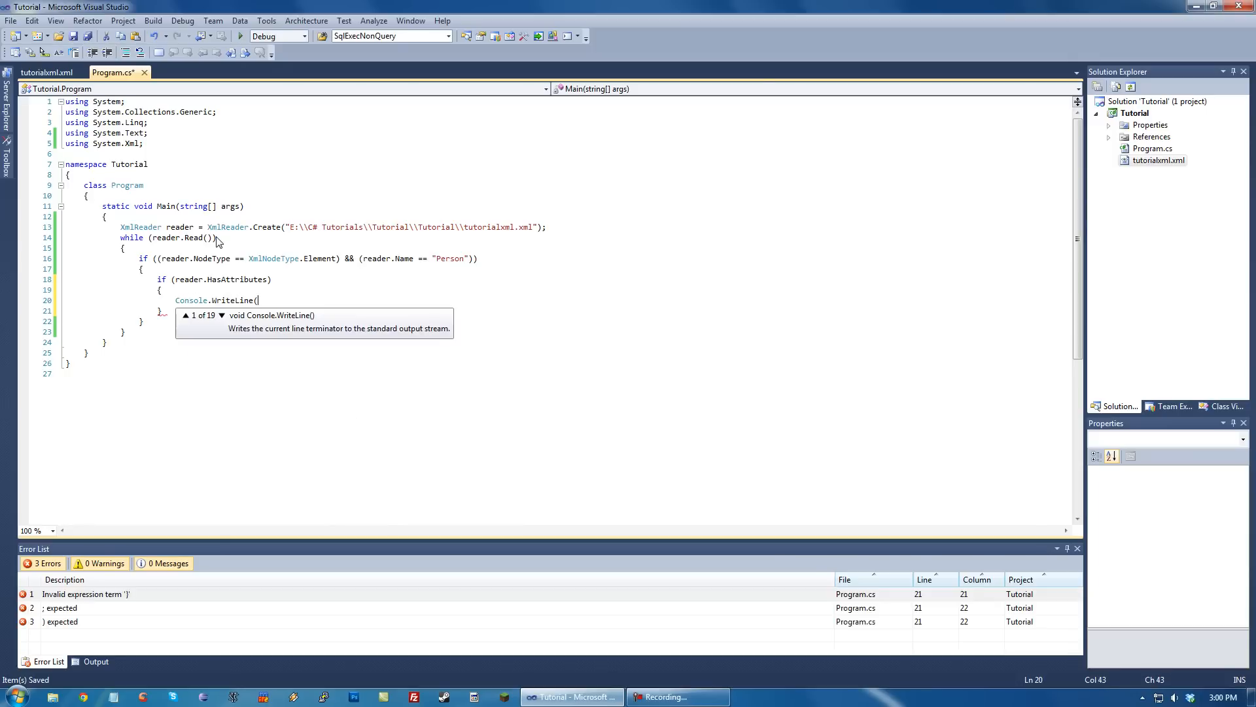
pyautogui.write('reader.')
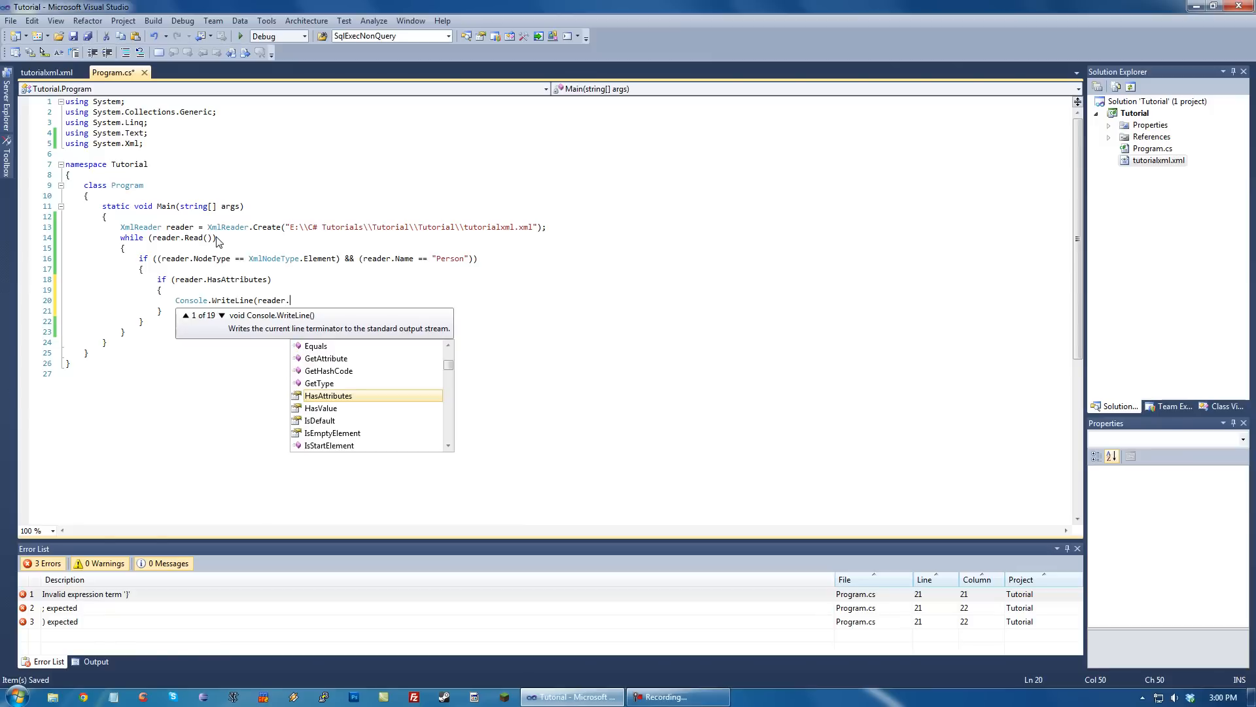
pyautogui.write('getA')
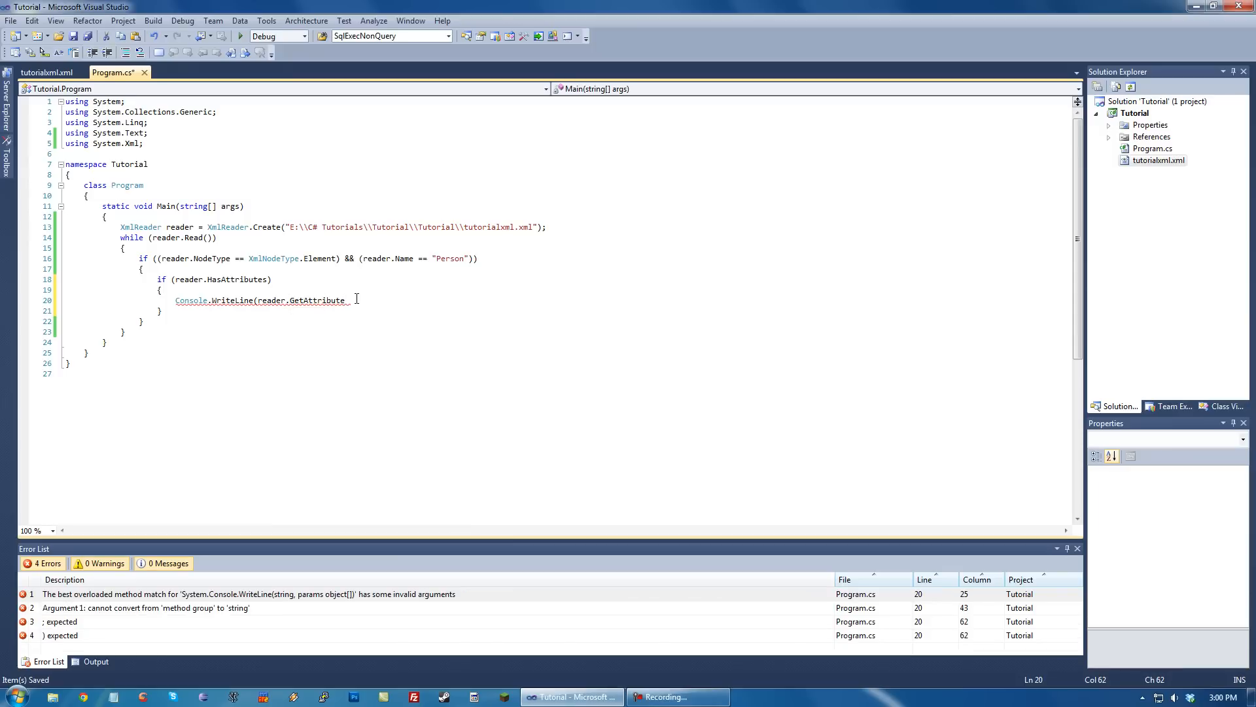
pyautogui.write('(')
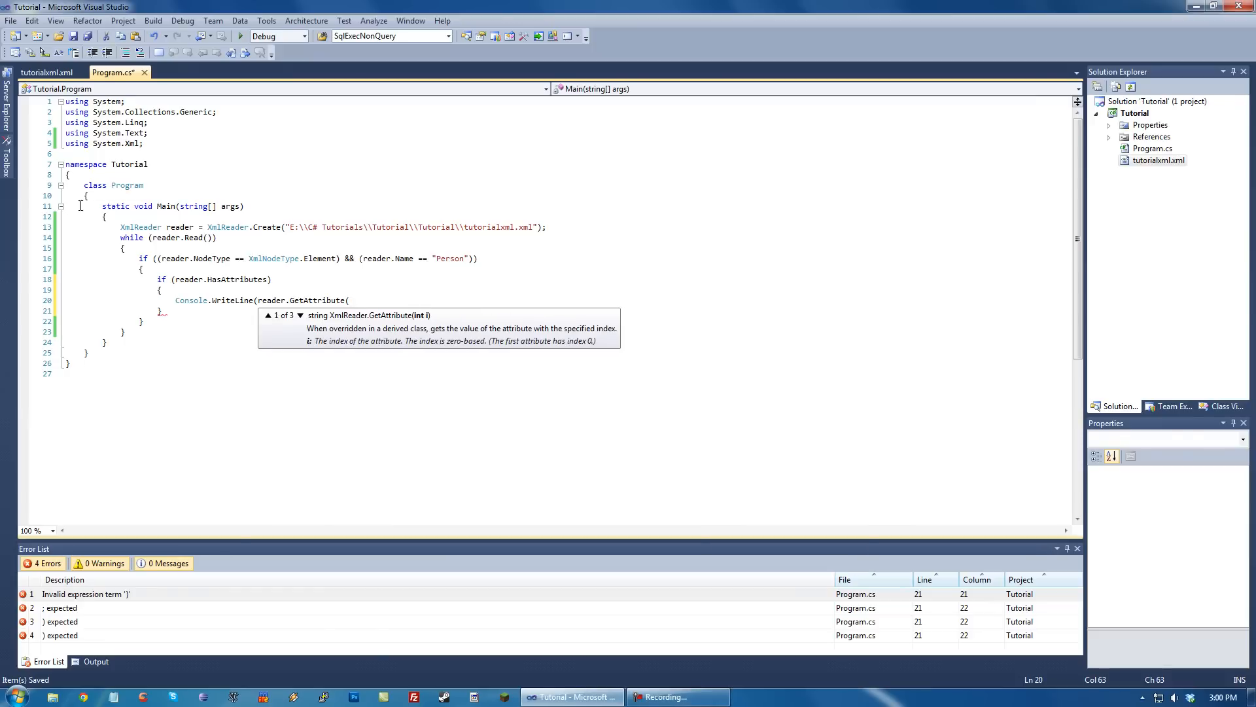
pyautogui.click(46, 72)
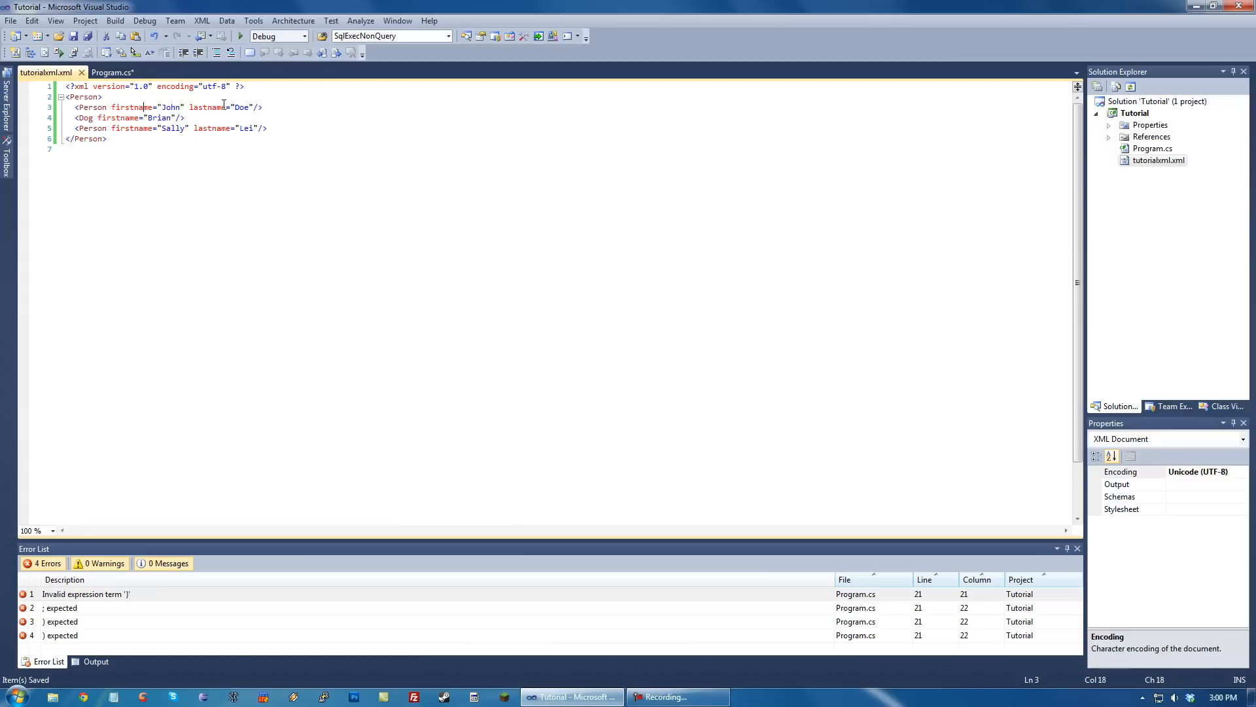
pyautogui.click(113, 72)
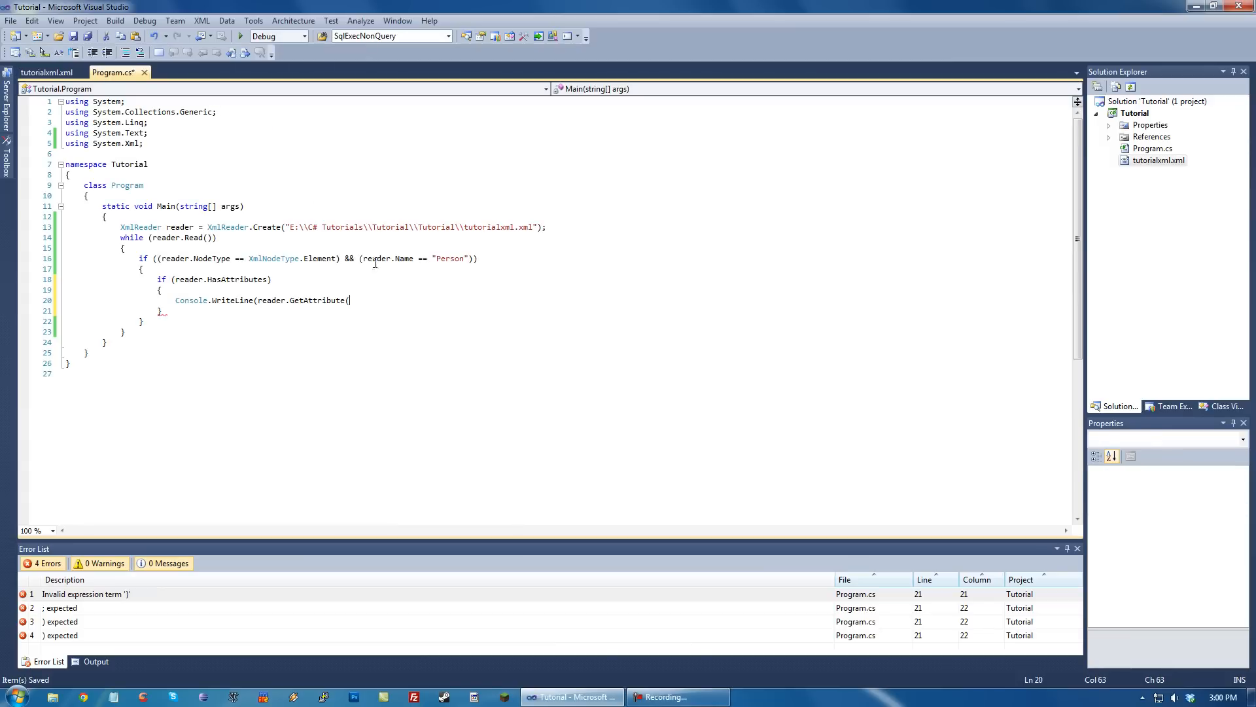
pyautogui.write('"fii')
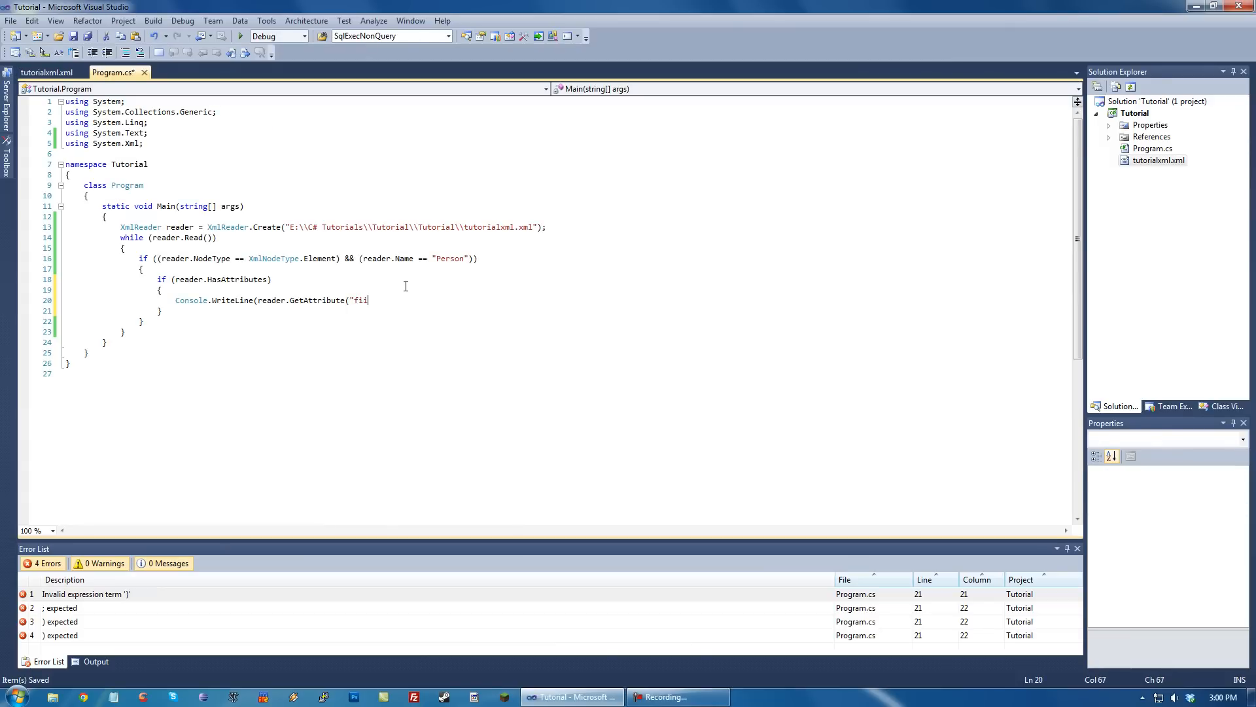
pyautogui.write('rstname") +')
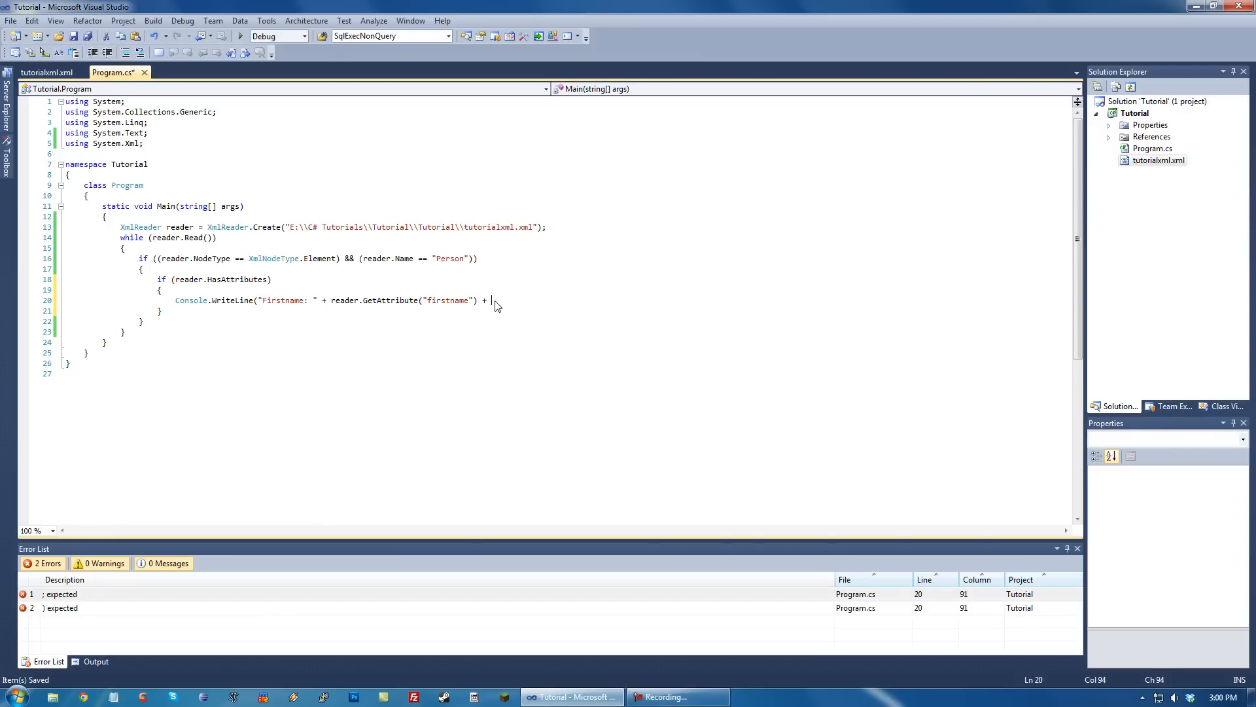
# Append '\n' + "Lastname: " + reader.GetAttribute("lastname") and end the statement.
pyautogui.write("'\\n' +")
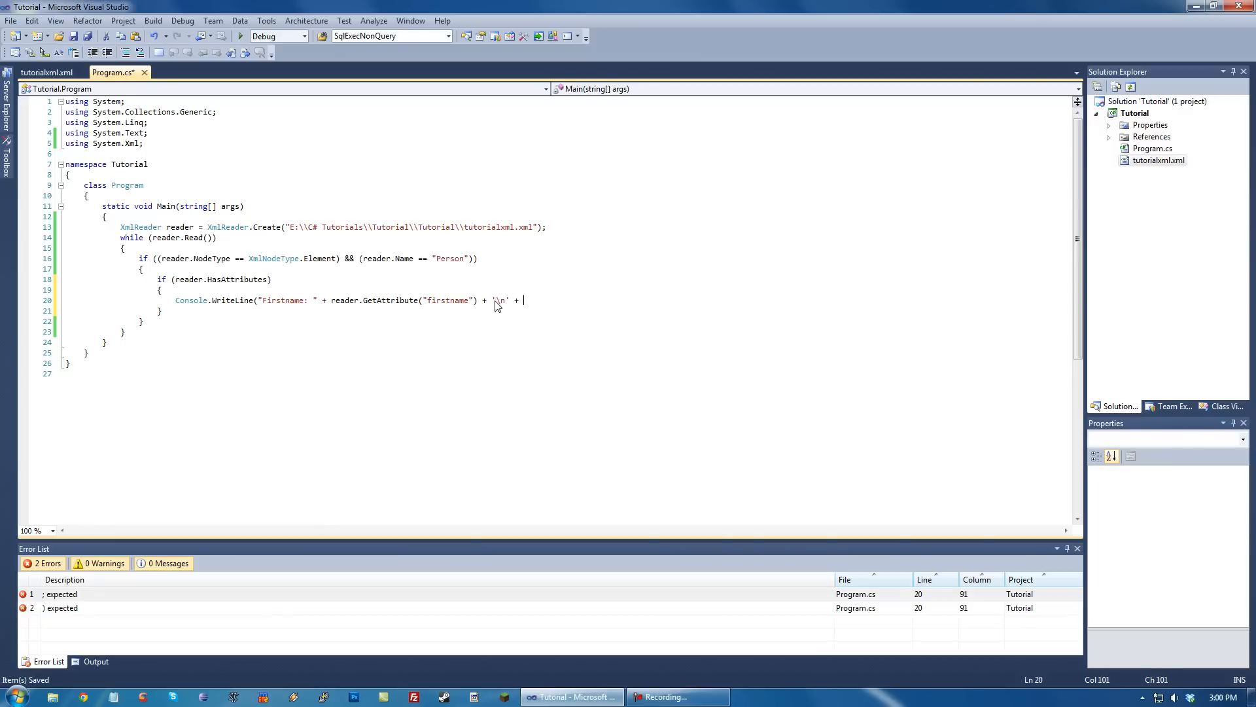
pyautogui.write('"Lastname:')
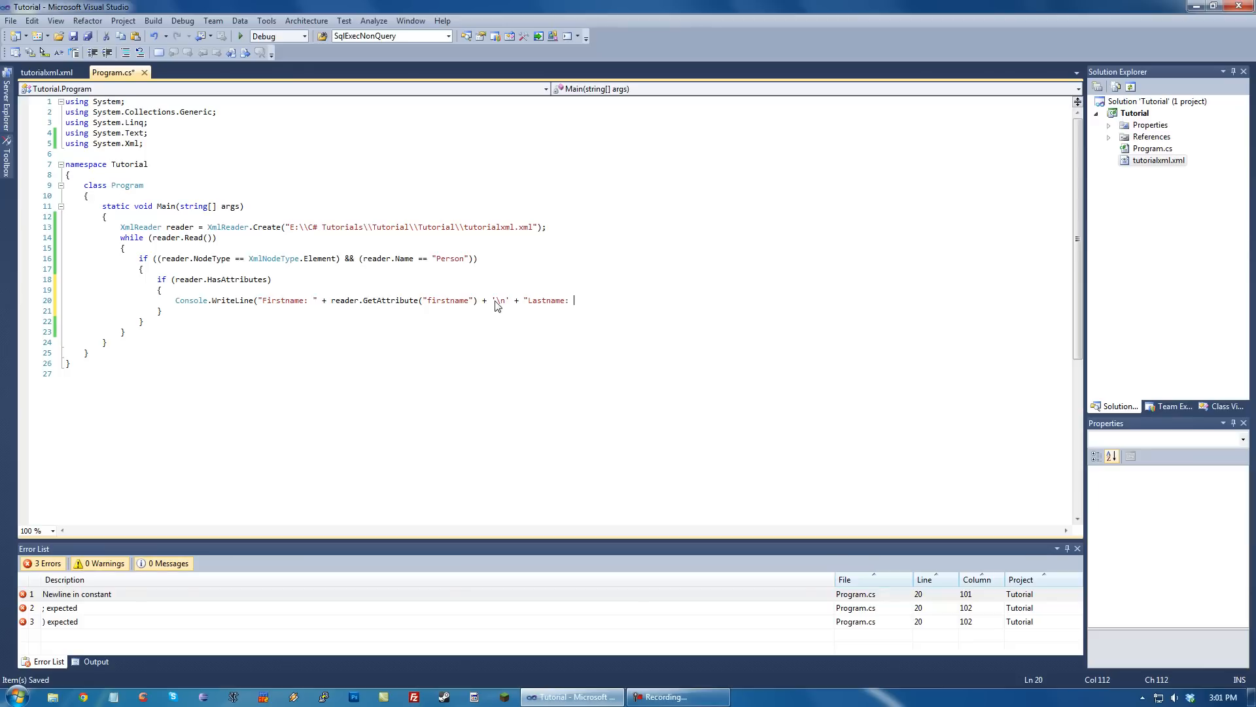
pyautogui.write('reader.GetAttribute(')
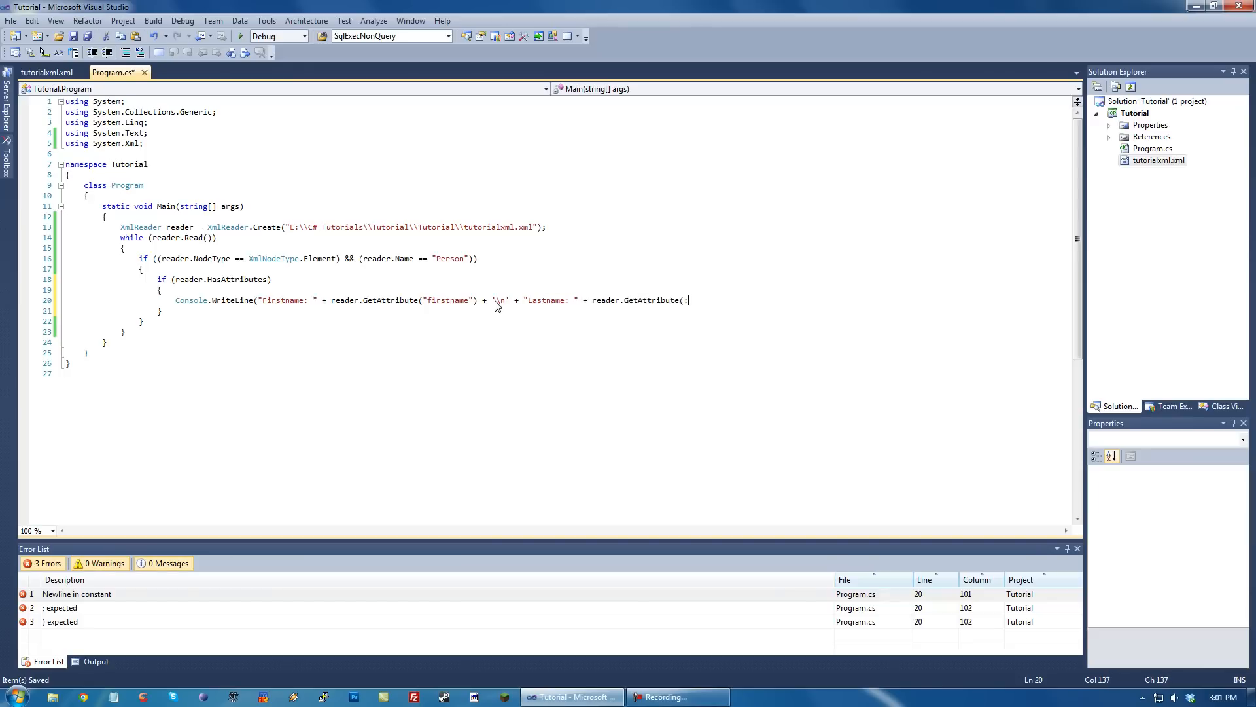
pyautogui.write('lastname"))')
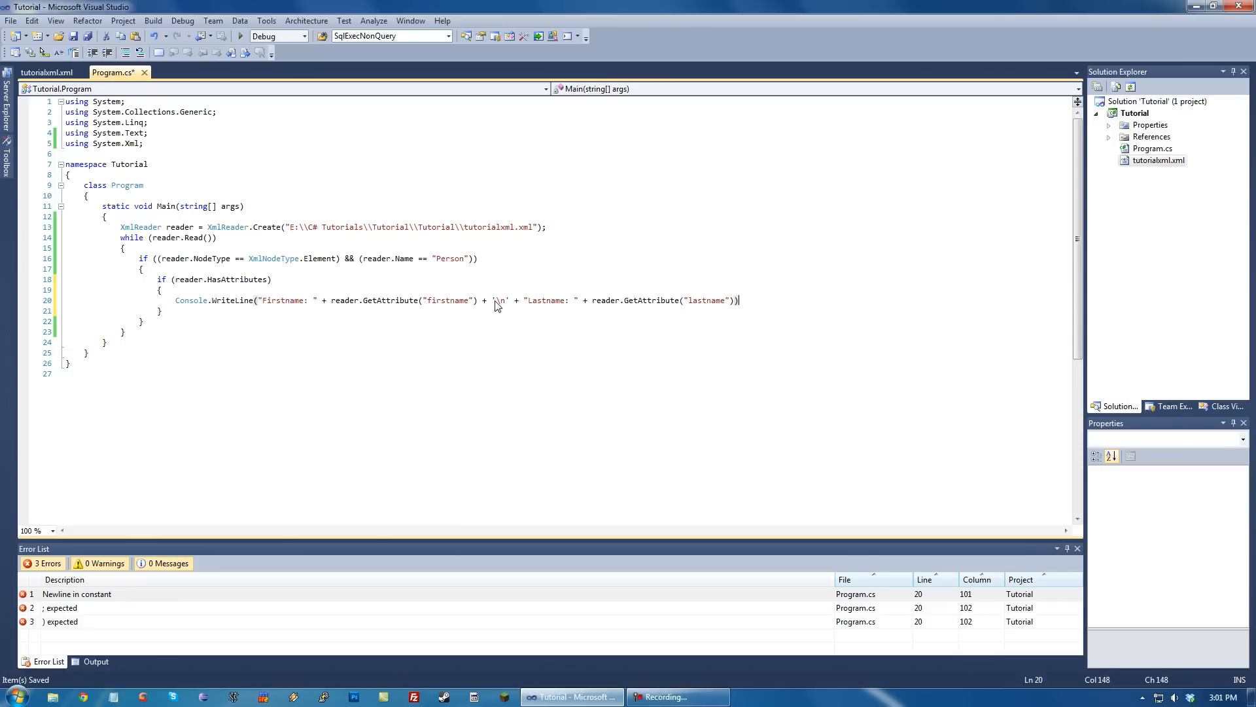
pyautogui.write(';')
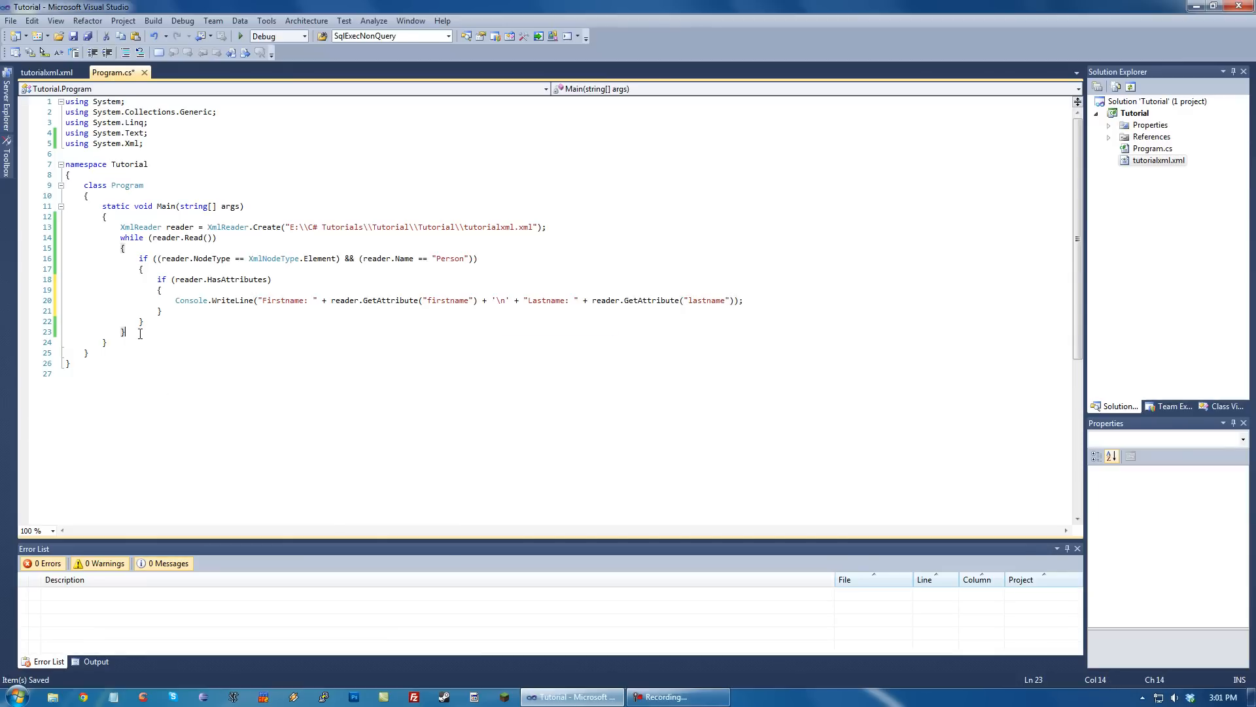
pyautogui.press('enter')
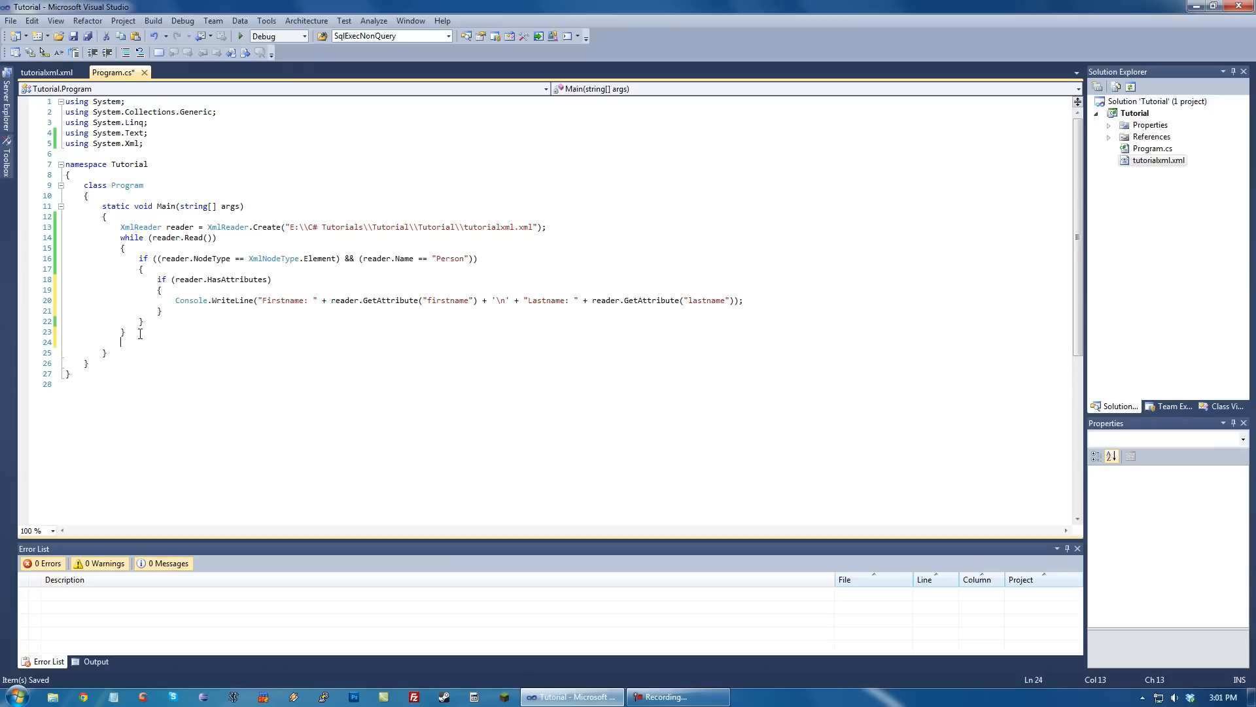
# Add Console.ReadLine(); after the while loop to keep the console open.
pyautogui.write('Console.Read')
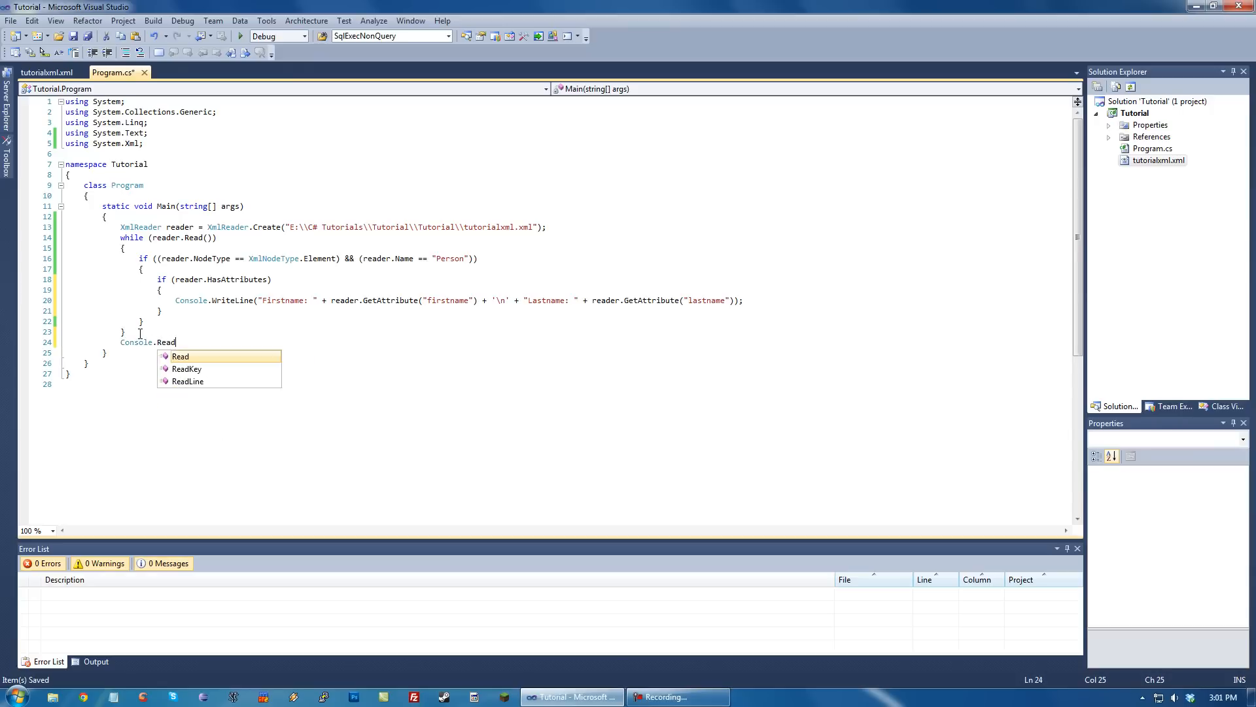
pyautogui.write('Line();')
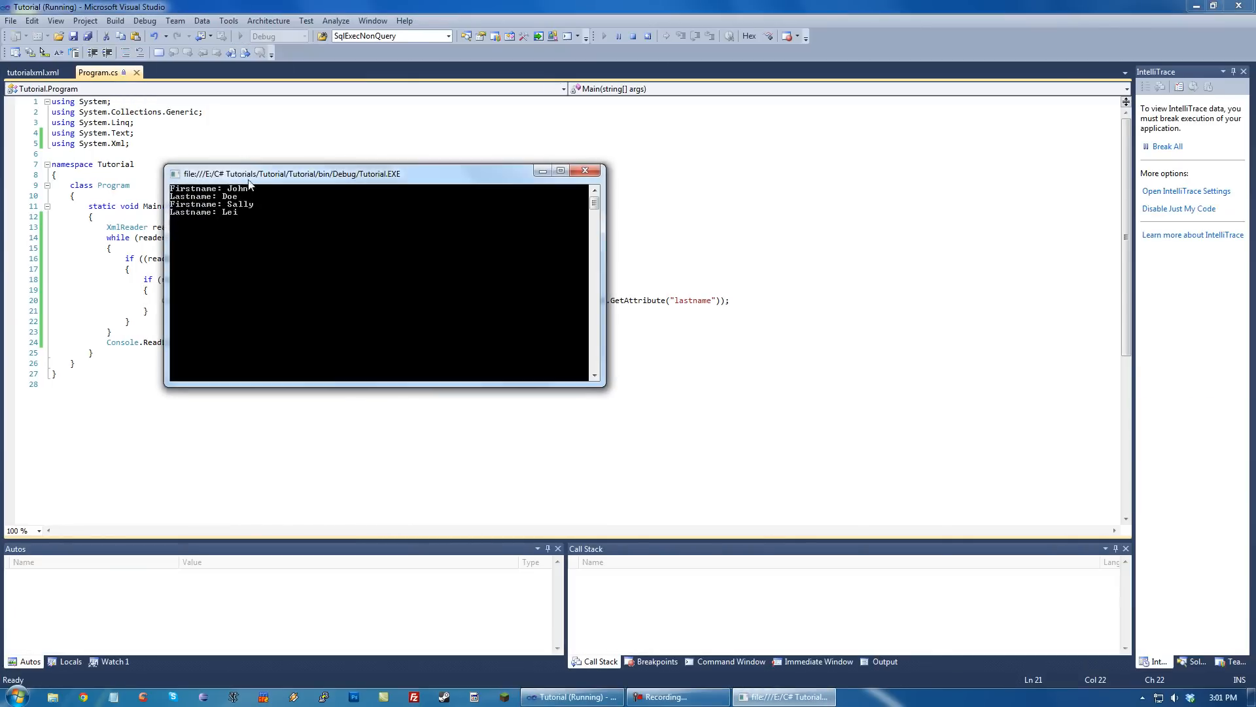
pyautogui.moveTo(587, 193)
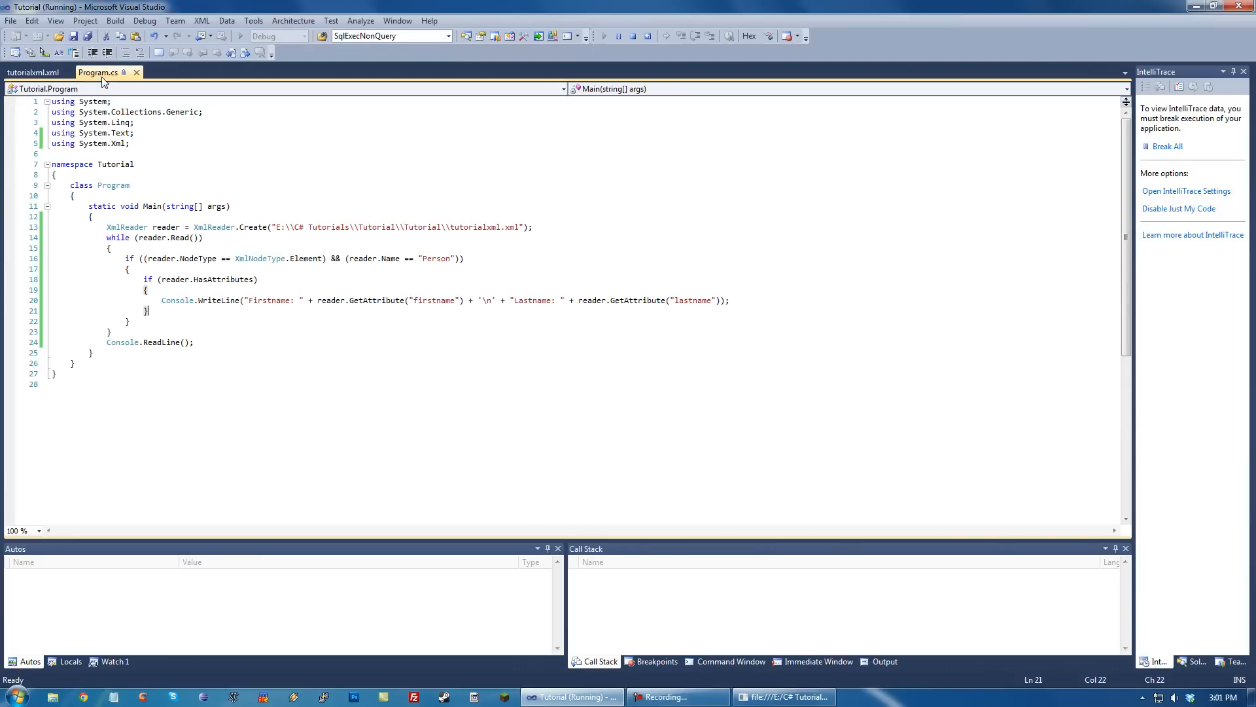
# Close the running console window to get back to the code editor.
pyautogui.doubleClick(197, 258)
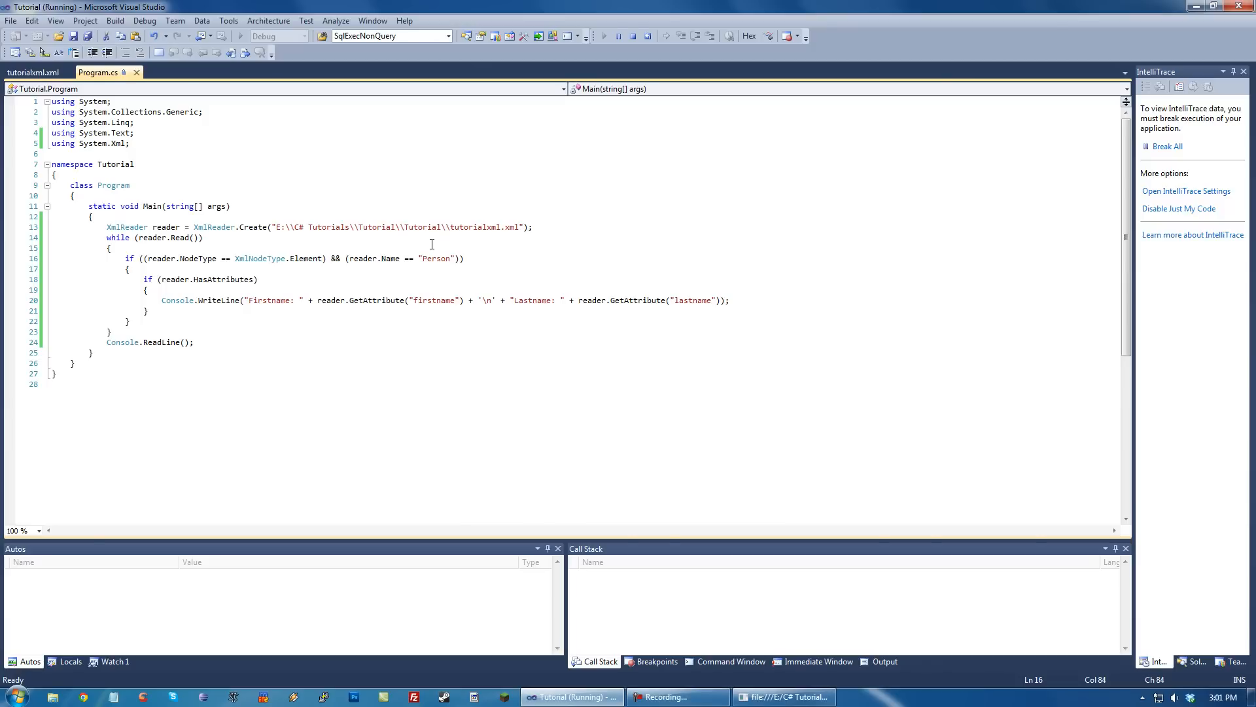
pyautogui.moveTo(302, 116)
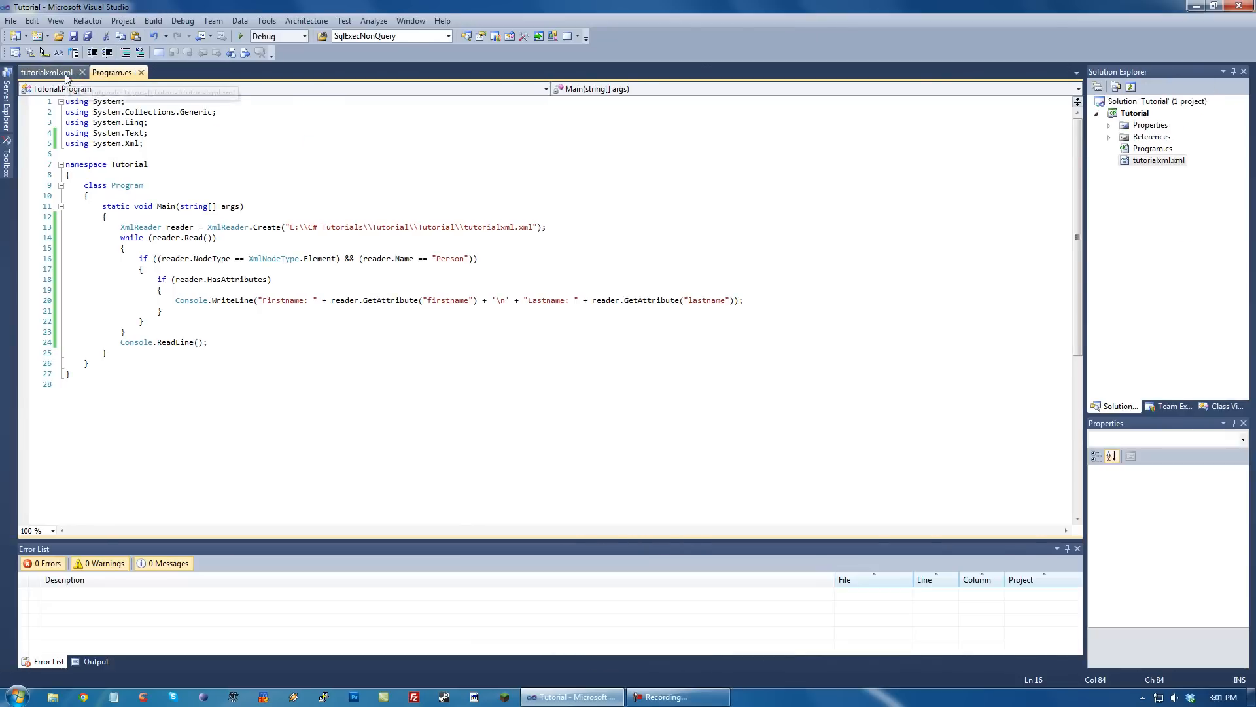
# Compare the Person filter against the XML entries and save Program.cs.
pyautogui.click(44, 72)
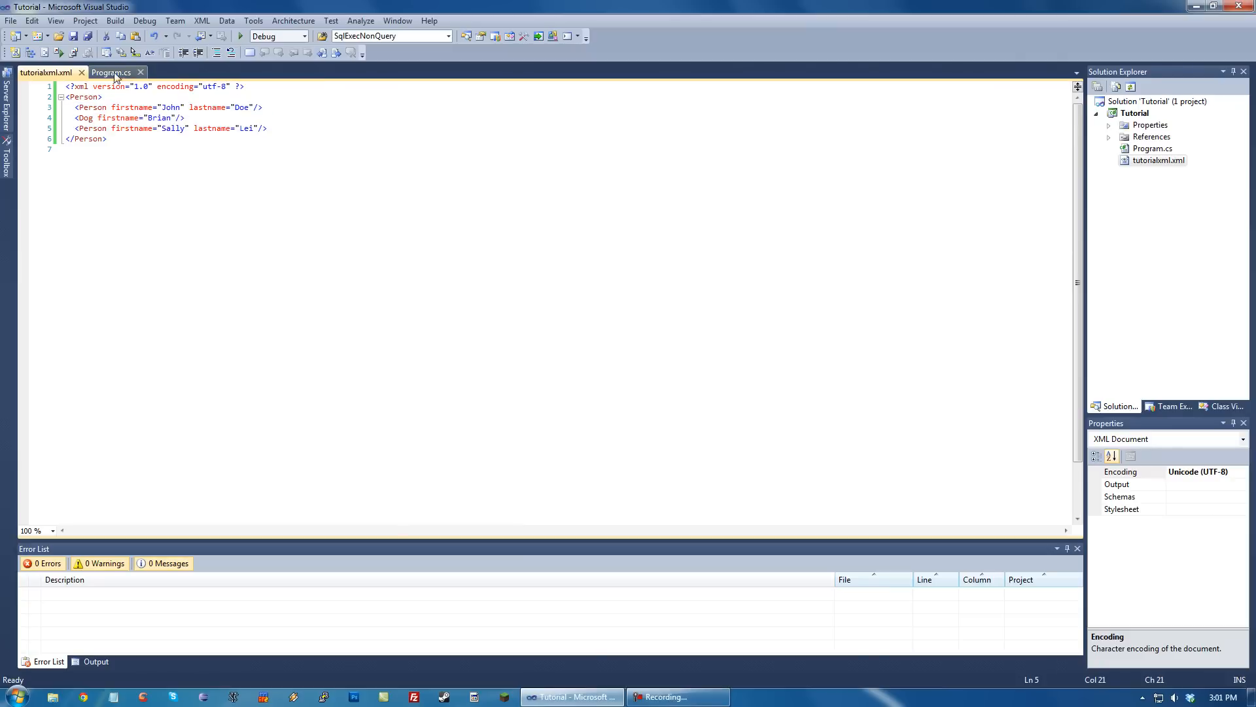
pyautogui.click(111, 72)
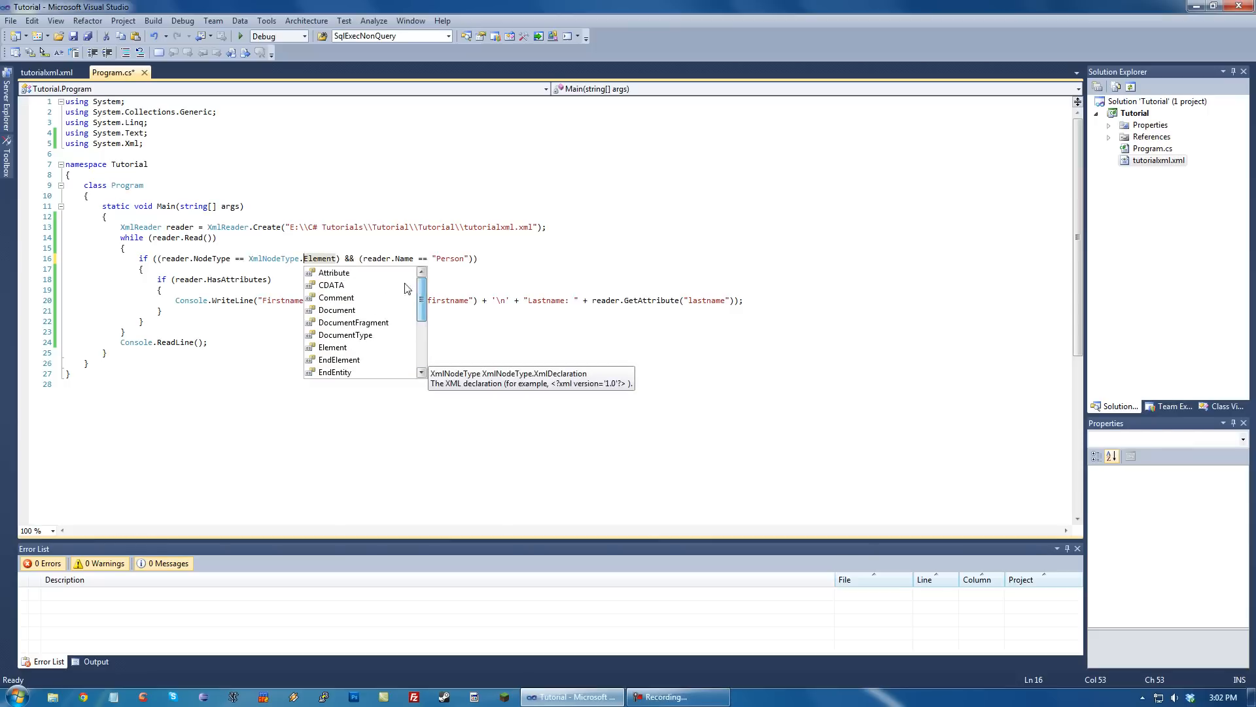
pyautogui.moveTo(337, 311)
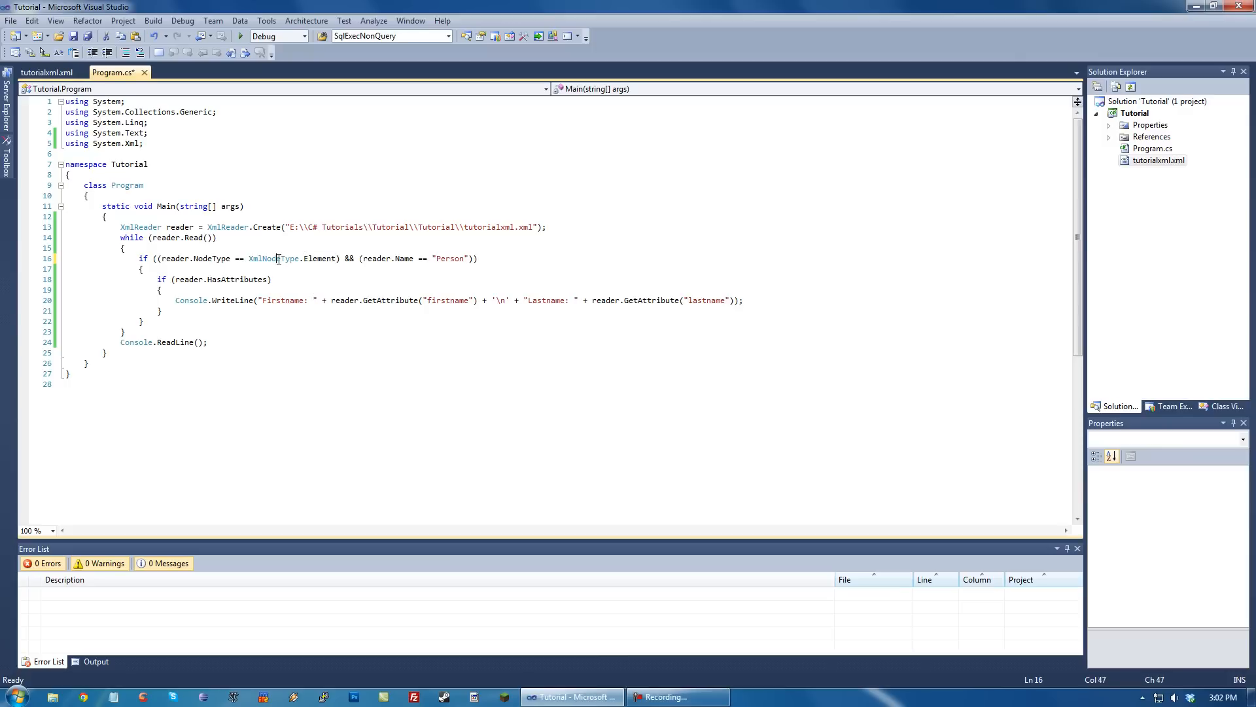
pyautogui.click(46, 72)
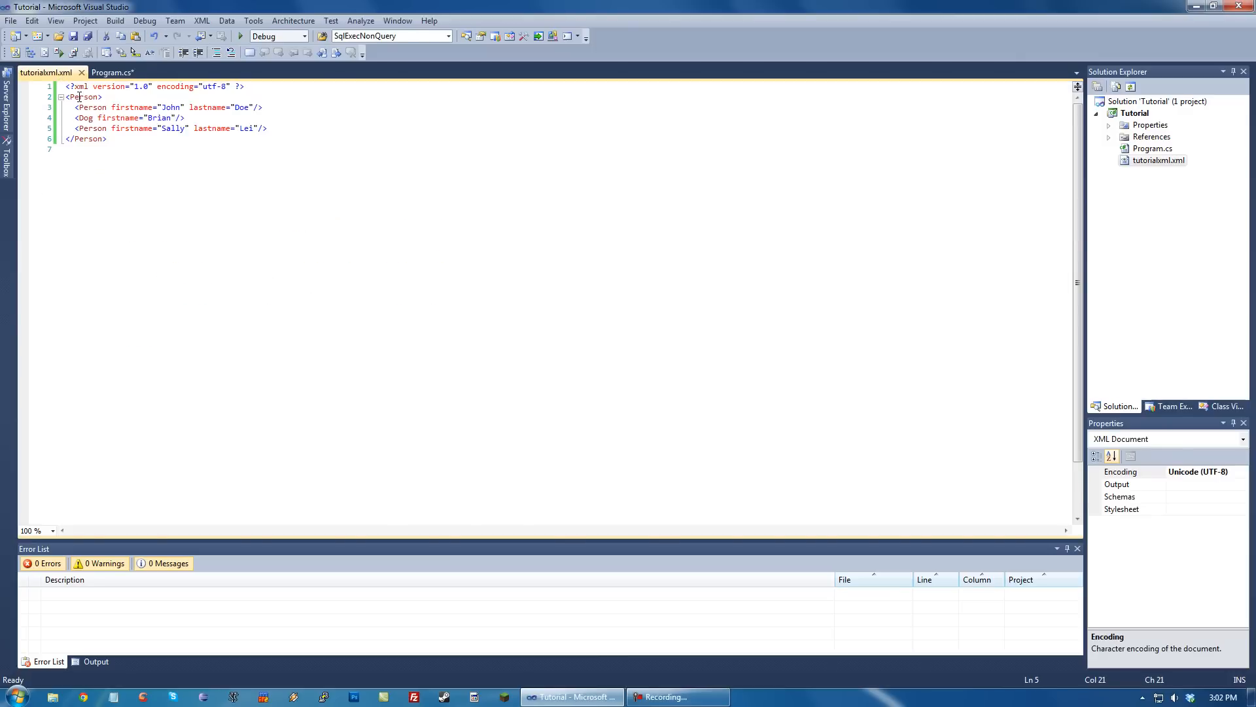
pyautogui.click(113, 72)
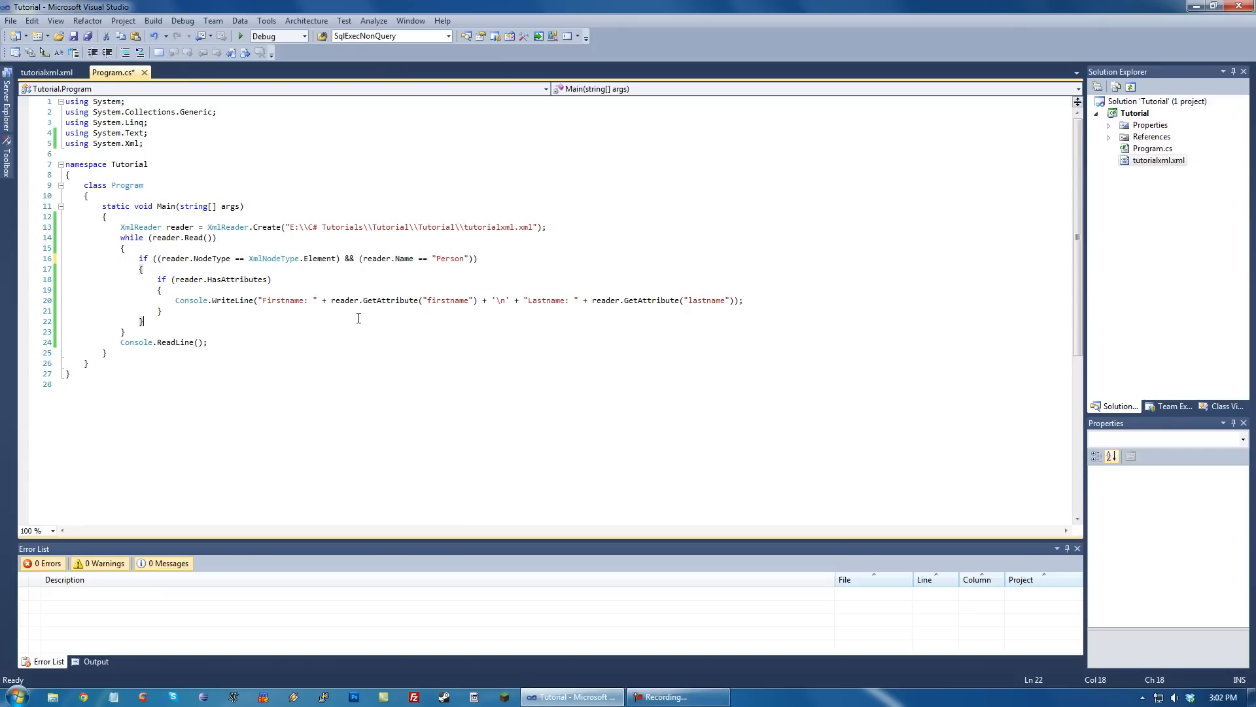
pyautogui.press('ctrl+s')
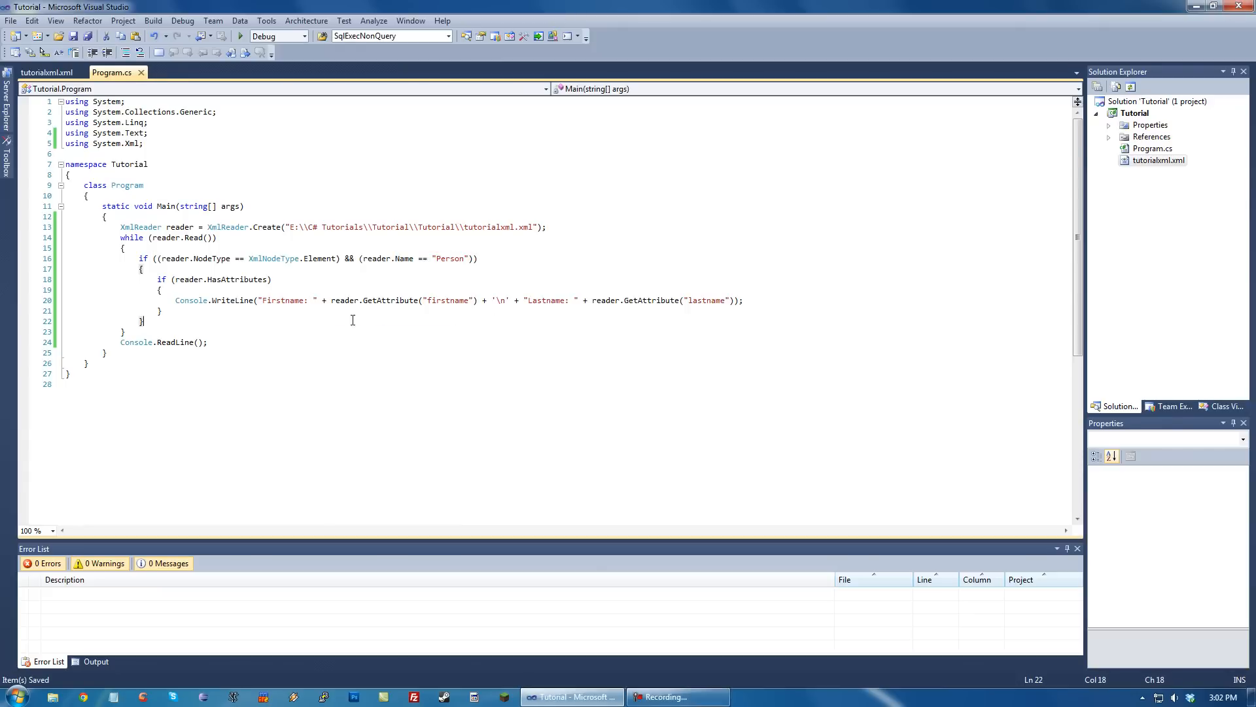
pyautogui.moveTo(320, 257)
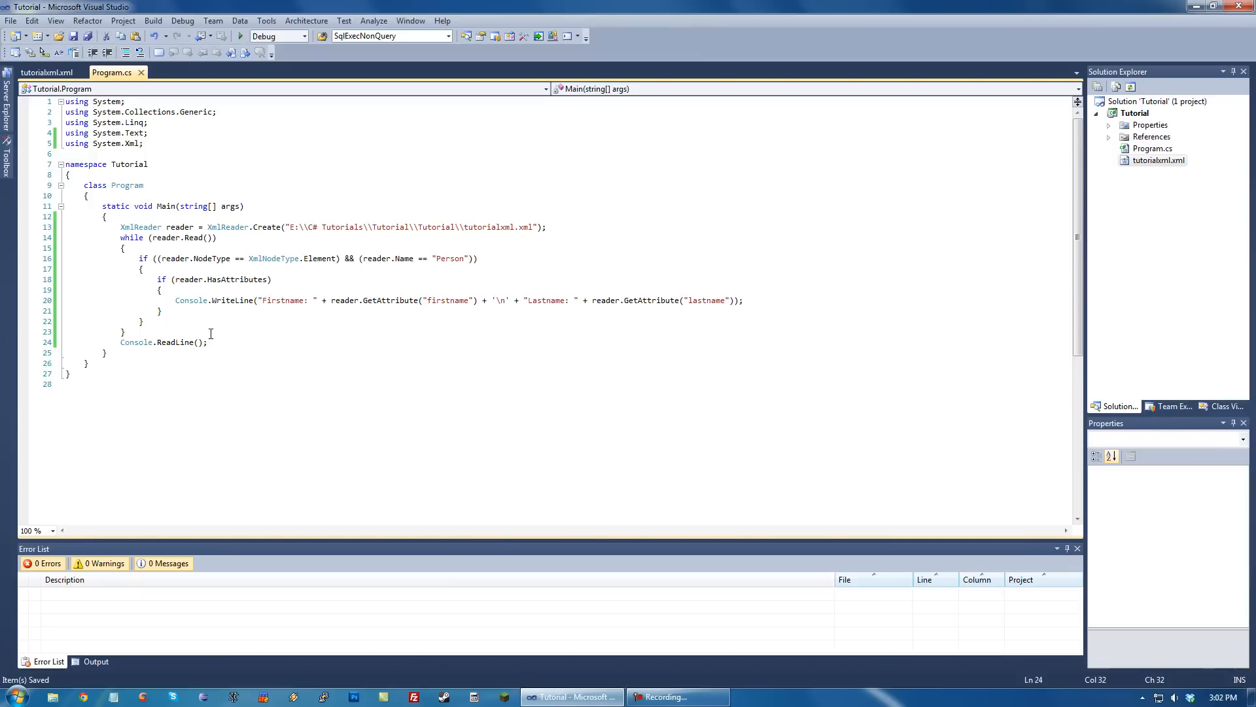
pyautogui.moveTo(223, 331)
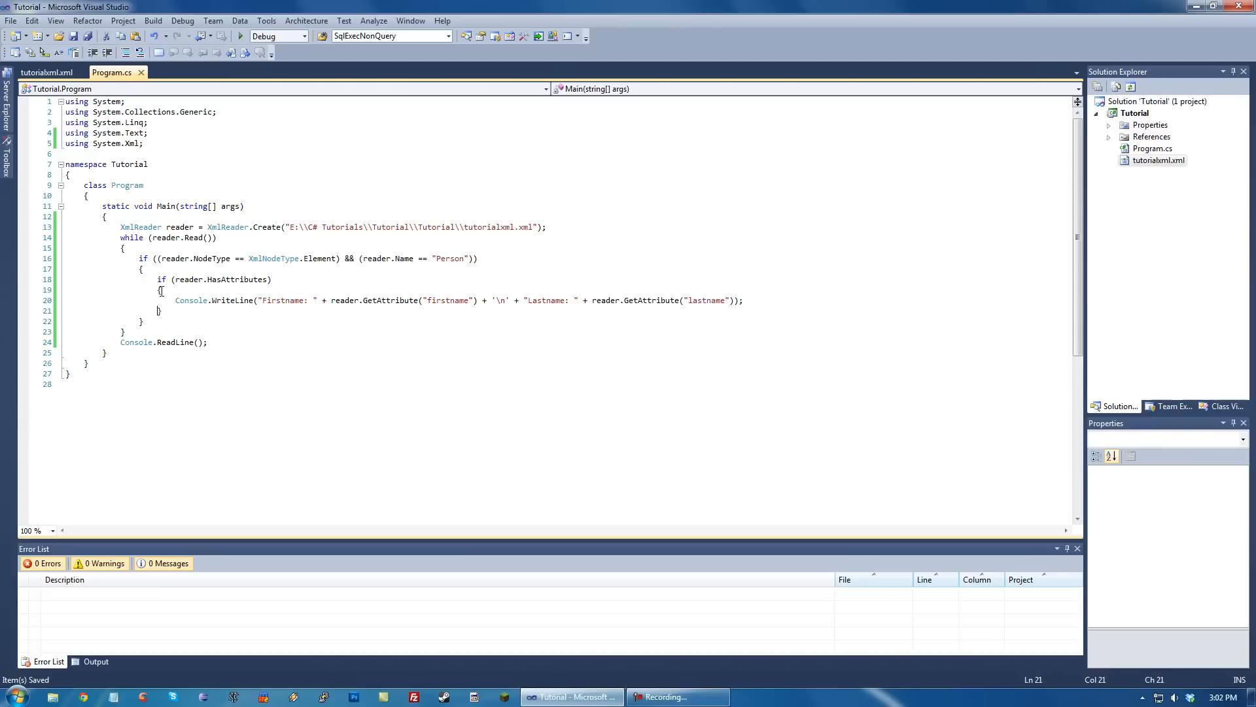
pyautogui.click(170, 301)
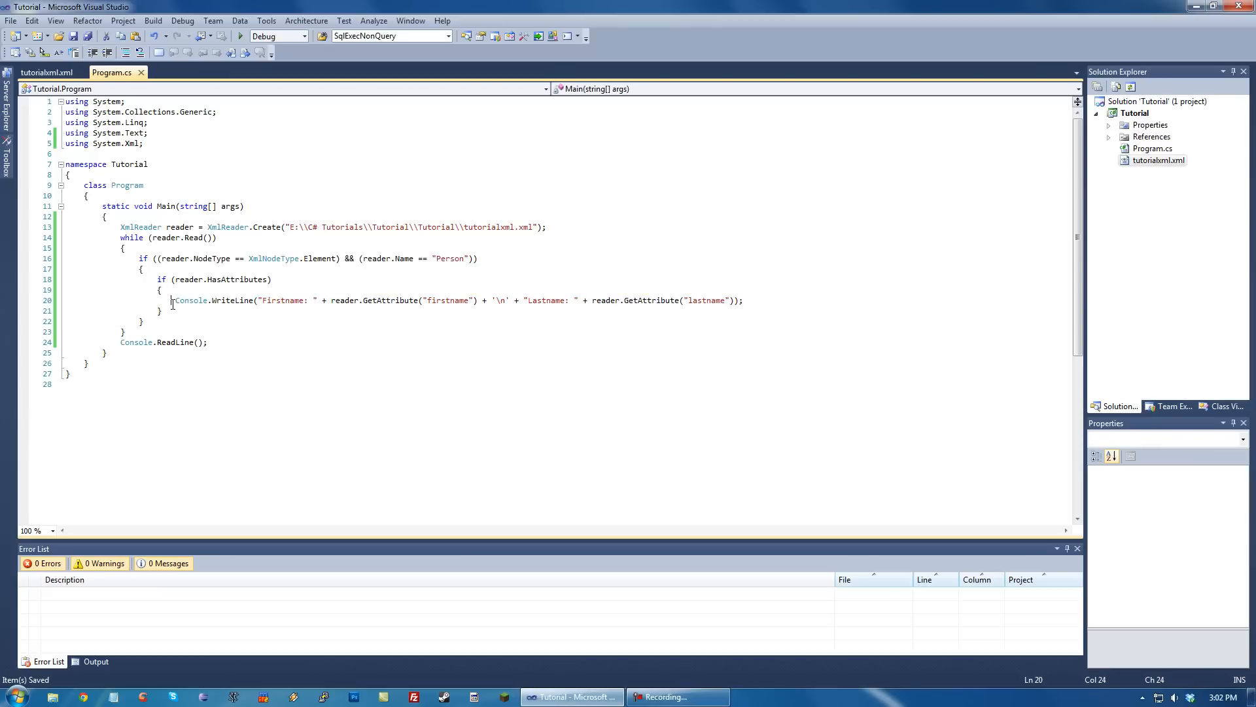
pyautogui.click(167, 291)
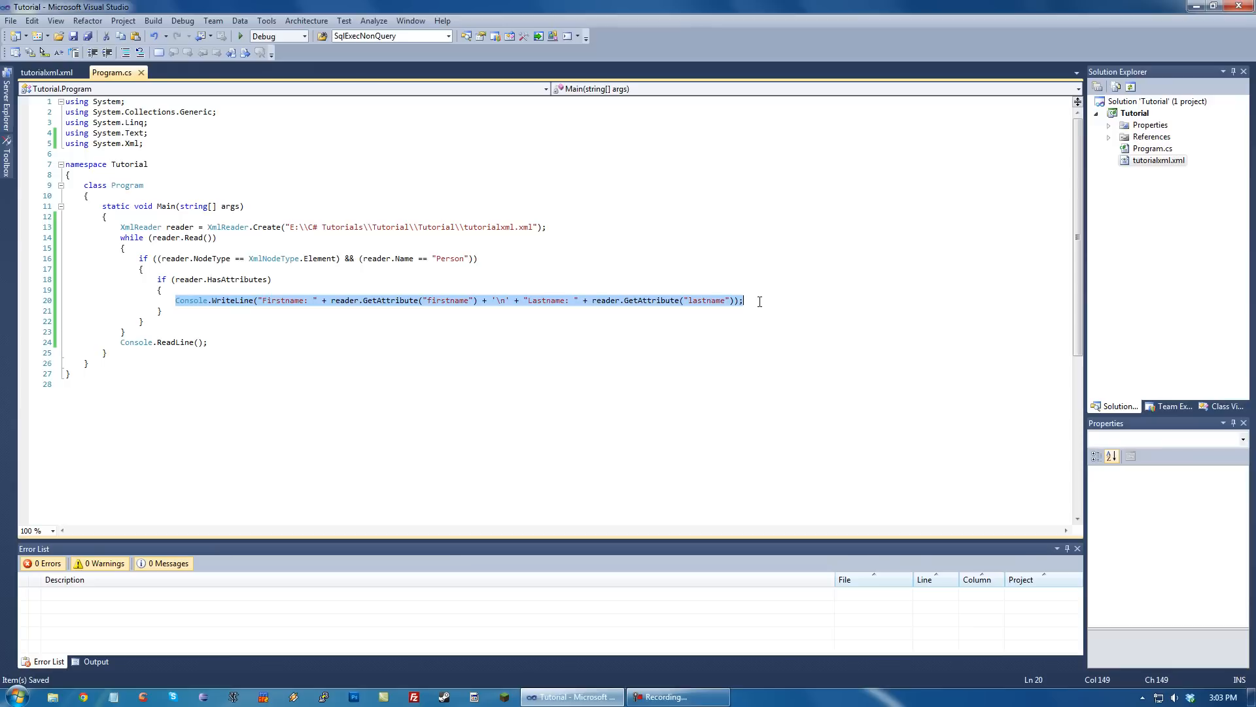
pyautogui.moveTo(302, 227)
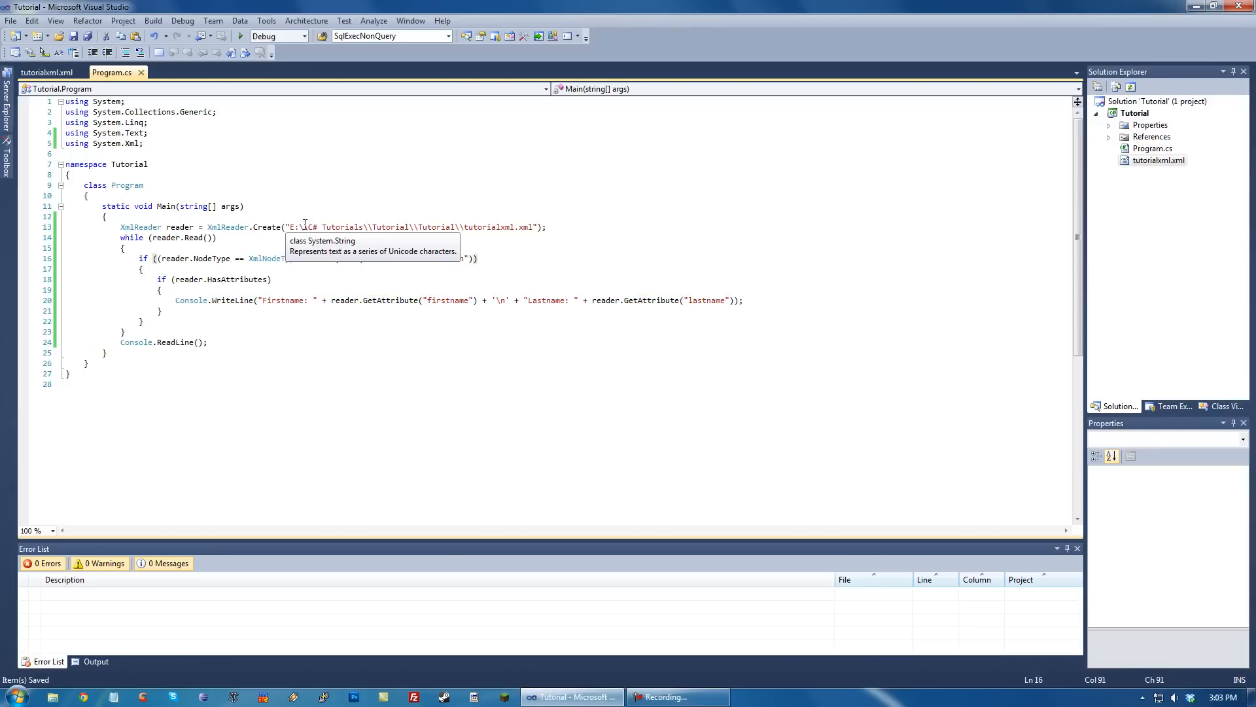